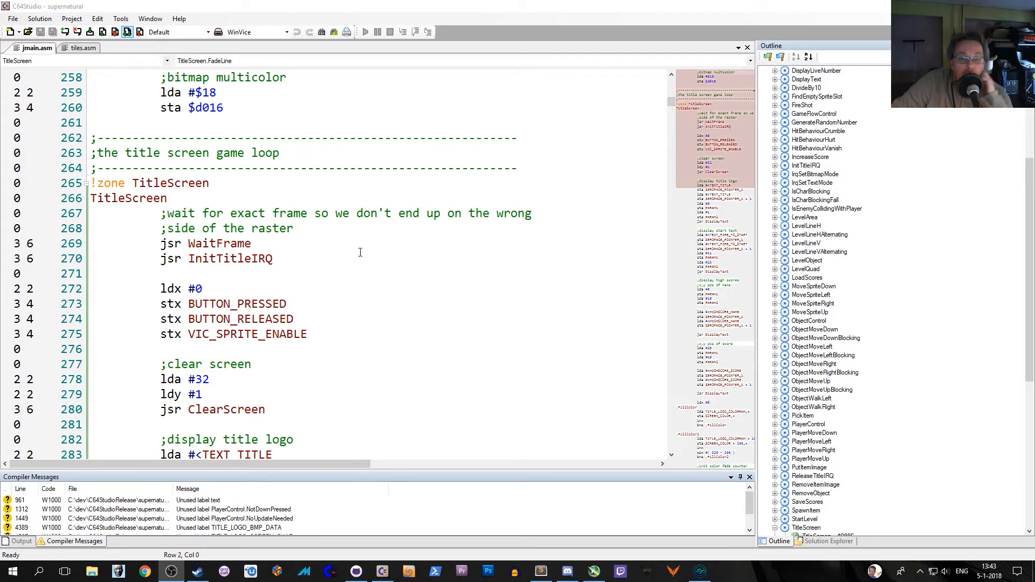
{"action": "mouse_move", "coordinate": [376, 117]}
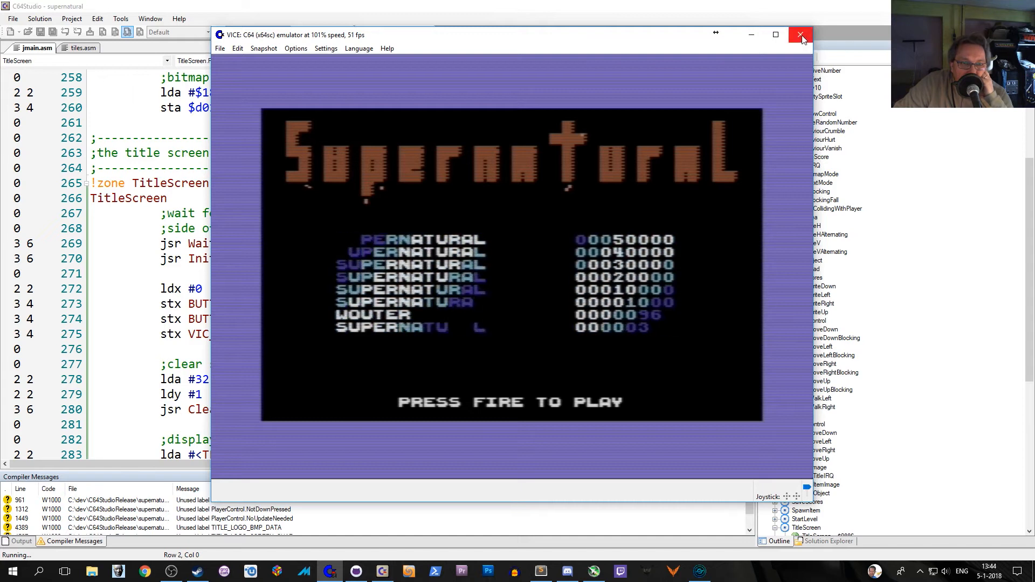
Close the VICE emulator running Supernatural and confirm exiting
{"action": "left_click", "coordinate": [801, 34]}
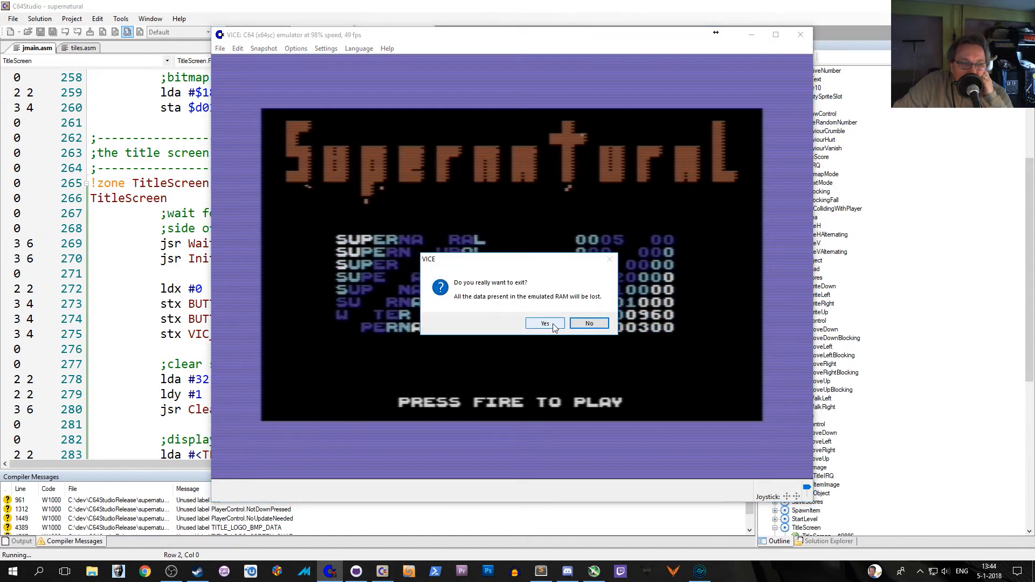
{"action": "left_click", "coordinate": [544, 323]}
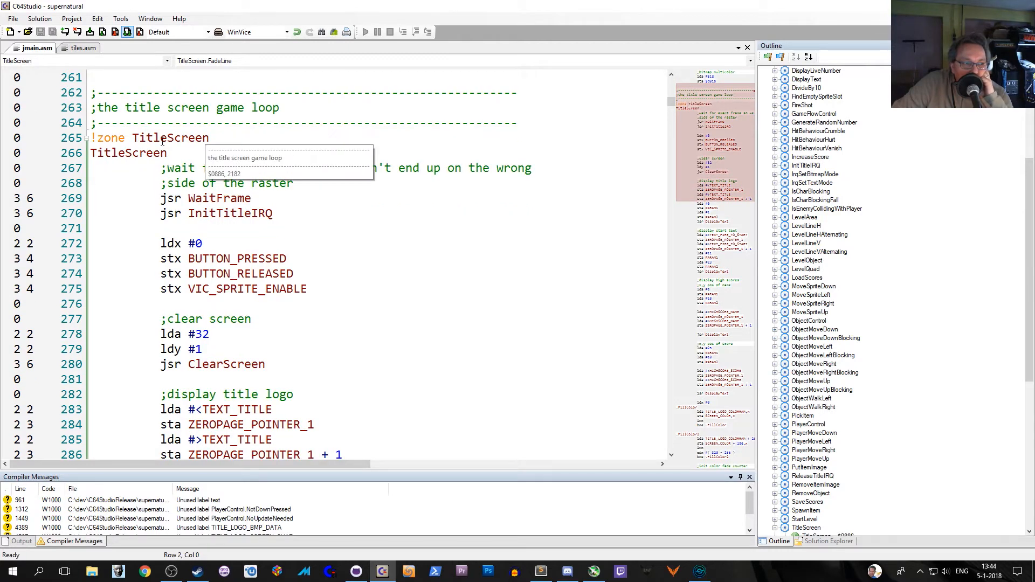
{"action": "mouse_move", "coordinate": [347, 264]}
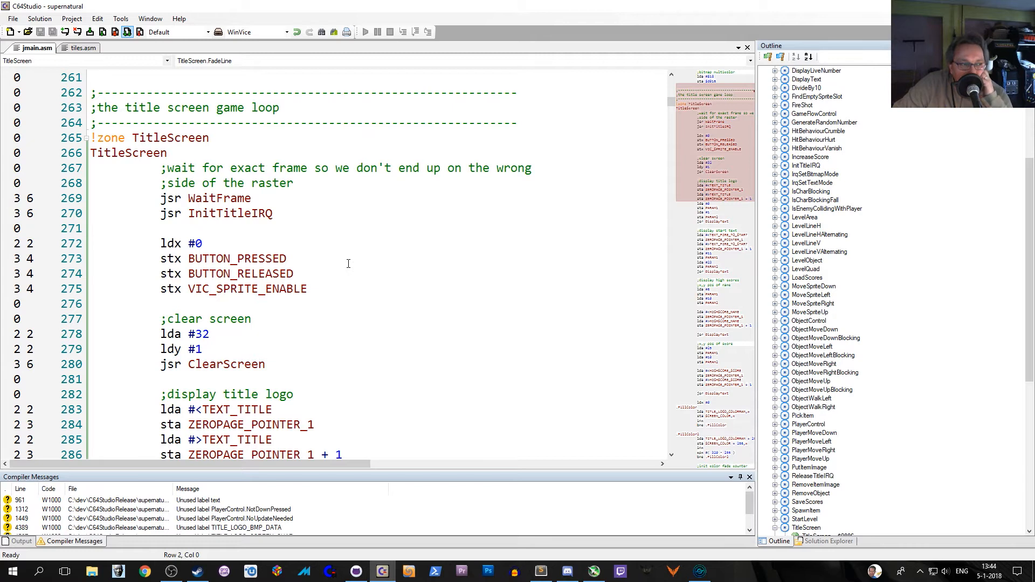
{"action": "scroll", "scroll_direction": "down", "scroll_amount": 3}
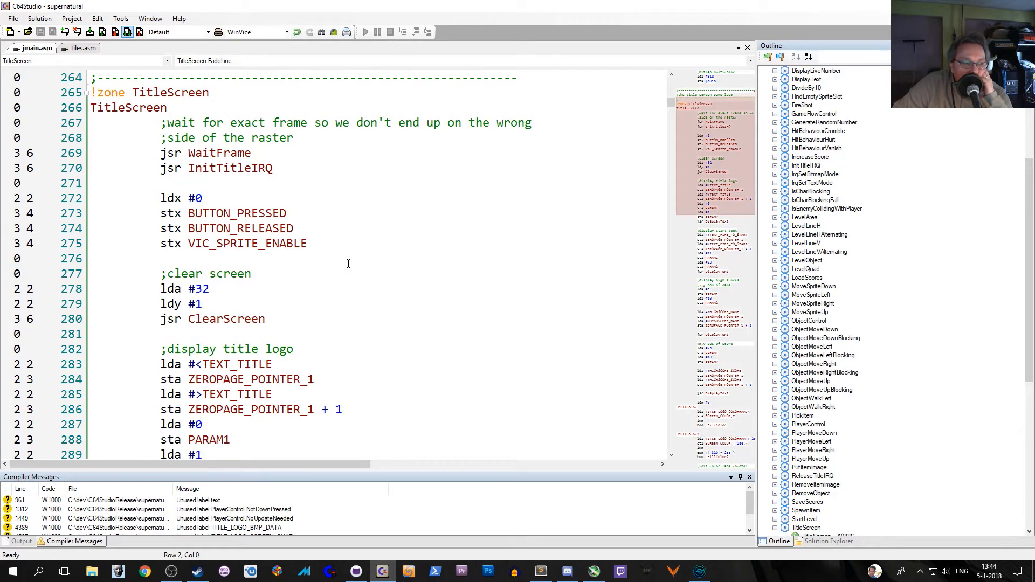
{"action": "scroll", "scroll_direction": "down", "scroll_amount": 3}
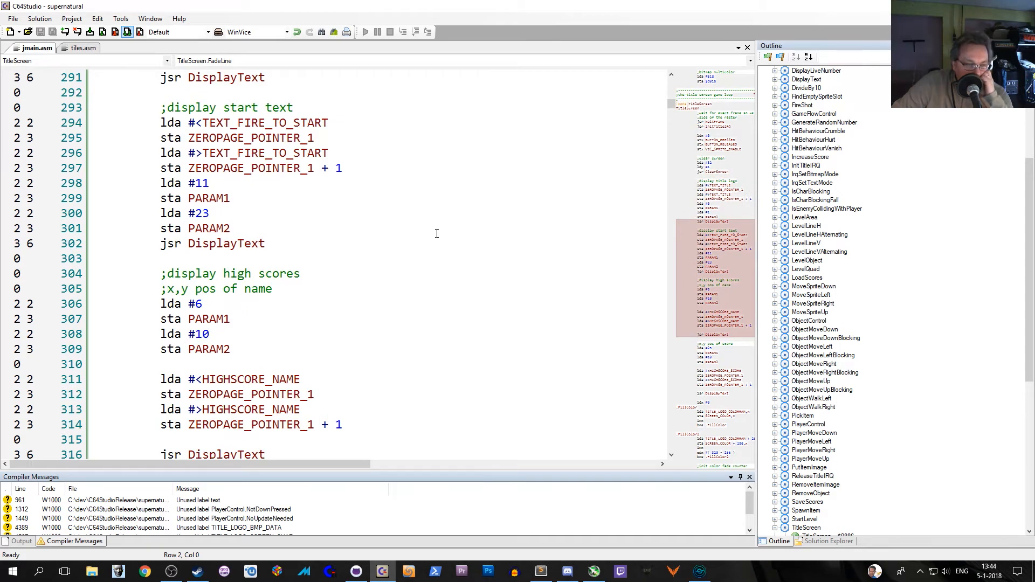
{"action": "scroll", "scroll_direction": "down", "scroll_amount": 3}
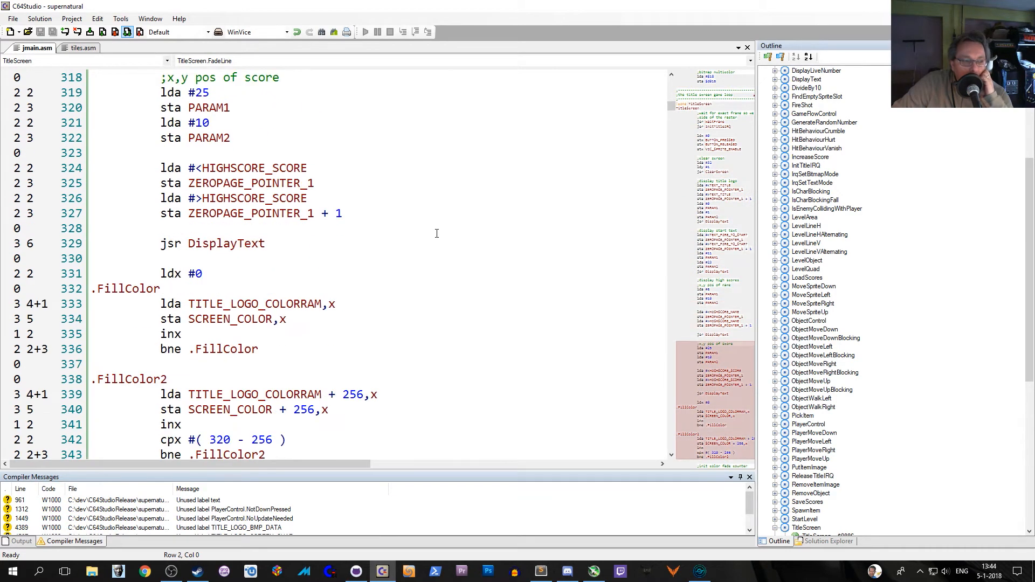
{"action": "scroll", "scroll_direction": "down", "scroll_amount": 3}
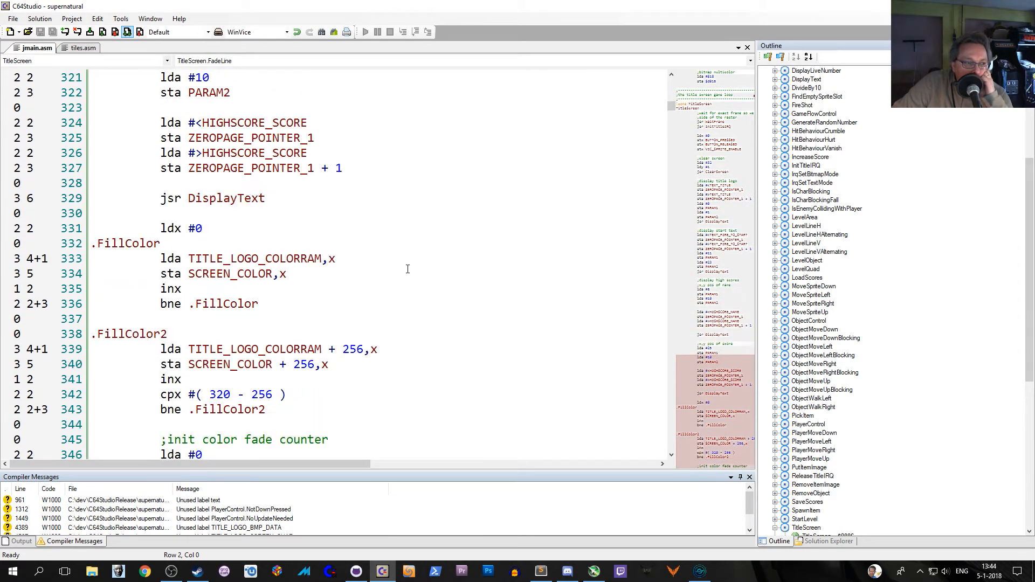
{"action": "mouse_move", "coordinate": [270, 290]}
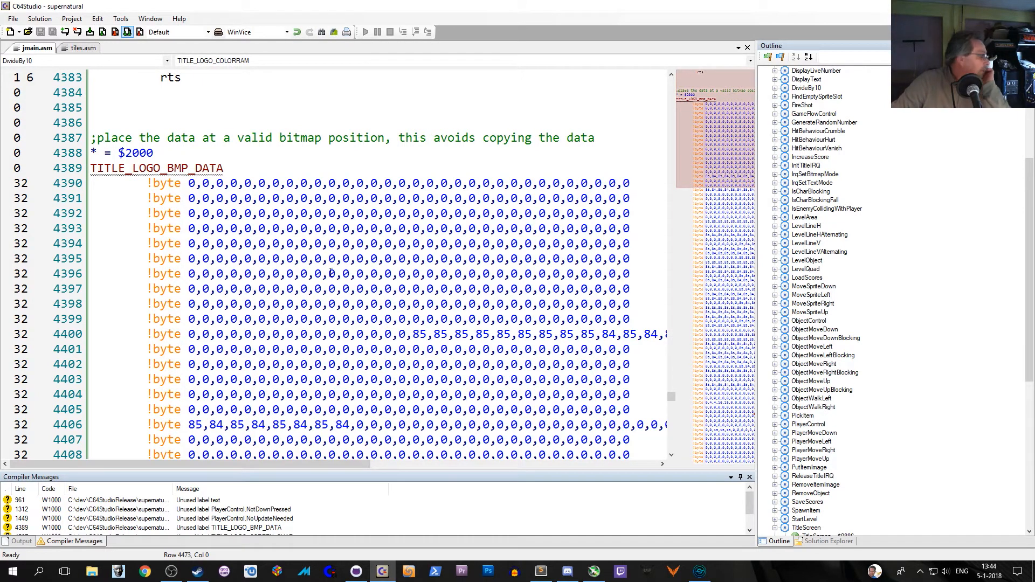
Scroll past TITLE_LOGO_BMP_DATA to the TITLE_LOGO_COLORRAM byte table
{"action": "scroll", "scroll_direction": "down", "scroll_amount": 3}
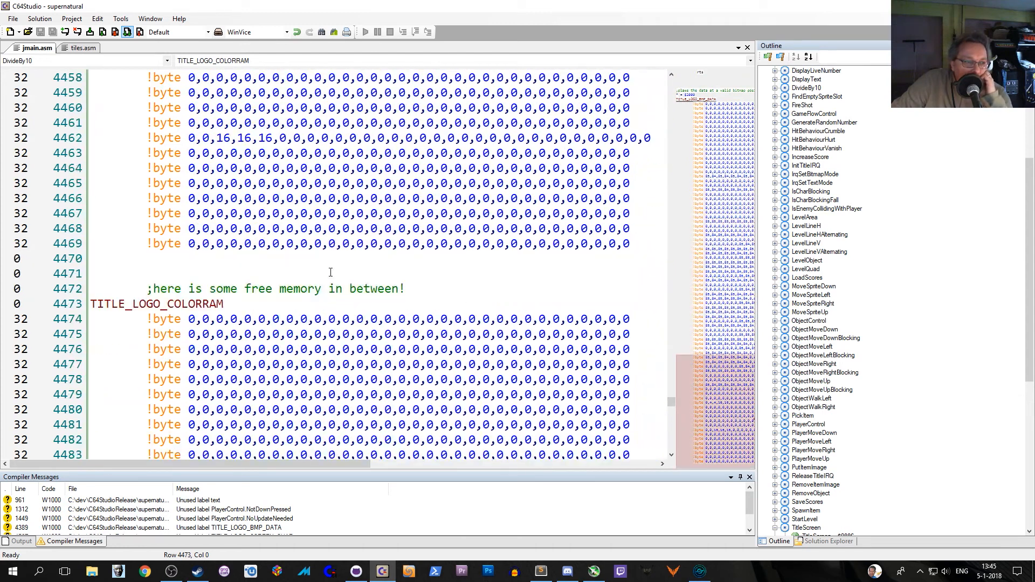
{"action": "scroll", "scroll_direction": "down", "scroll_amount": 3}
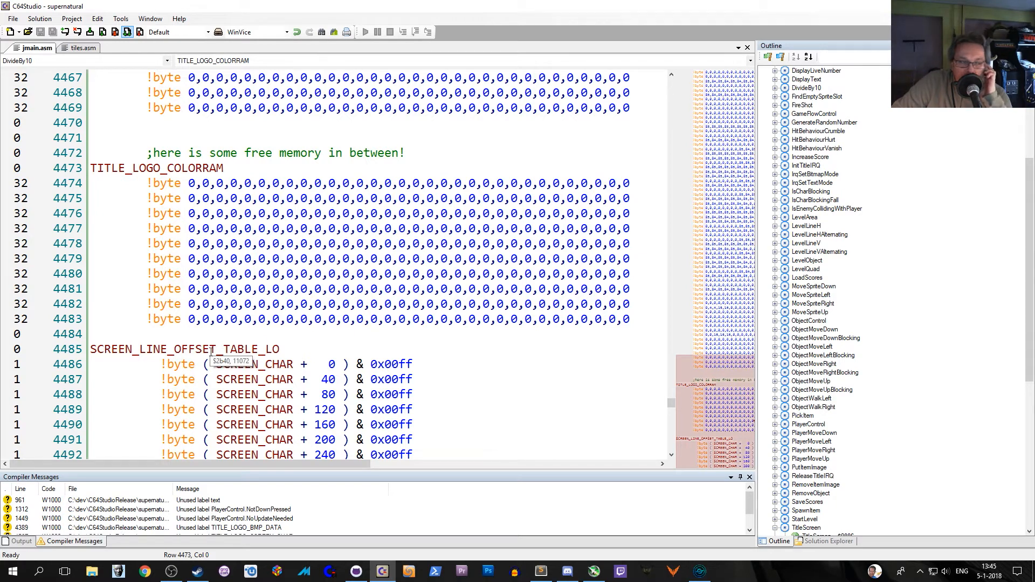
{"action": "mouse_move", "coordinate": [189, 185]}
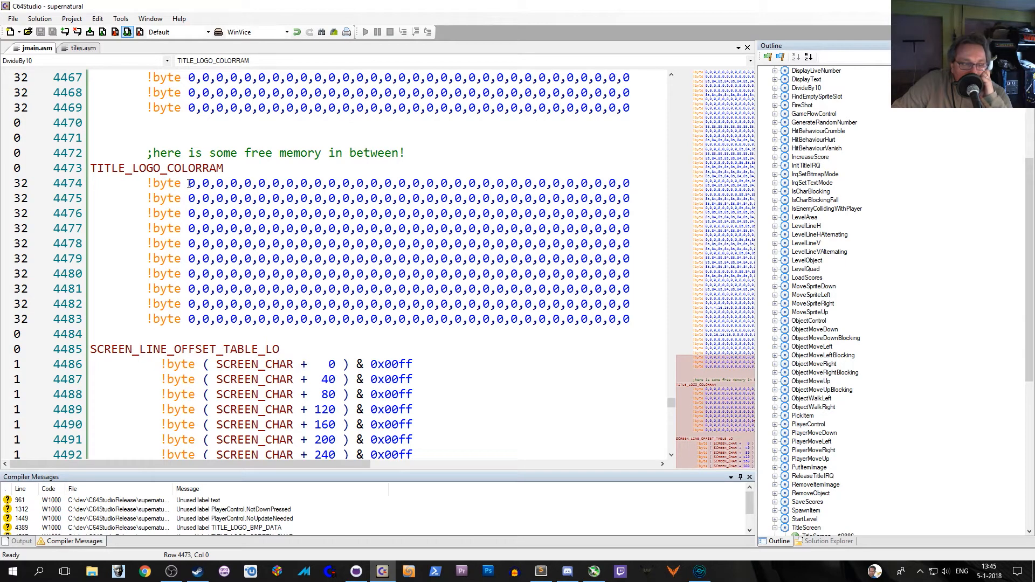
{"action": "mouse_move", "coordinate": [264, 288]}
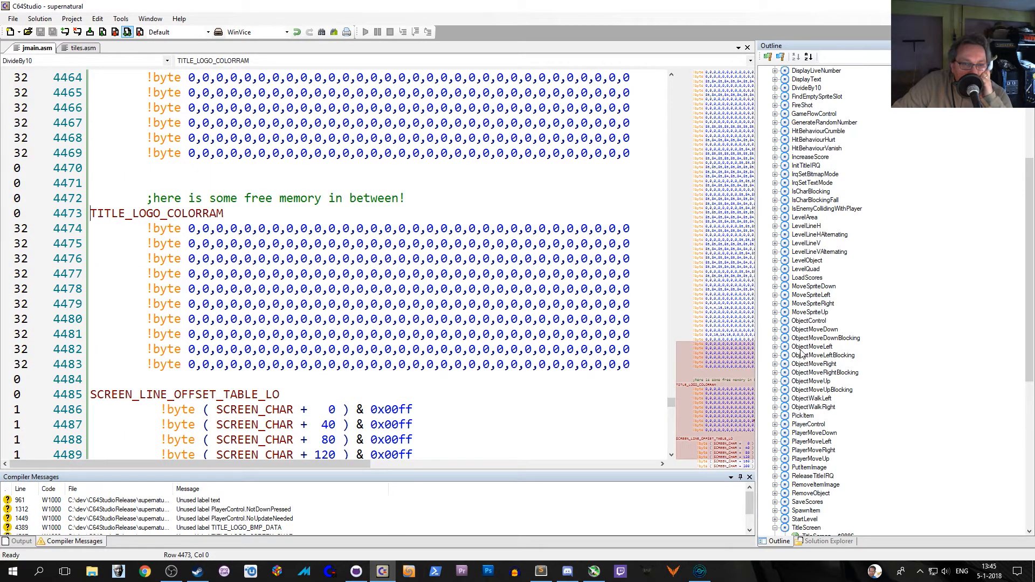
Expand TitleScreen in the Outline and jump to the routine's start at line 265
{"action": "left_click", "coordinate": [776, 347]}
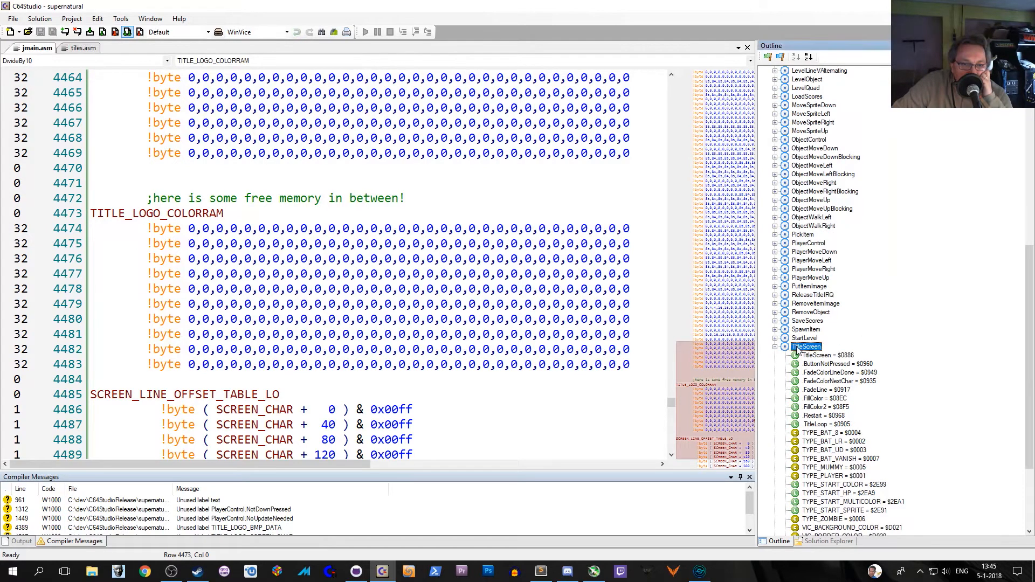
{"action": "left_click", "coordinate": [805, 346]}
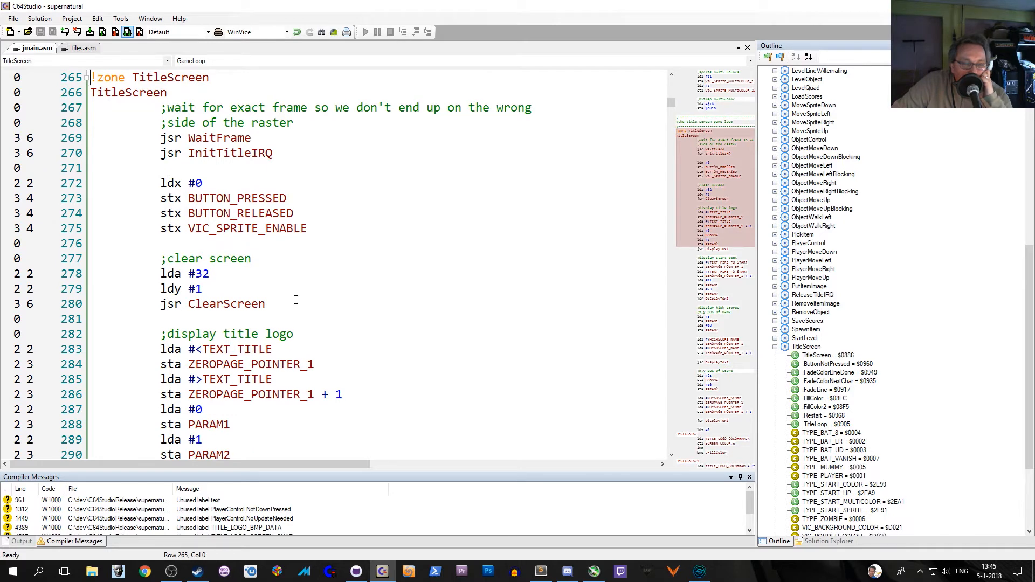
{"action": "mouse_move", "coordinate": [888, 318]}
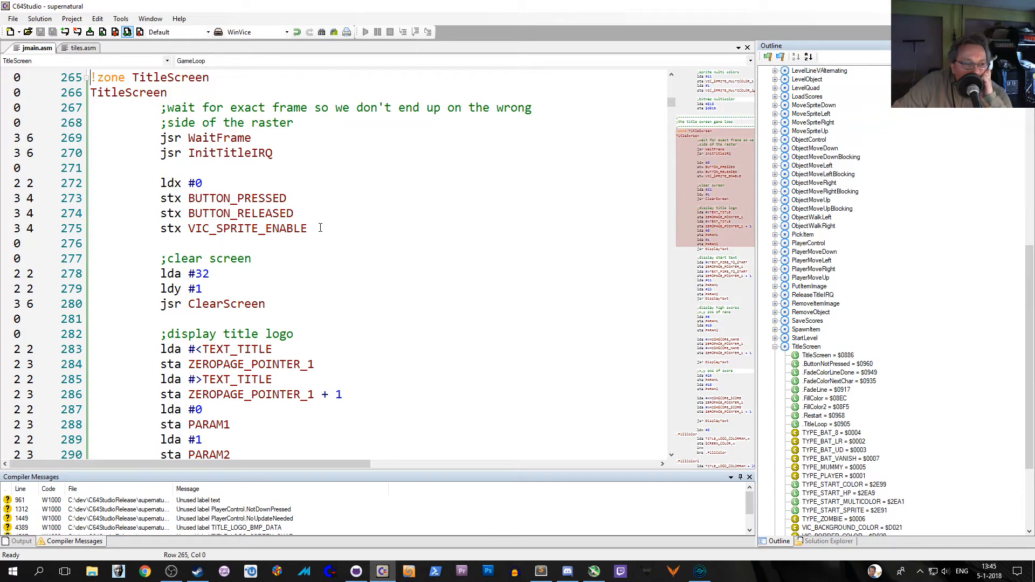
{"action": "scroll", "scroll_direction": "down", "scroll_amount": 3}
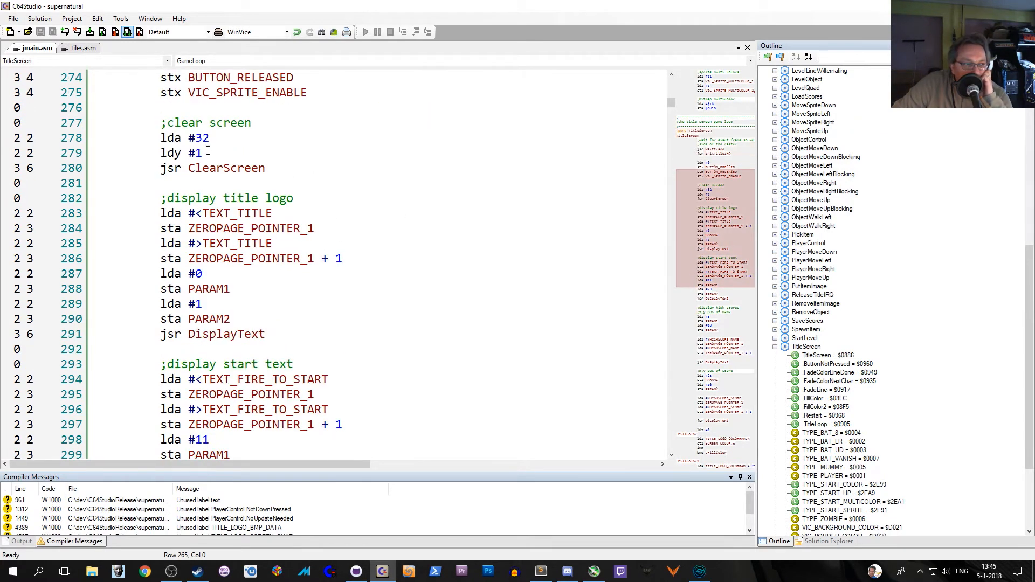
{"action": "scroll", "scroll_direction": "down", "scroll_amount": 3}
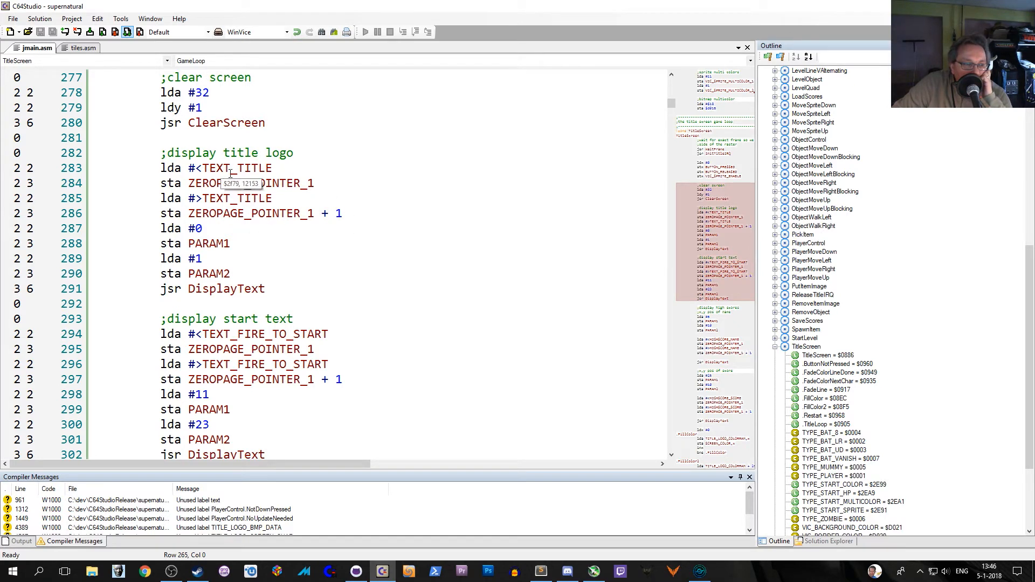
{"action": "scroll", "scroll_direction": "down", "scroll_amount": 3}
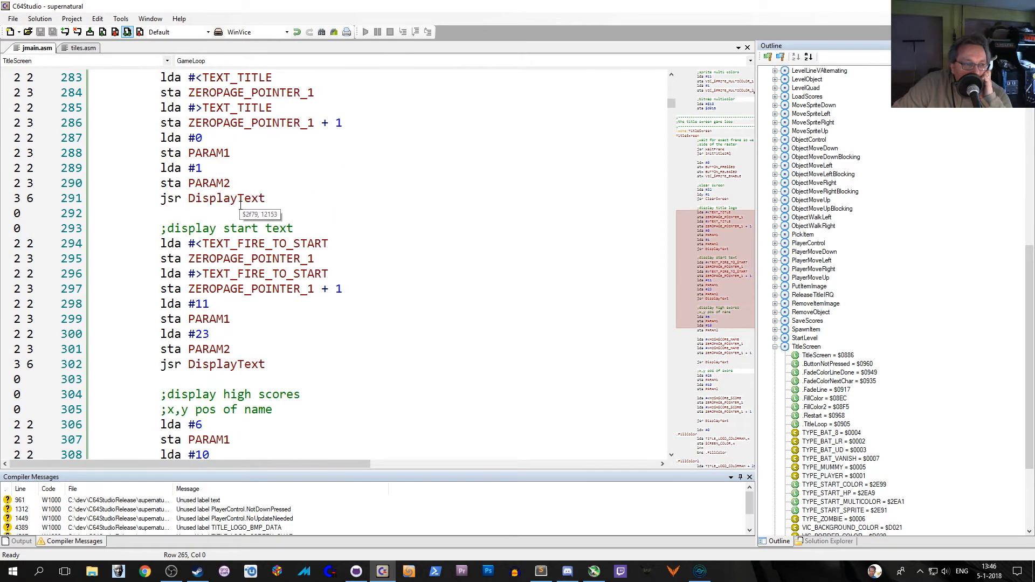
{"action": "mouse_move", "coordinate": [277, 258]}
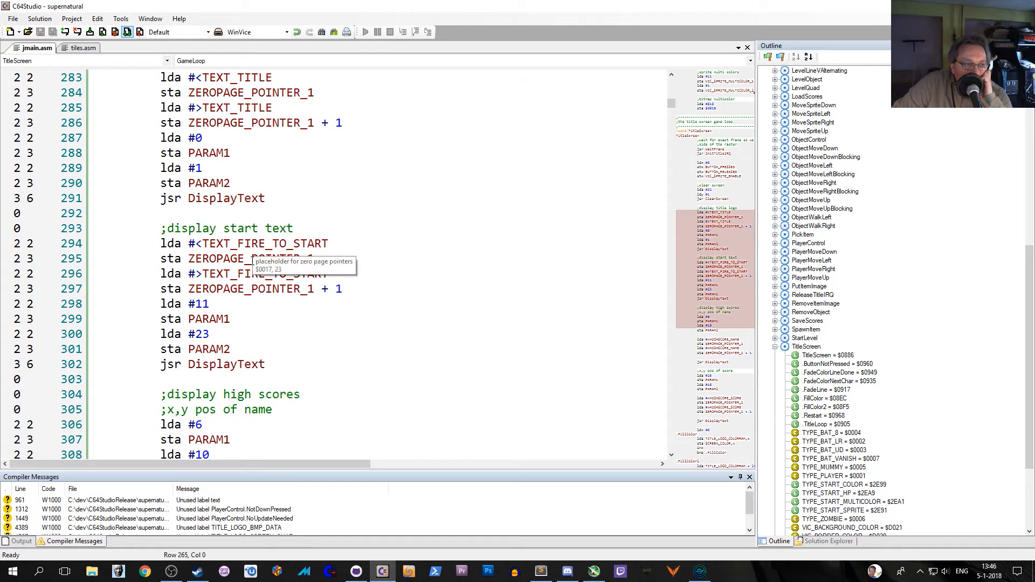
Scroll to the high-score name display and point out the names' x position value
{"action": "scroll", "scroll_direction": "down", "scroll_amount": 3}
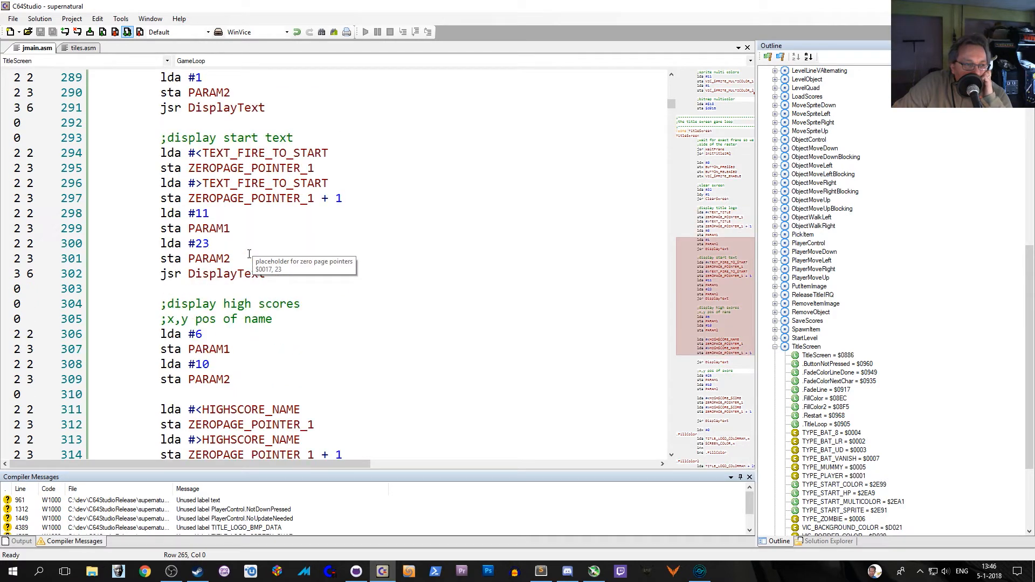
{"action": "scroll", "scroll_direction": "down", "scroll_amount": 3}
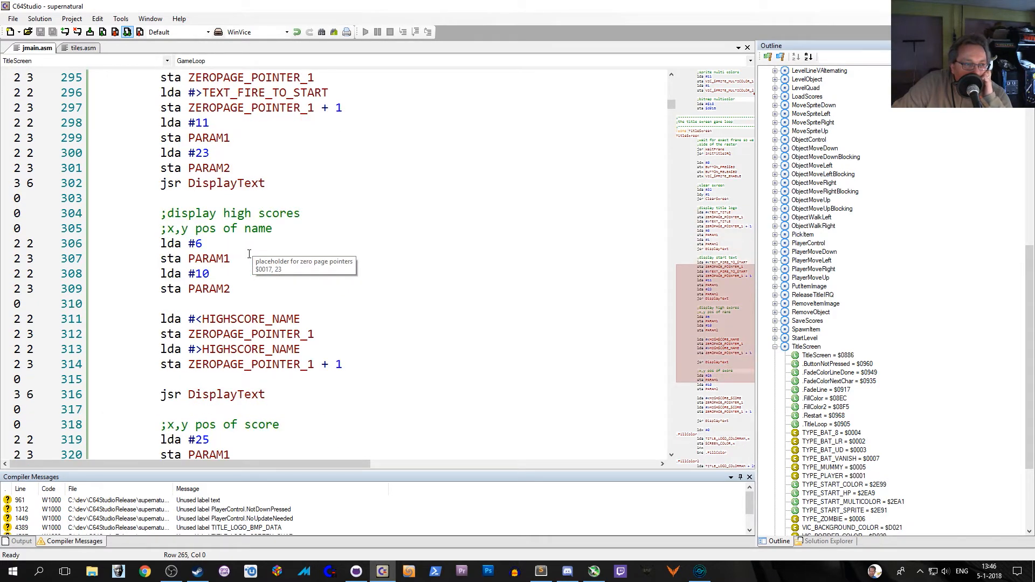
{"action": "scroll", "scroll_direction": "down", "scroll_amount": 3}
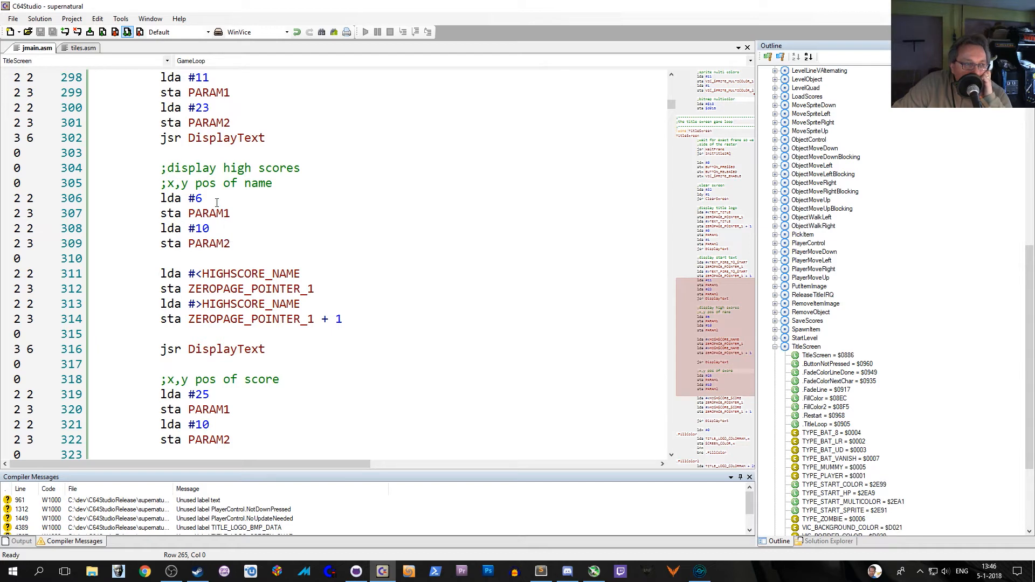
{"action": "left_click", "coordinate": [195, 198]}
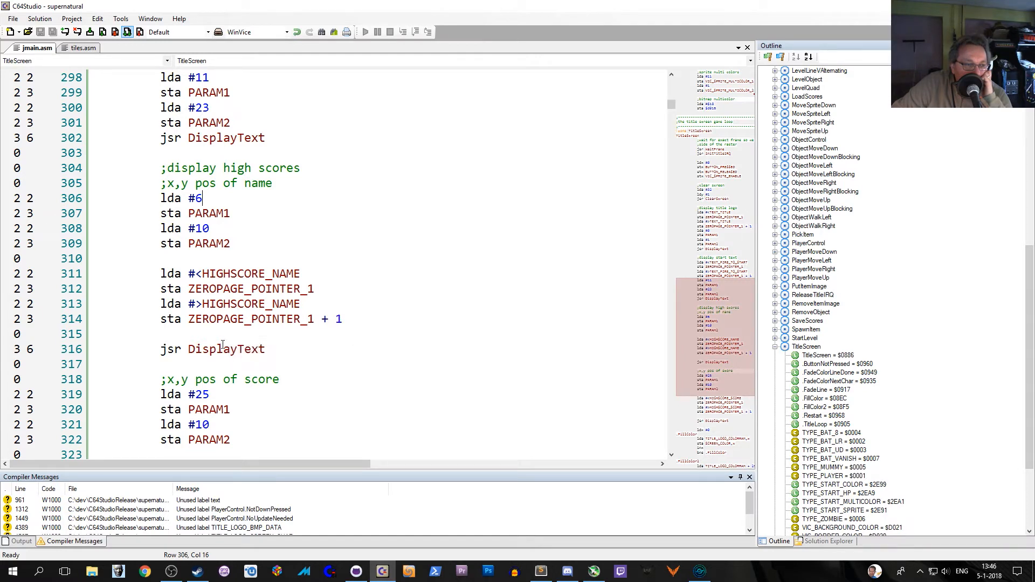
{"action": "left_click", "coordinate": [226, 349]}
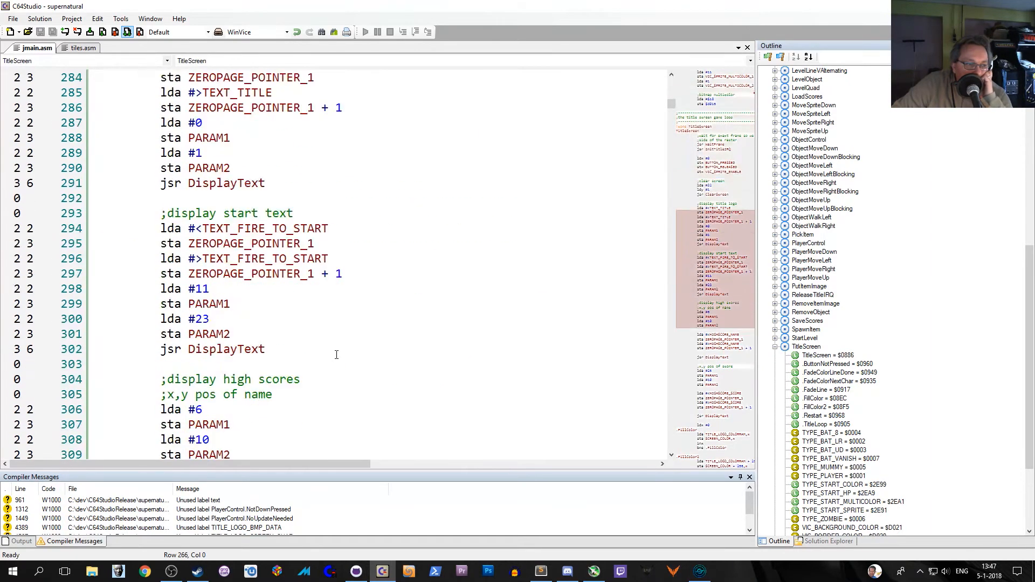
Scroll to the high-score score display and point out the scores' x position
{"action": "scroll", "scroll_direction": "down", "scroll_amount": 3}
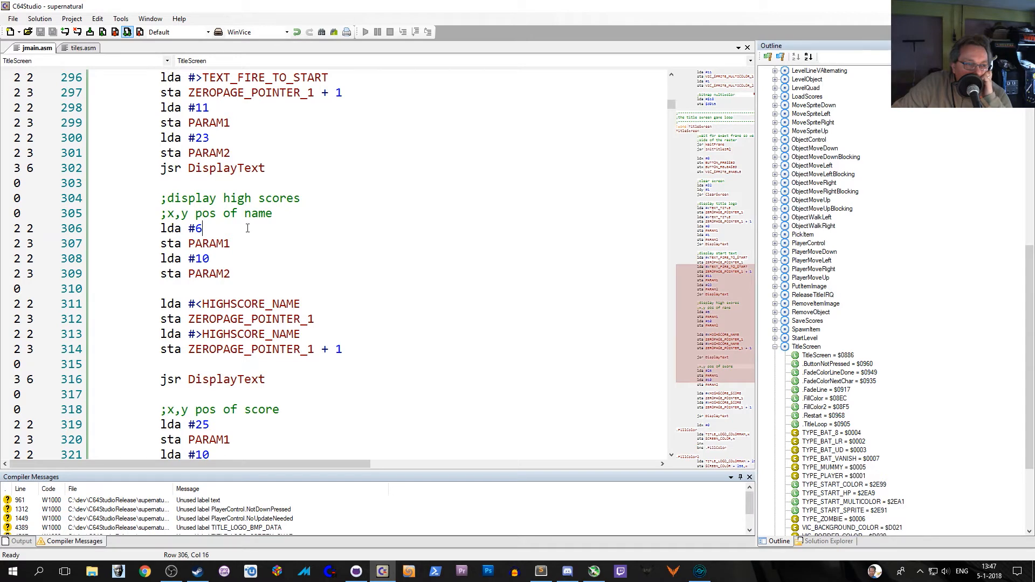
{"action": "scroll", "scroll_direction": "down", "scroll_amount": 3}
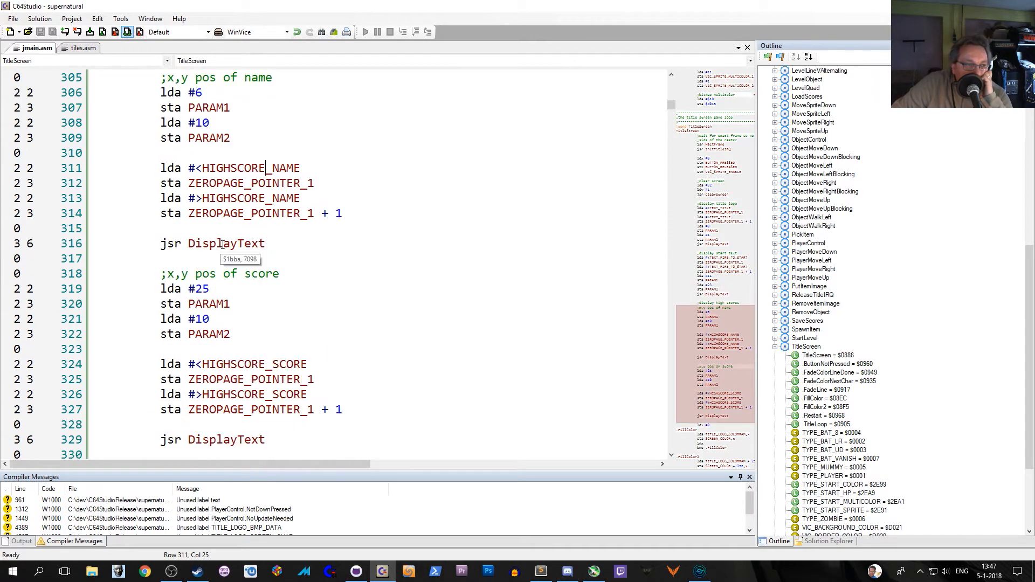
{"action": "scroll", "scroll_direction": "down", "scroll_amount": 3}
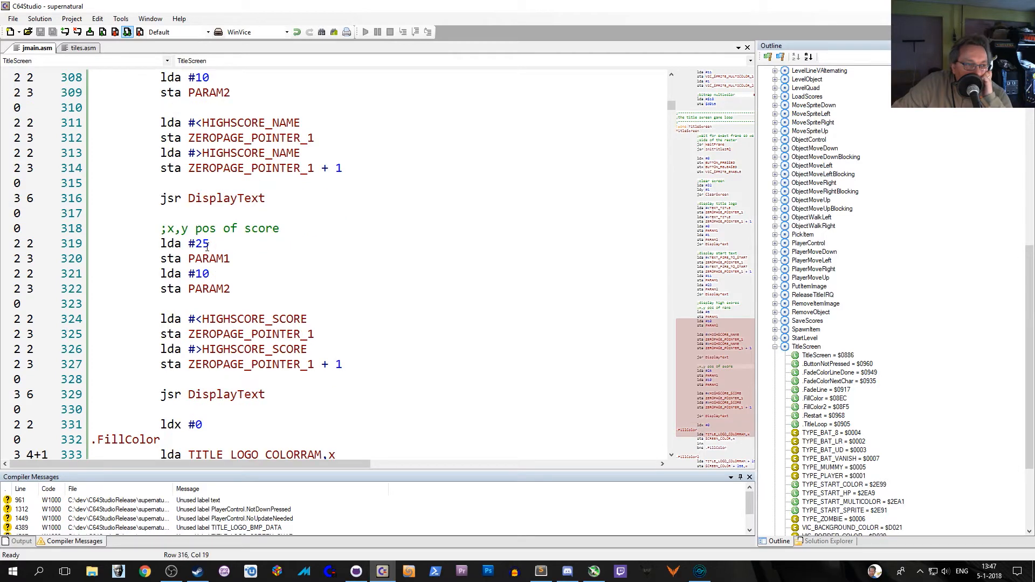
{"action": "left_click", "coordinate": [209, 243]}
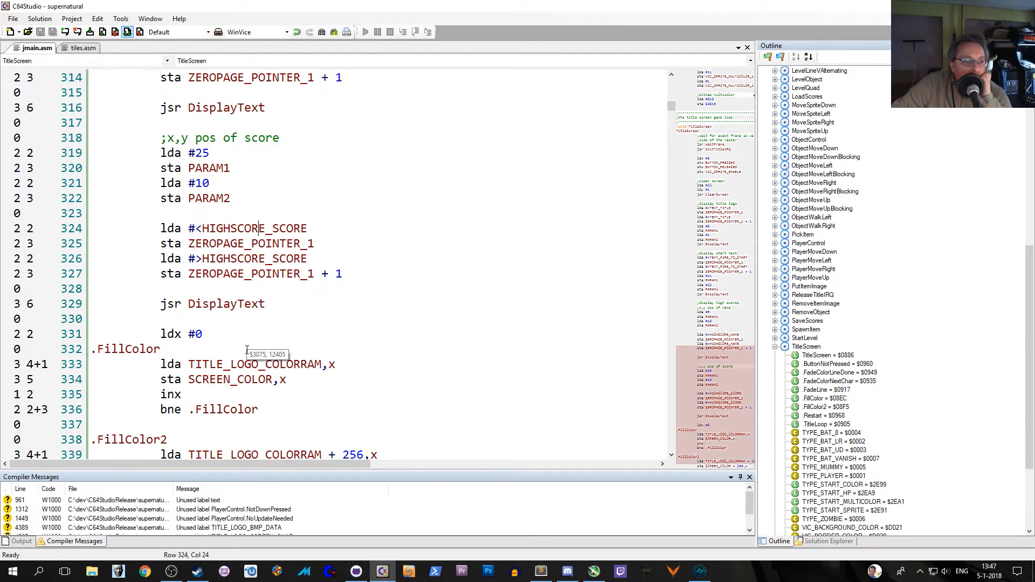
{"action": "scroll", "scroll_direction": "down", "scroll_amount": 3}
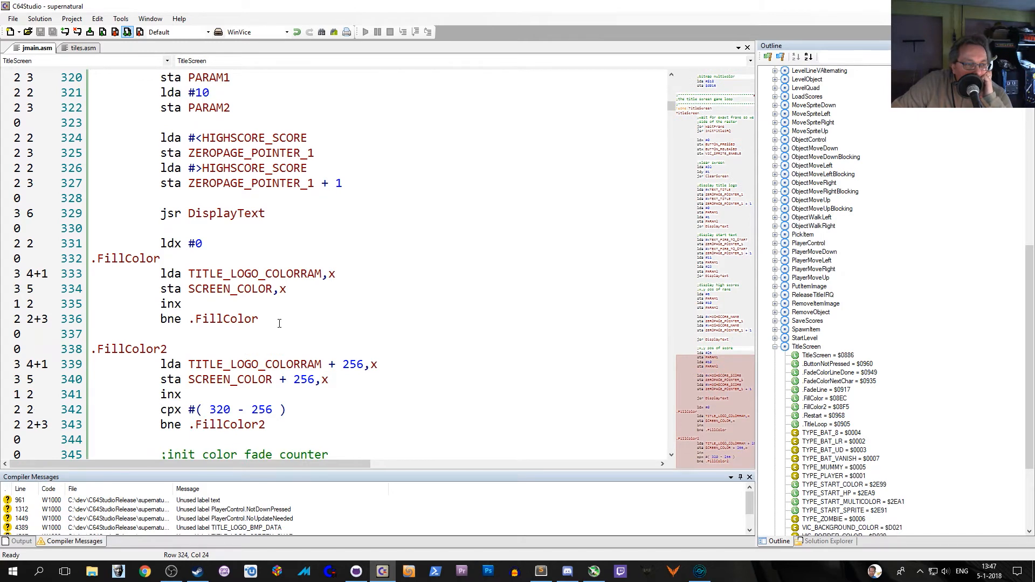
{"action": "scroll", "scroll_direction": "down", "scroll_amount": 3}
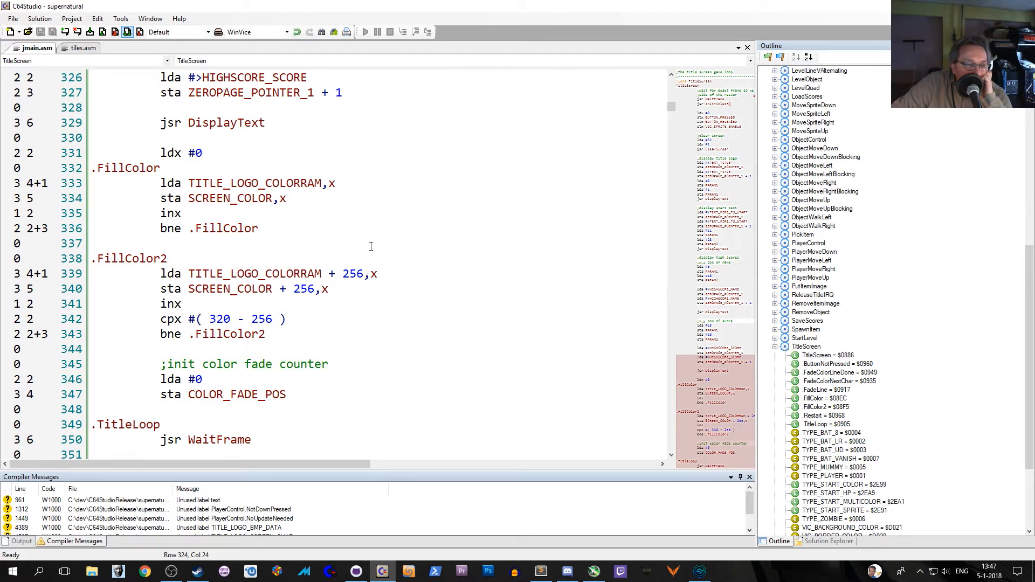
{"action": "mouse_move", "coordinate": [224, 163]}
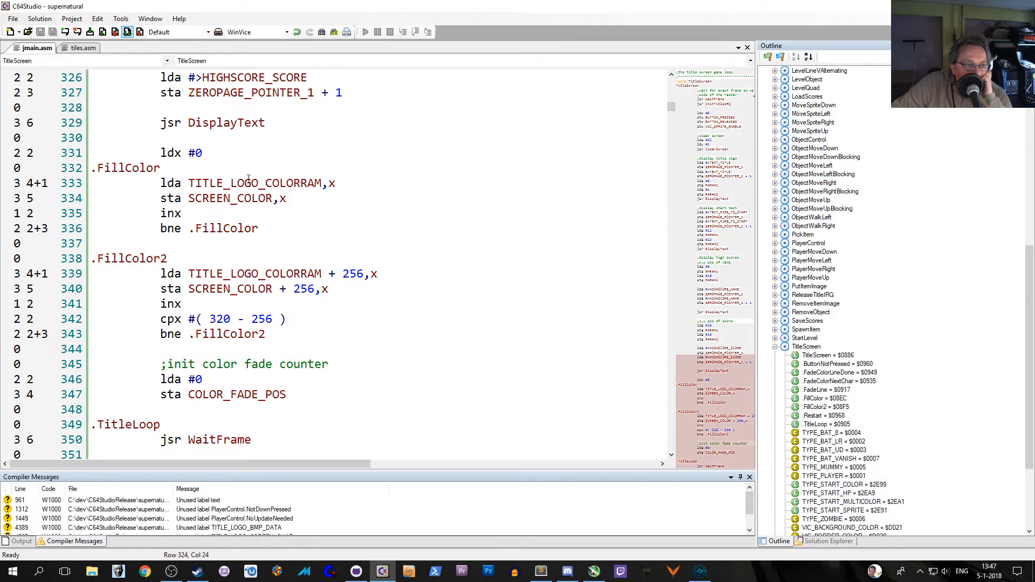
{"action": "mouse_move", "coordinate": [288, 183]}
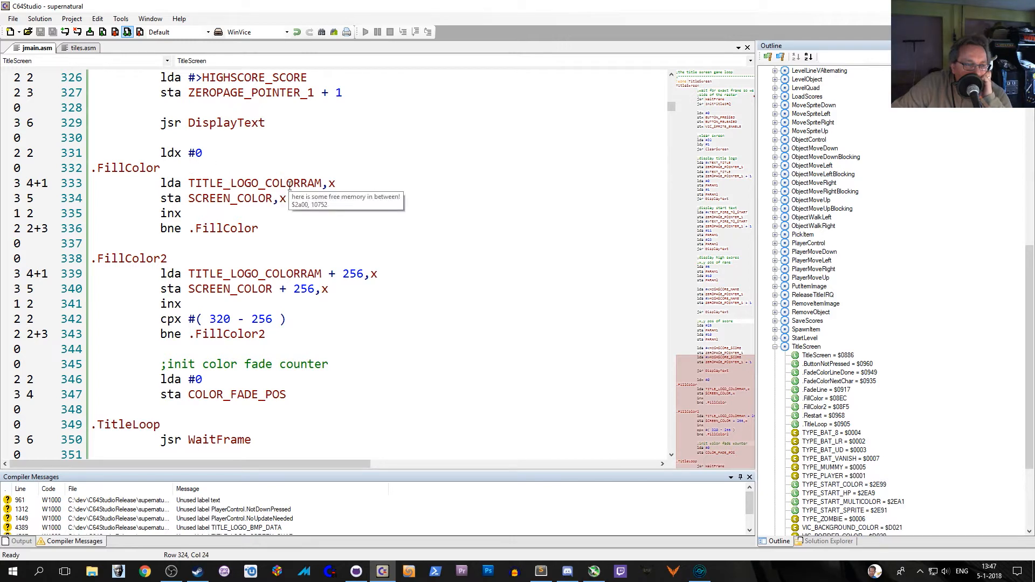
{"action": "mouse_move", "coordinate": [293, 191]}
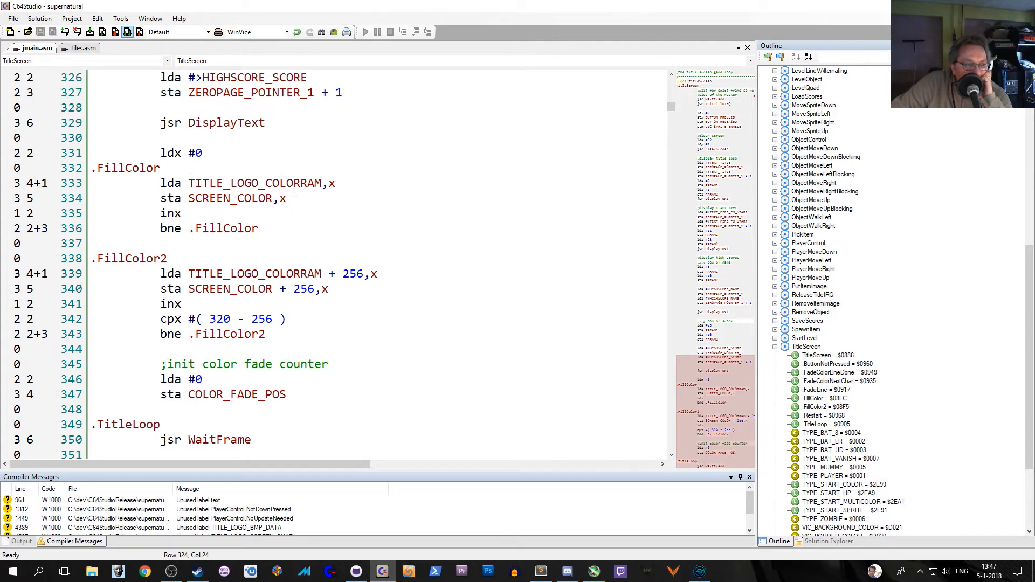
{"action": "mouse_move", "coordinate": [297, 192]}
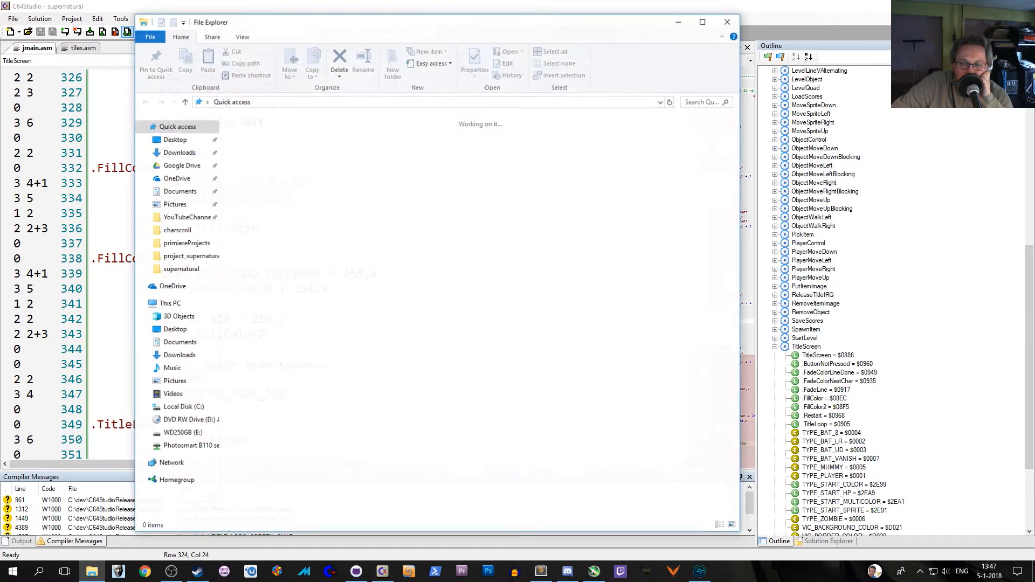
Open memorymap.txt from the project folder in Notepad
{"action": "left_click", "coordinate": [727, 21]}
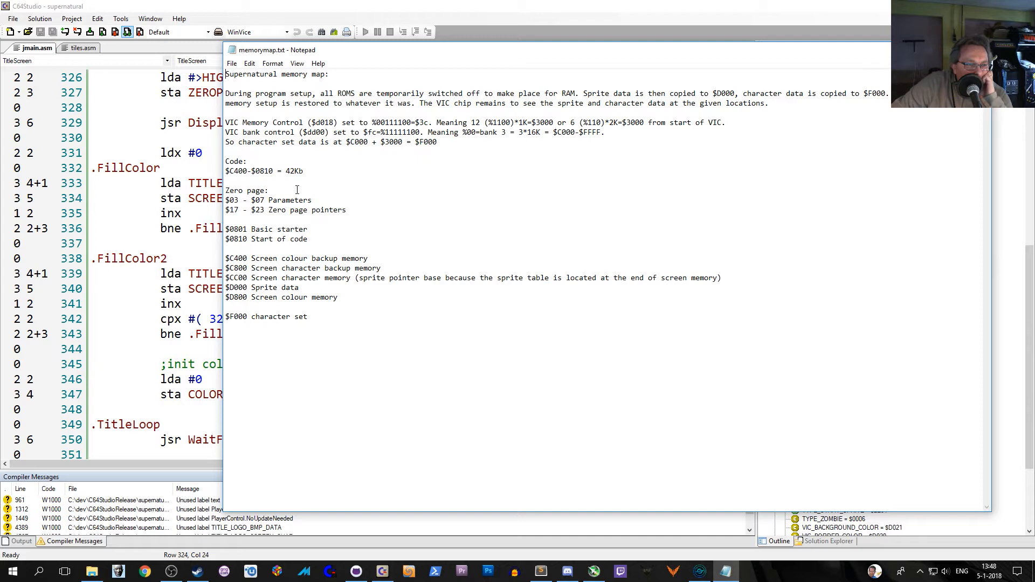
{"action": "mouse_move", "coordinate": [306, 298]}
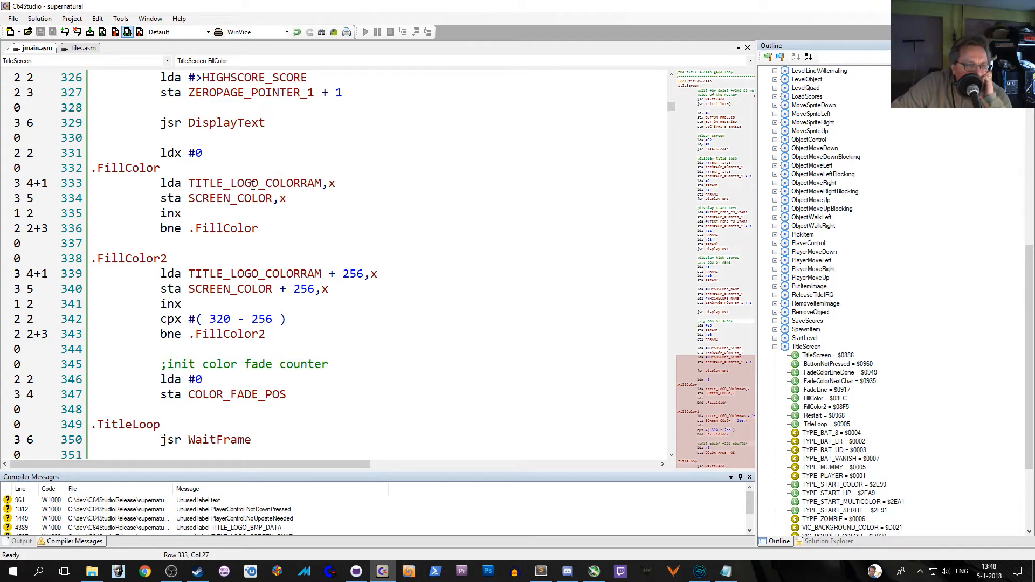
{"action": "mouse_move", "coordinate": [237, 198]}
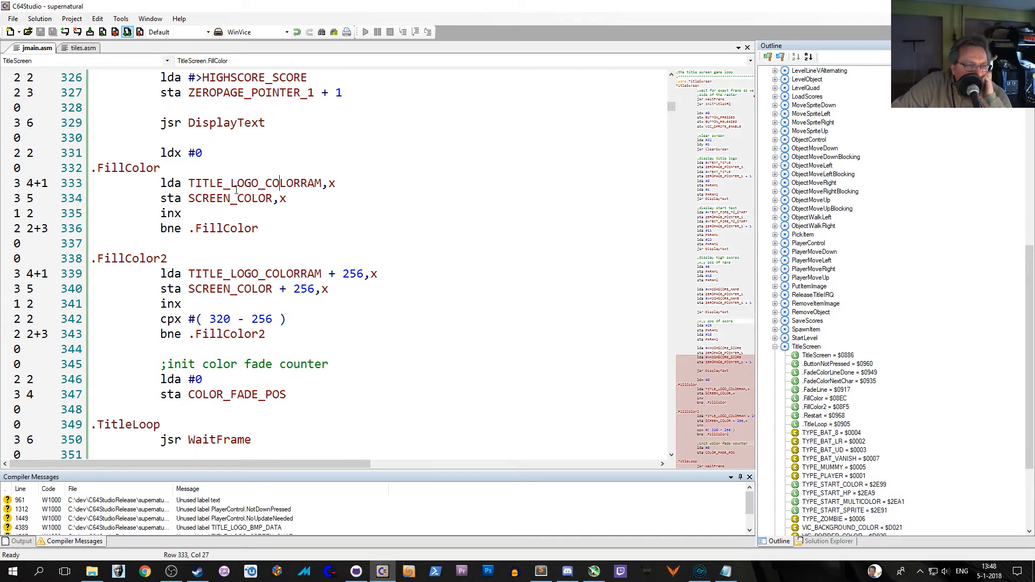
{"action": "mouse_move", "coordinate": [231, 198]}
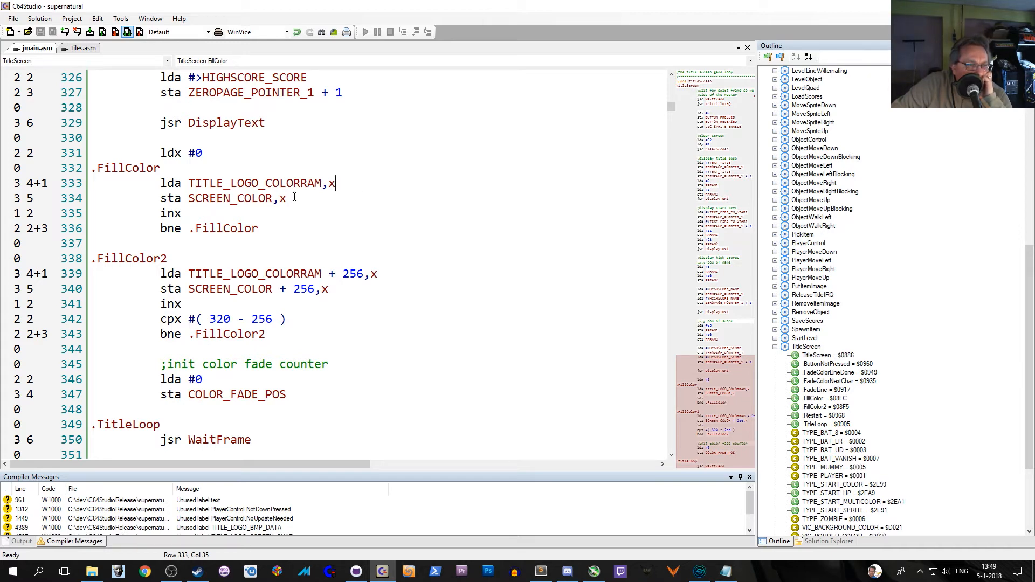
{"action": "mouse_move", "coordinate": [261, 236]}
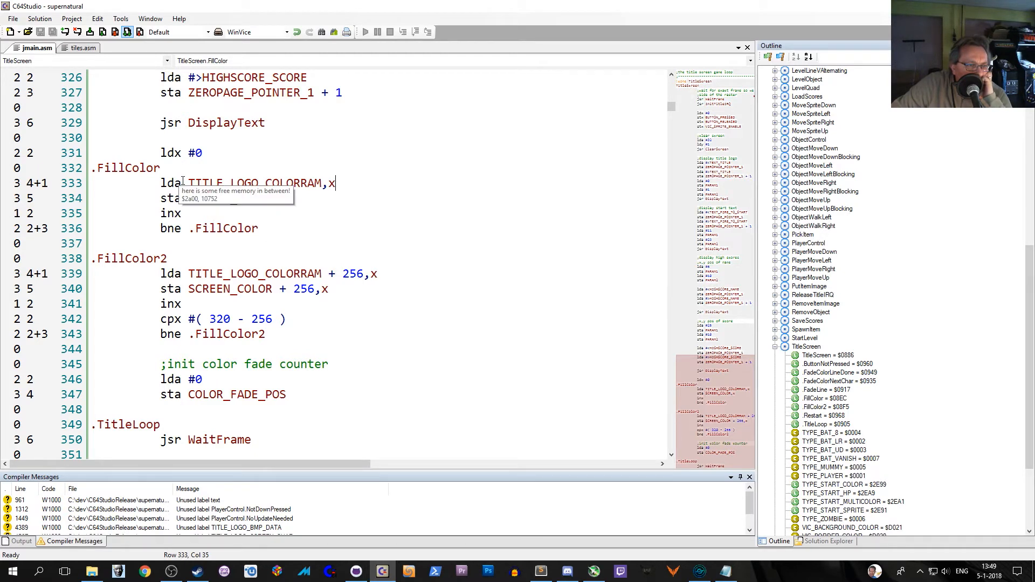
Select the 256 offset in FillColor2 and point out the 320 - 256 loop limit
{"action": "scroll", "scroll_direction": "down", "scroll_amount": 3}
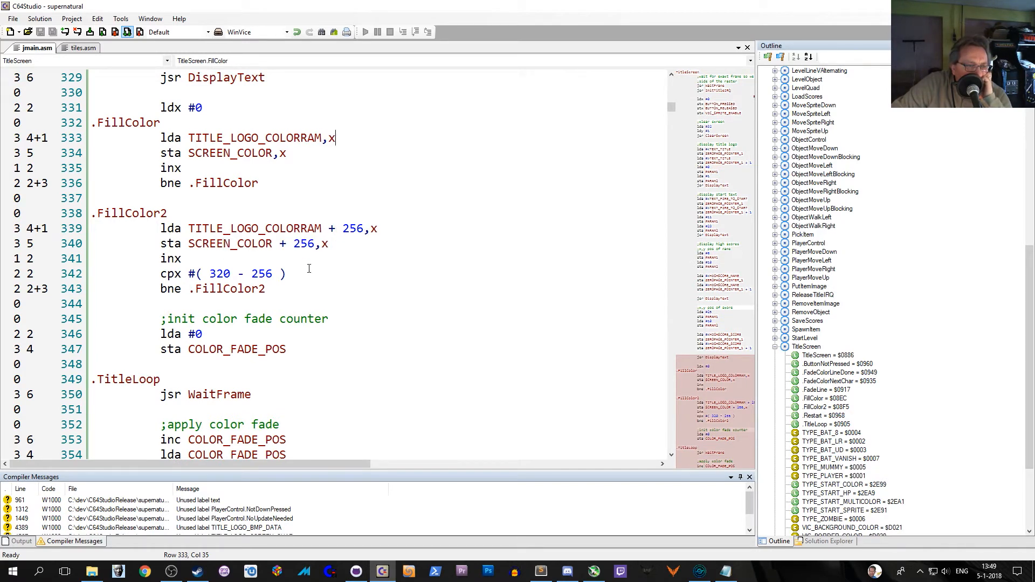
{"action": "mouse_move", "coordinate": [389, 229]}
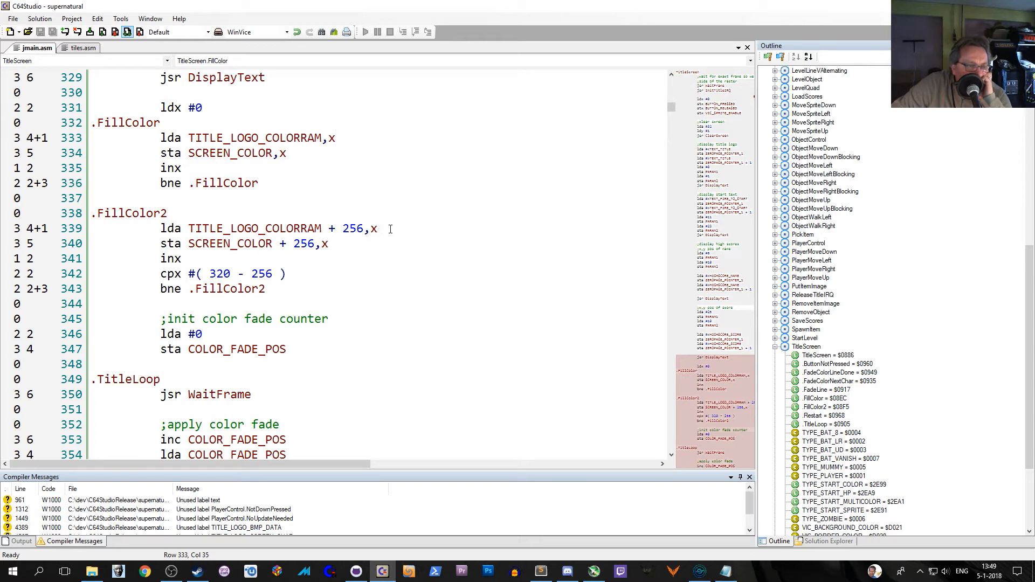
{"action": "double_click", "coordinate": [353, 229]}
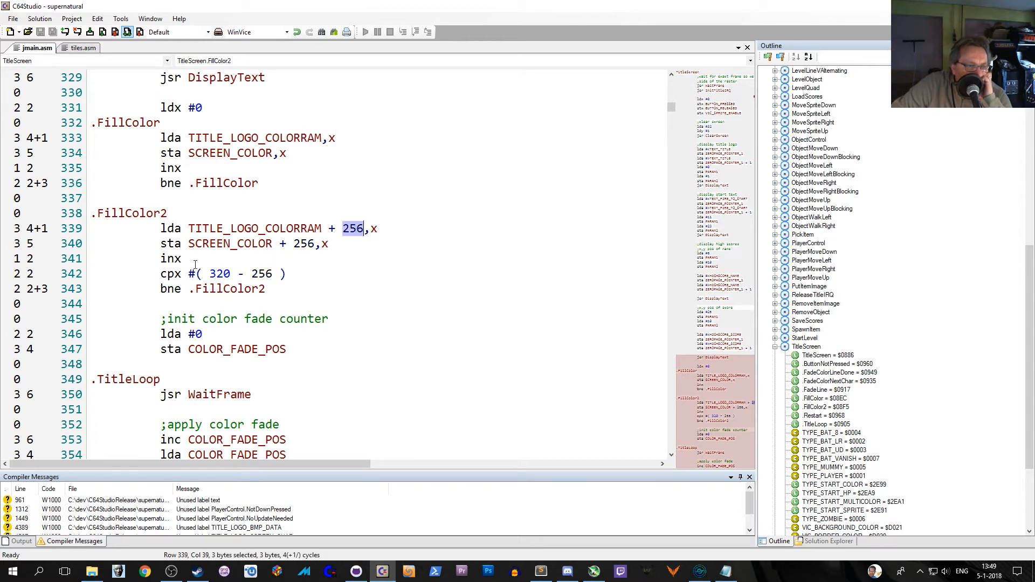
{"action": "left_click", "coordinate": [218, 273]}
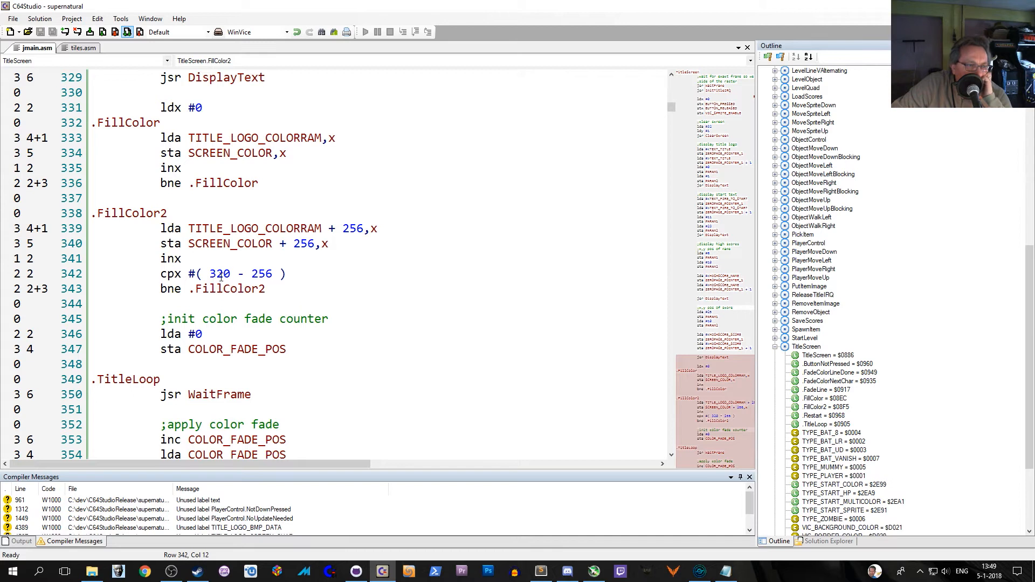
{"action": "mouse_move", "coordinate": [211, 183]}
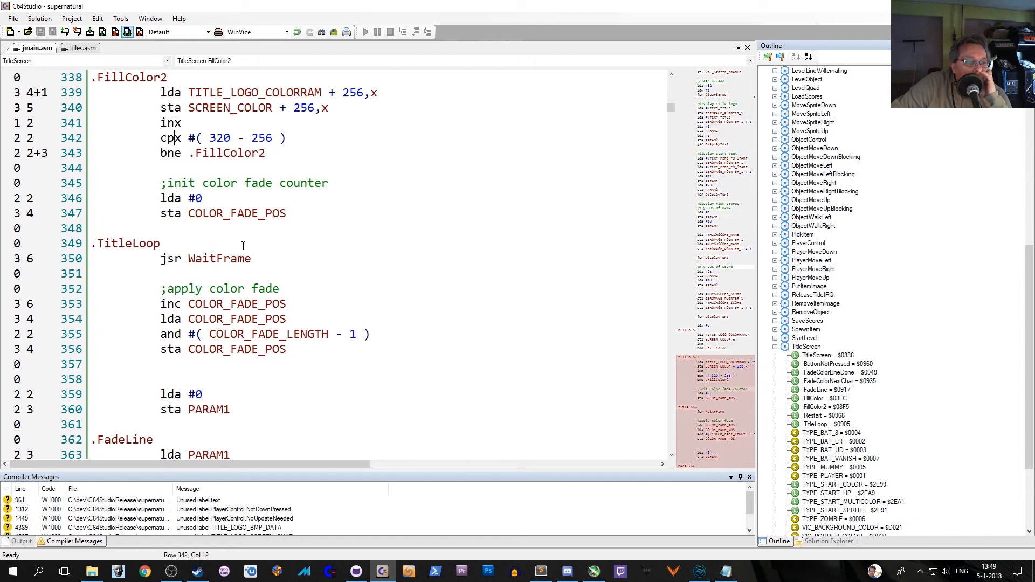
{"action": "mouse_move", "coordinate": [236, 213]}
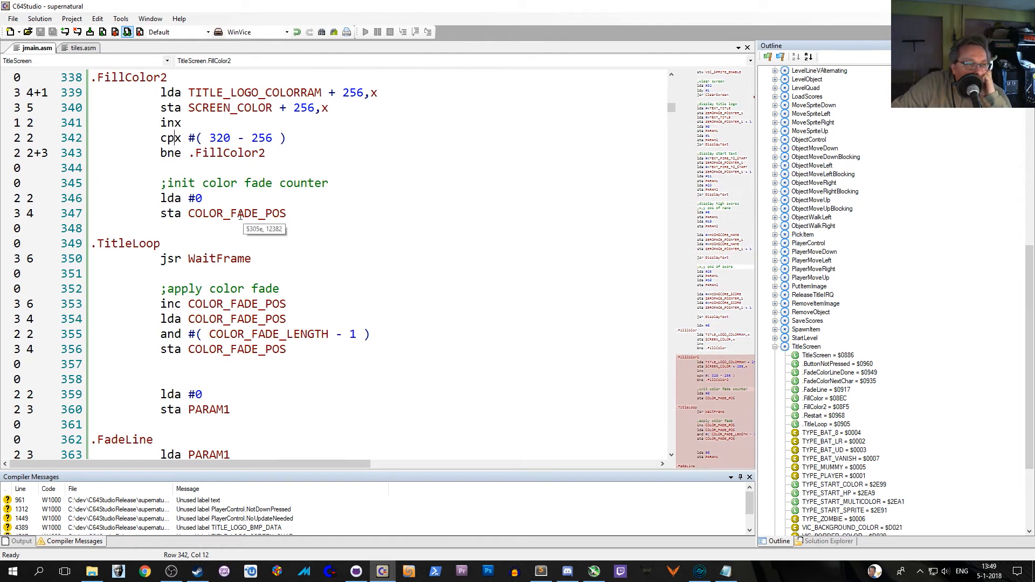
Scroll past the fill loops into TitleLoop where the fade position advances
{"action": "scroll", "scroll_direction": "down", "scroll_amount": 3}
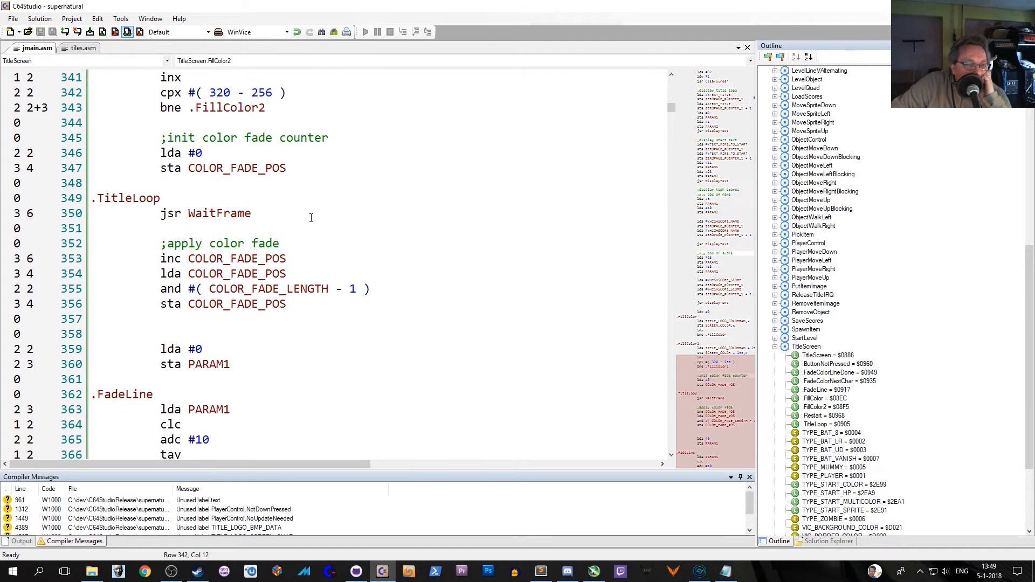
{"action": "mouse_move", "coordinate": [236, 167]}
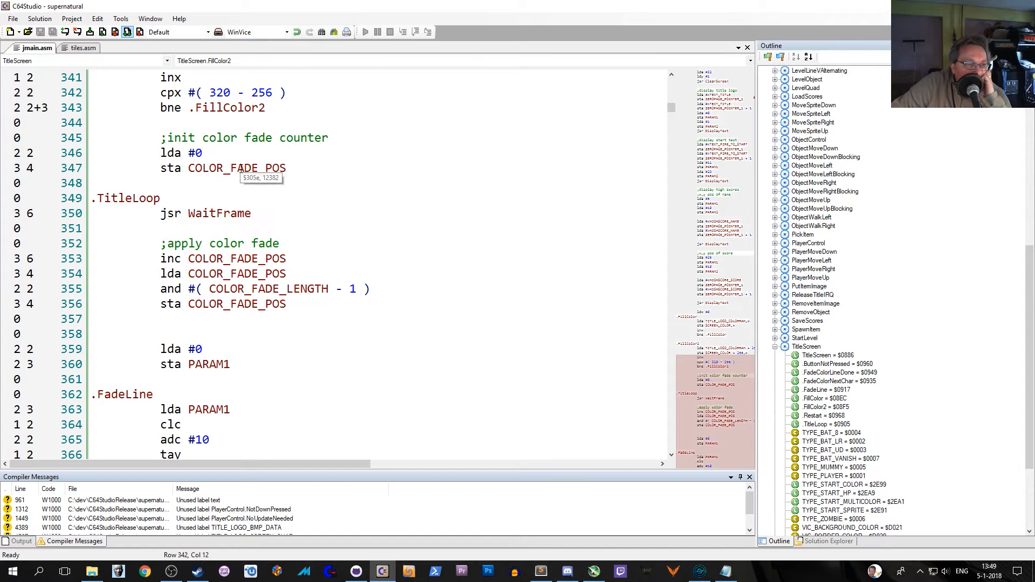
{"action": "mouse_move", "coordinate": [197, 157]}
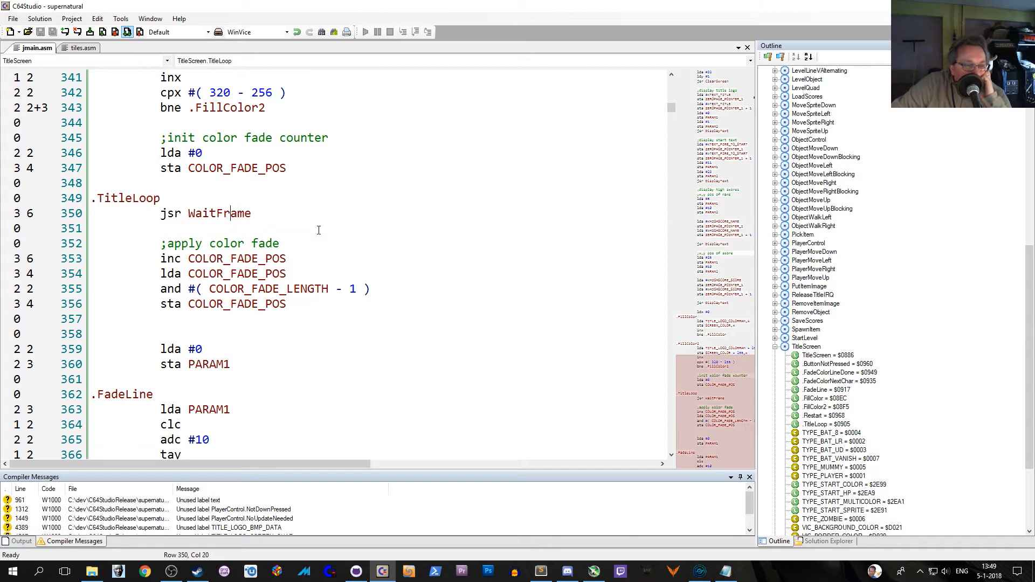
{"action": "scroll", "scroll_direction": "down", "scroll_amount": 3}
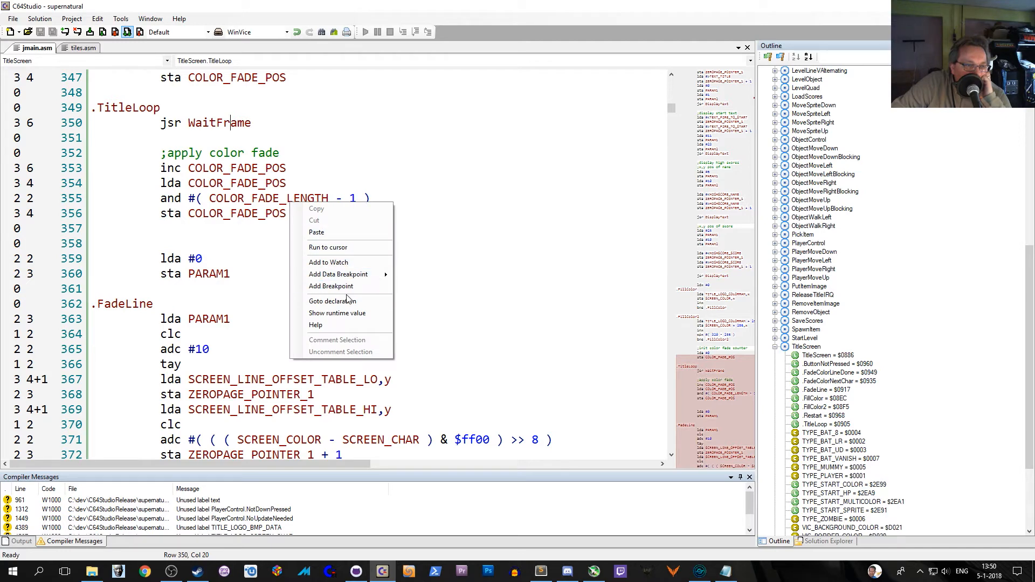
Close the code actions list by clicking in the editor
{"action": "left_click", "coordinate": [336, 301]}
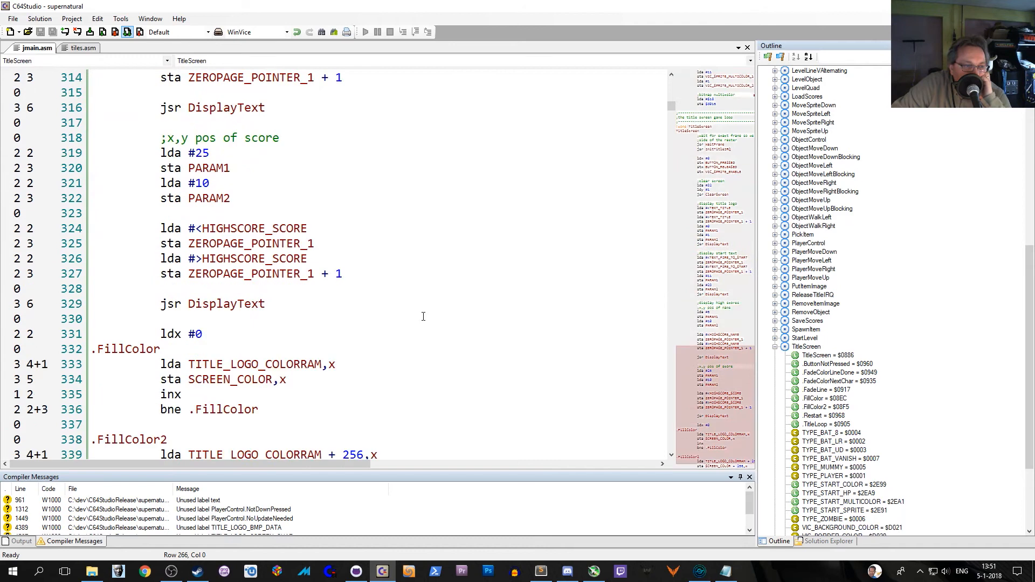
{"action": "scroll", "scroll_direction": "down", "scroll_amount": 3}
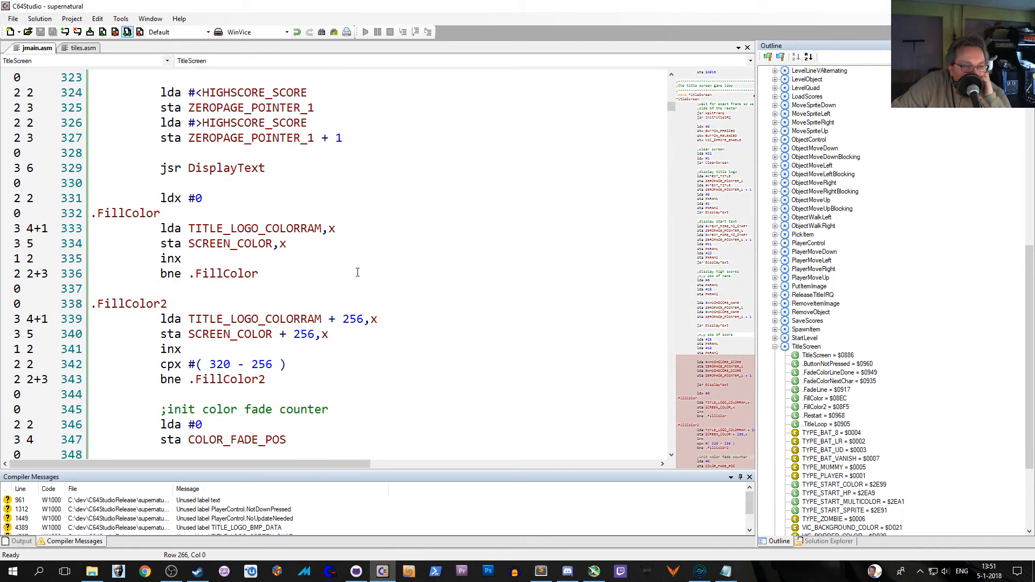
{"action": "mouse_move", "coordinate": [346, 229]}
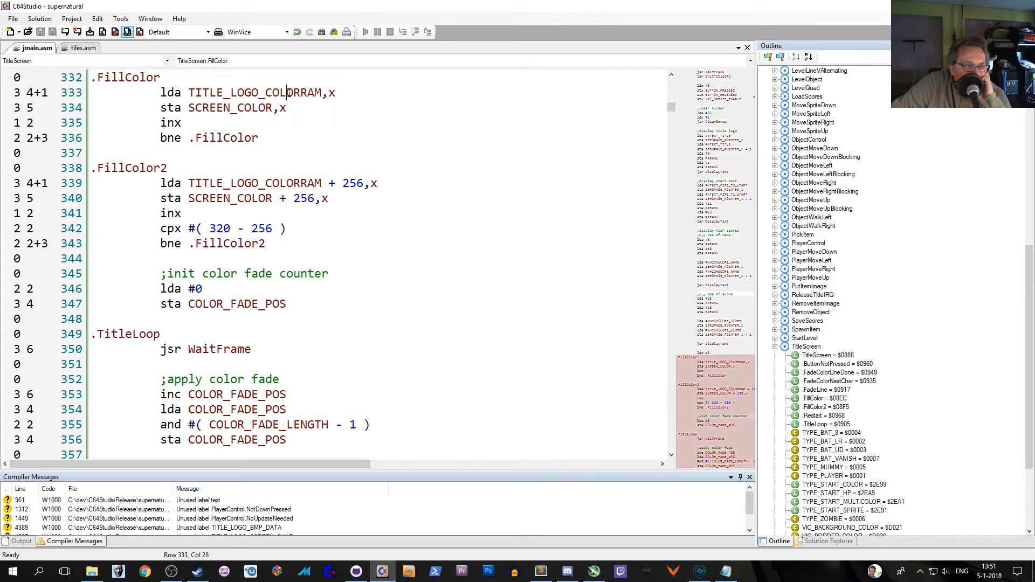
{"action": "mouse_move", "coordinate": [245, 183]}
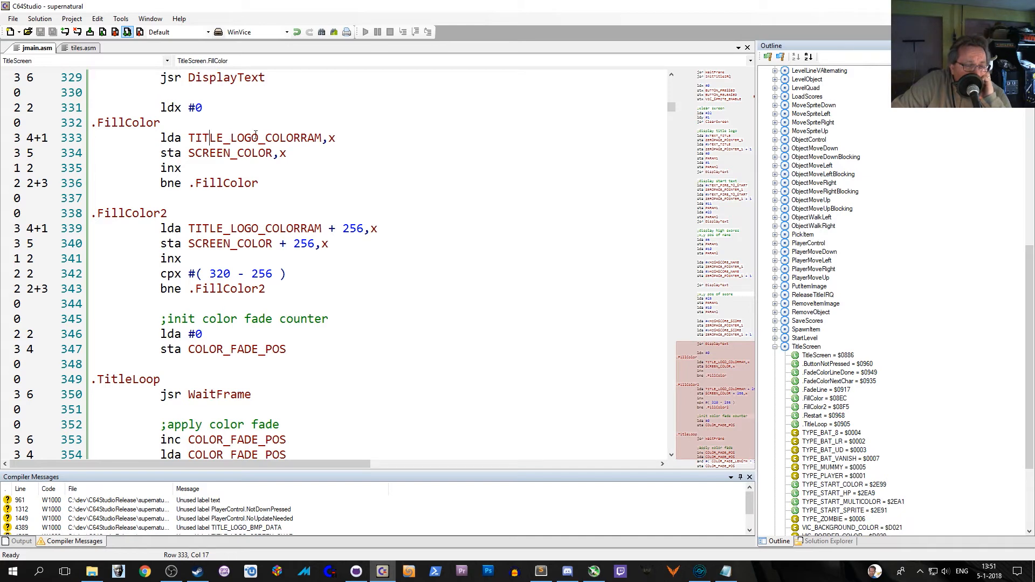
{"action": "double_click", "coordinate": [254, 138]}
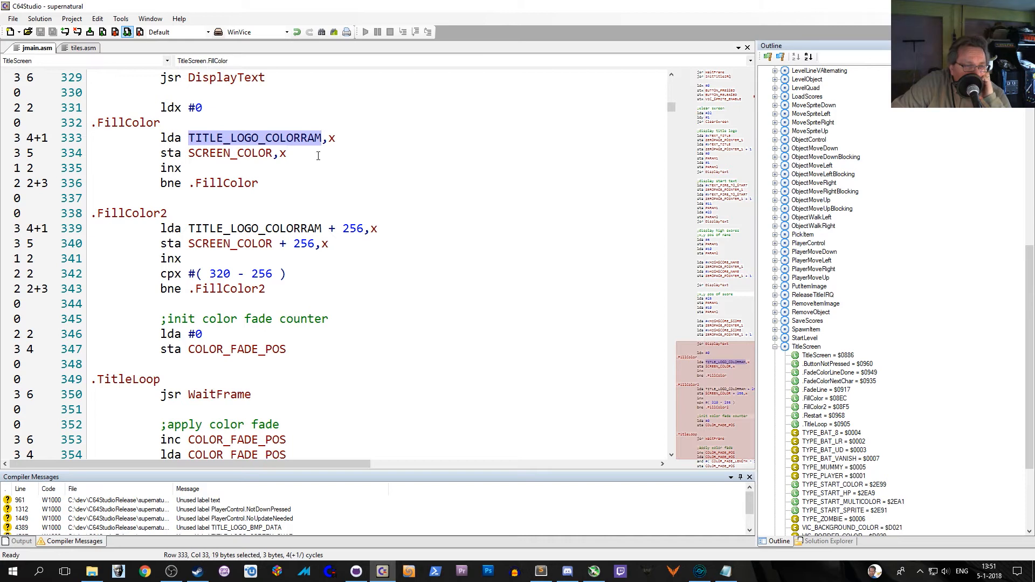
{"action": "mouse_move", "coordinate": [264, 162]}
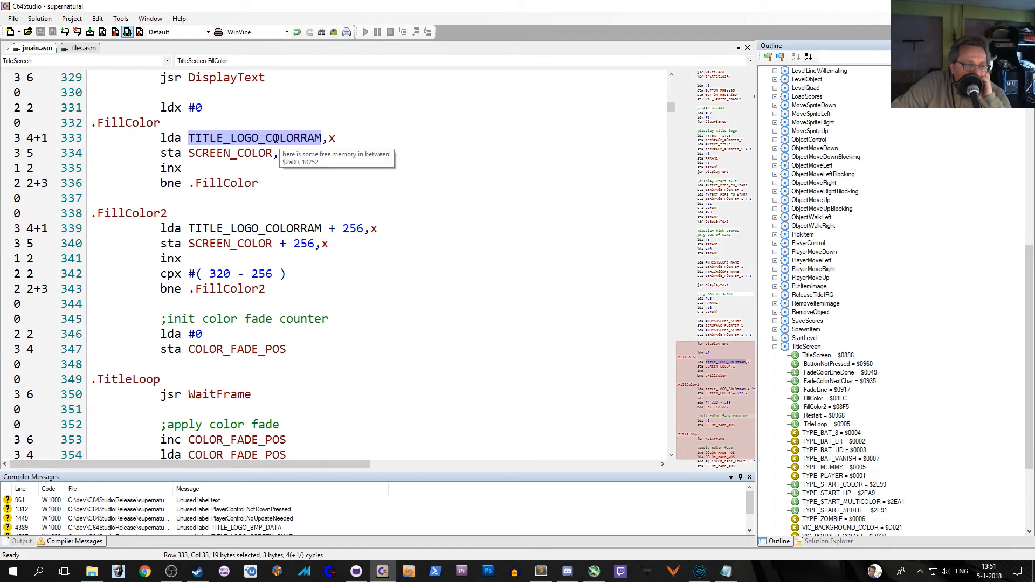
{"action": "mouse_move", "coordinate": [330, 135]}
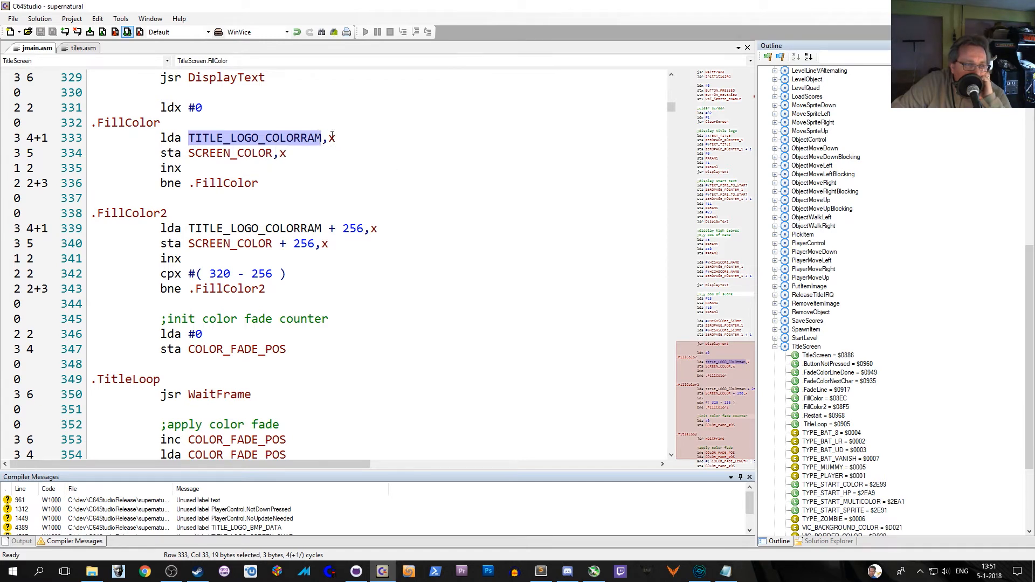
{"action": "left_click", "coordinate": [328, 137]}
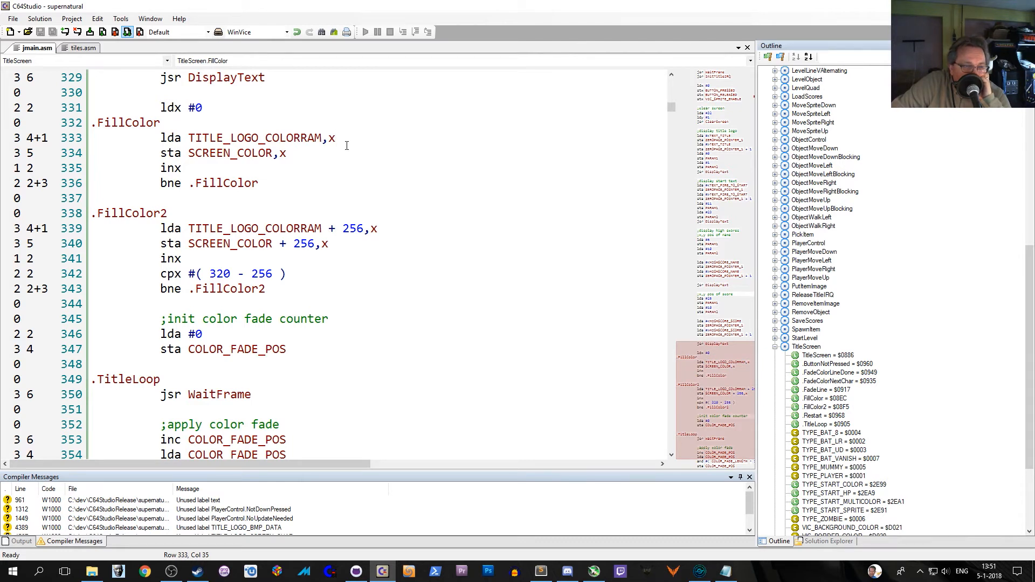
{"action": "scroll", "scroll_direction": "down", "scroll_amount": 3}
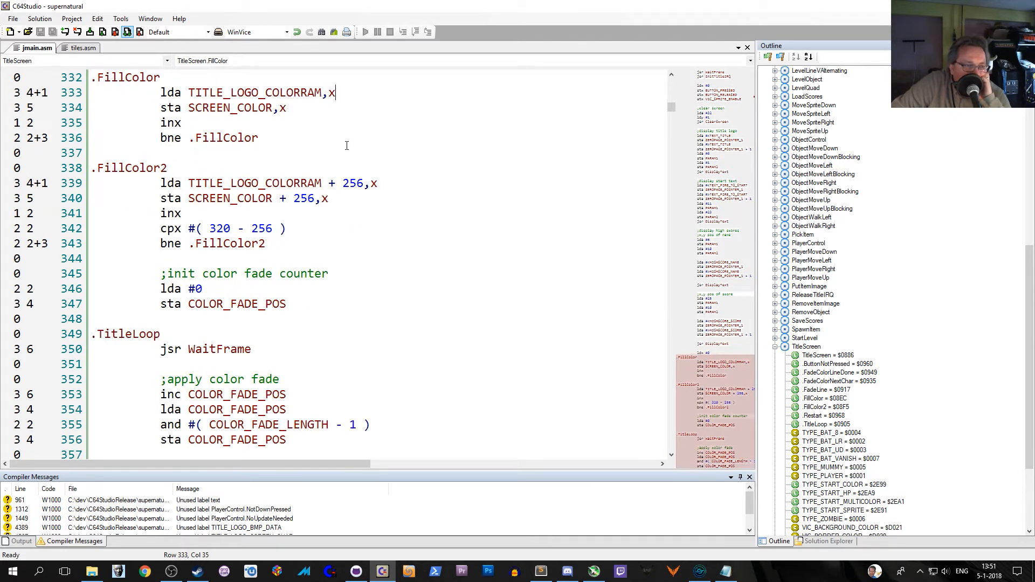
{"action": "scroll", "scroll_direction": "down", "scroll_amount": 3}
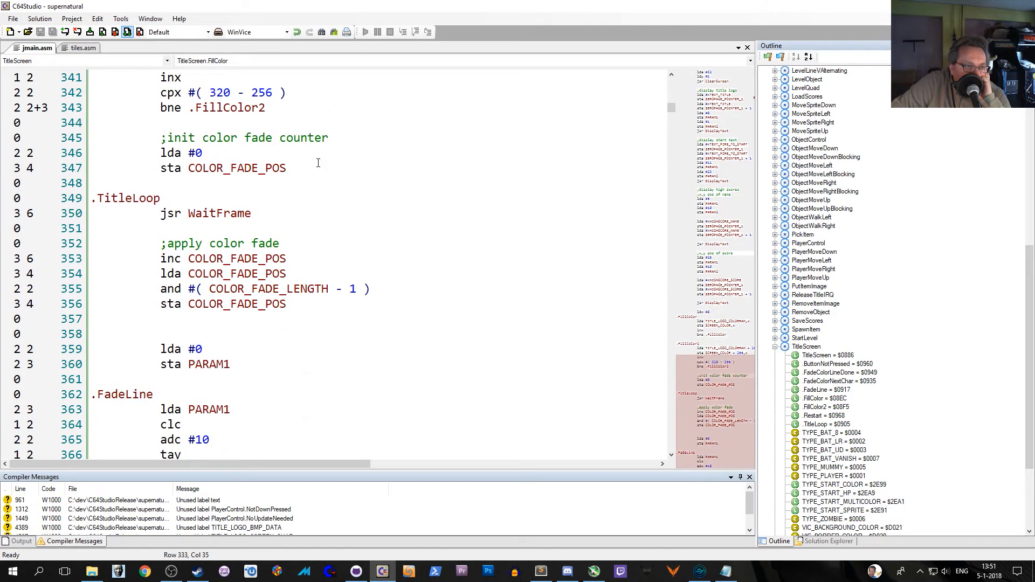
{"action": "scroll", "scroll_direction": "down", "scroll_amount": 3}
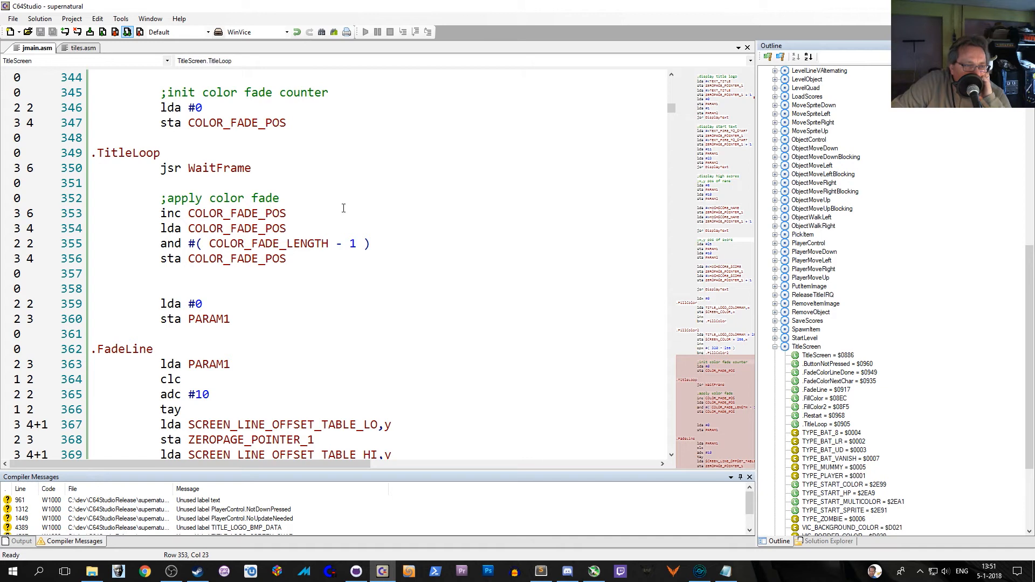
{"action": "scroll", "scroll_direction": "down", "scroll_amount": 3}
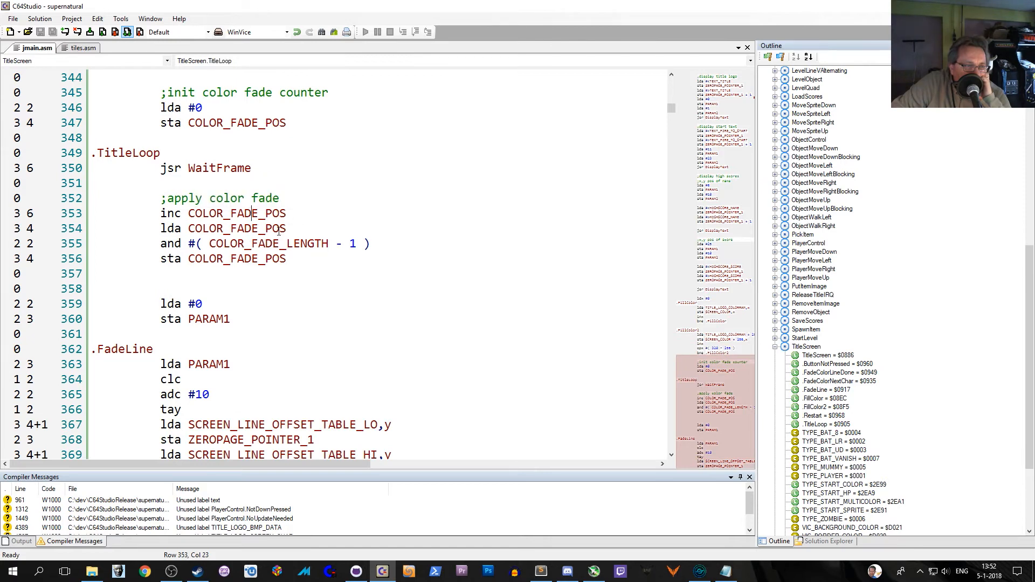
{"action": "left_click", "coordinate": [261, 243]}
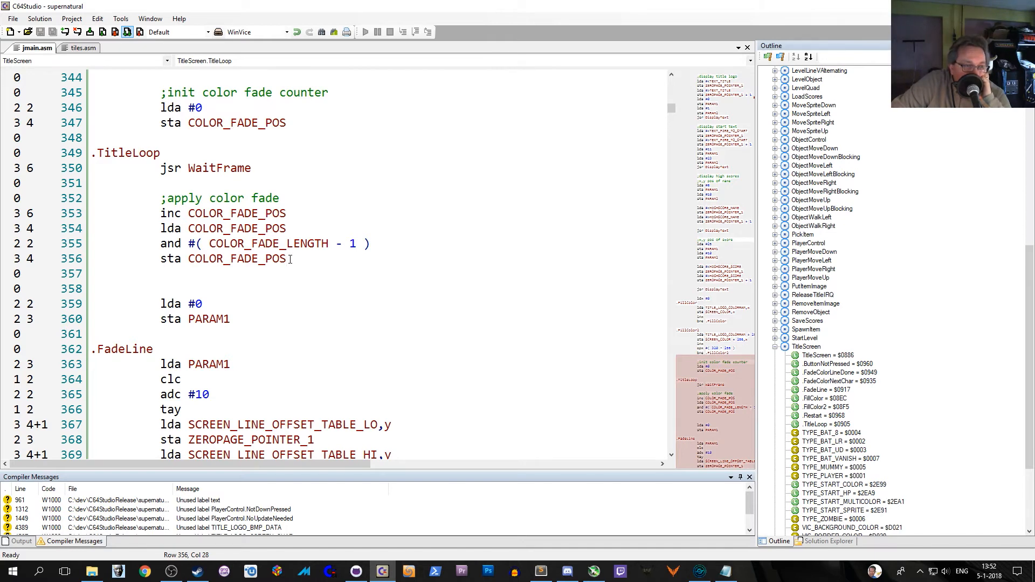
{"action": "left_click", "coordinate": [286, 258]}
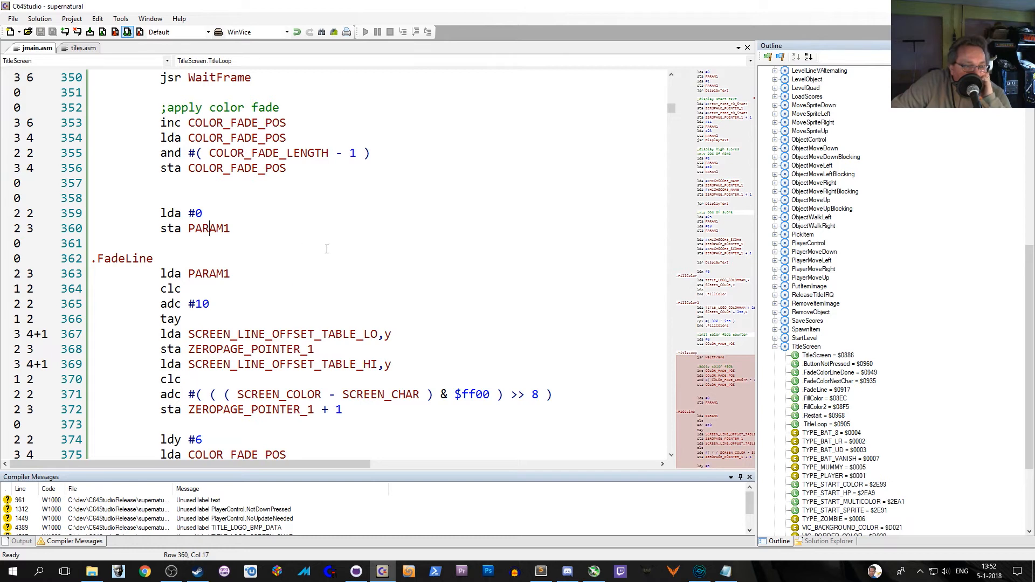
{"action": "left_click", "coordinate": [230, 228]}
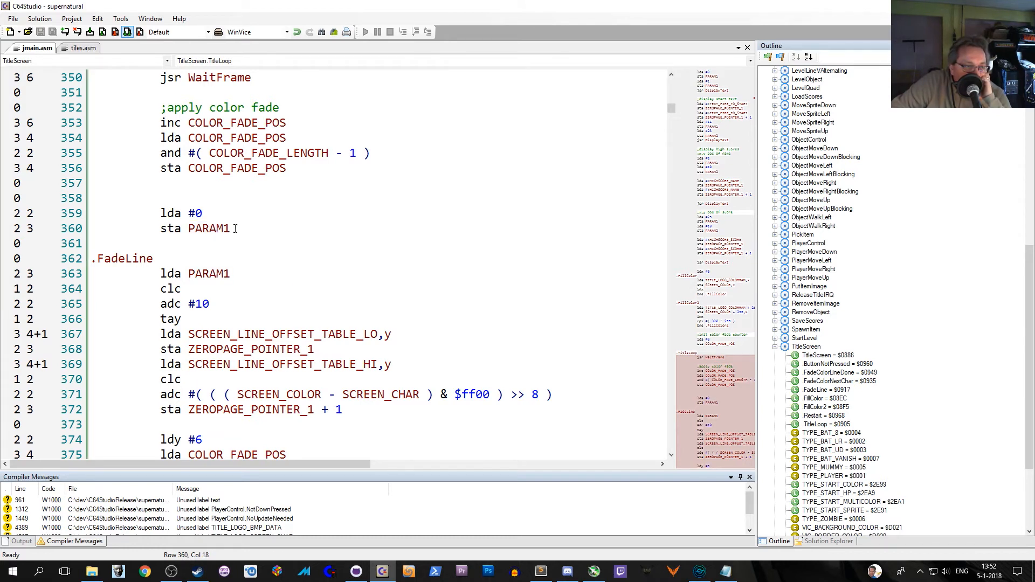
{"action": "left_click", "coordinate": [204, 212]}
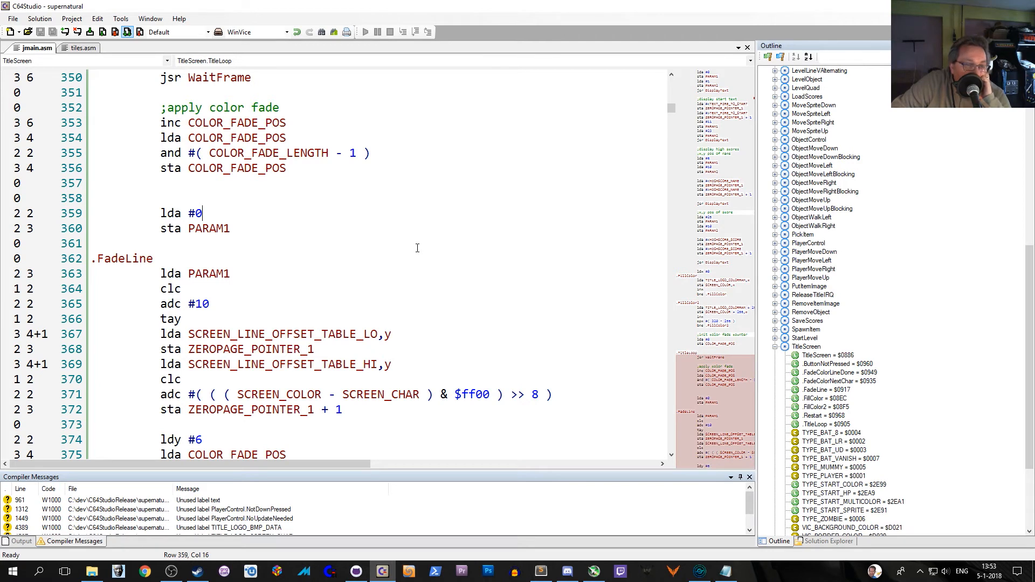
{"action": "mouse_move", "coordinate": [352, 238]}
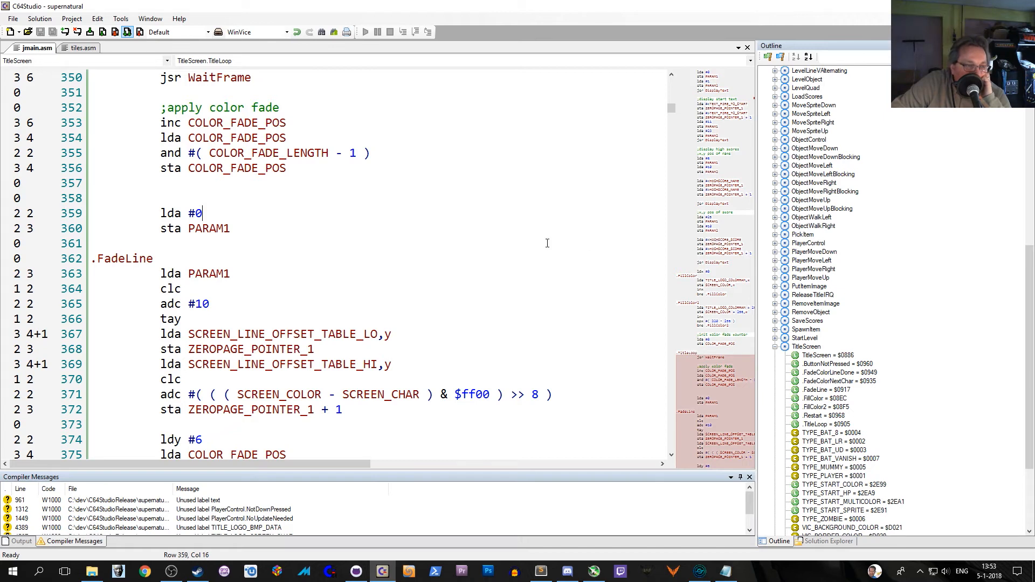
{"action": "mouse_move", "coordinate": [478, 249]}
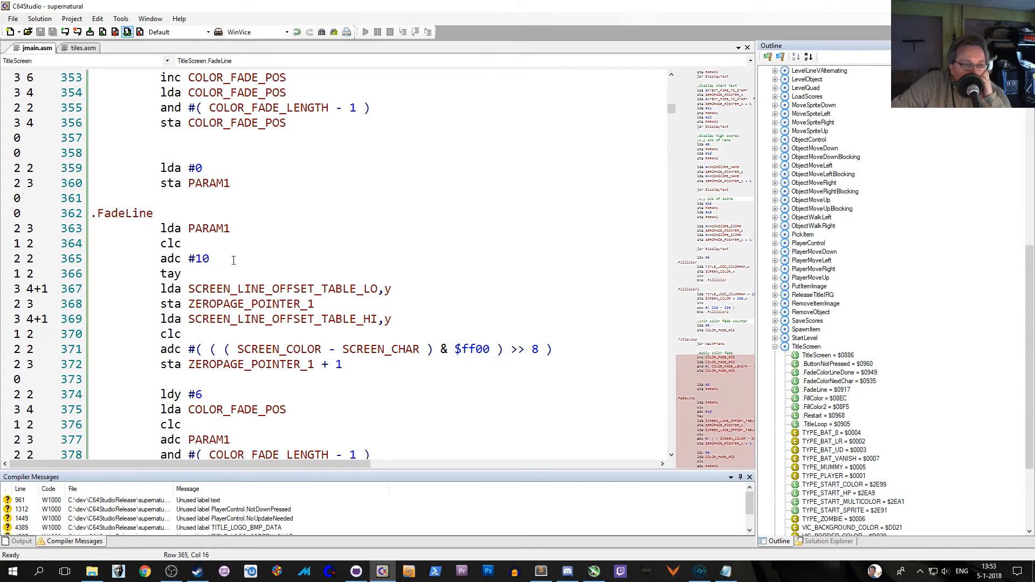
{"action": "scroll", "scroll_direction": "down", "scroll_amount": 3}
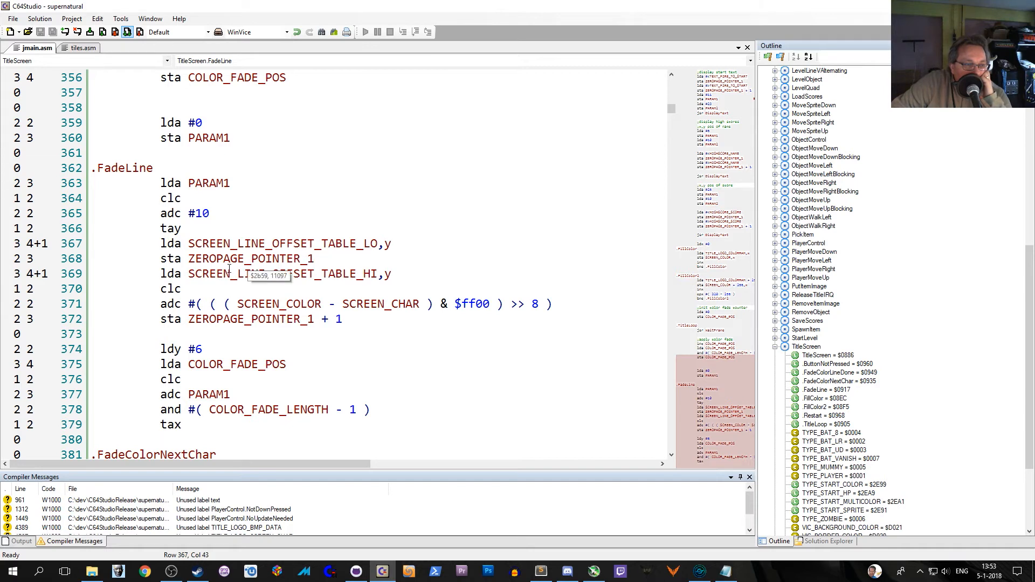
{"action": "scroll", "scroll_direction": "down", "scroll_amount": 3}
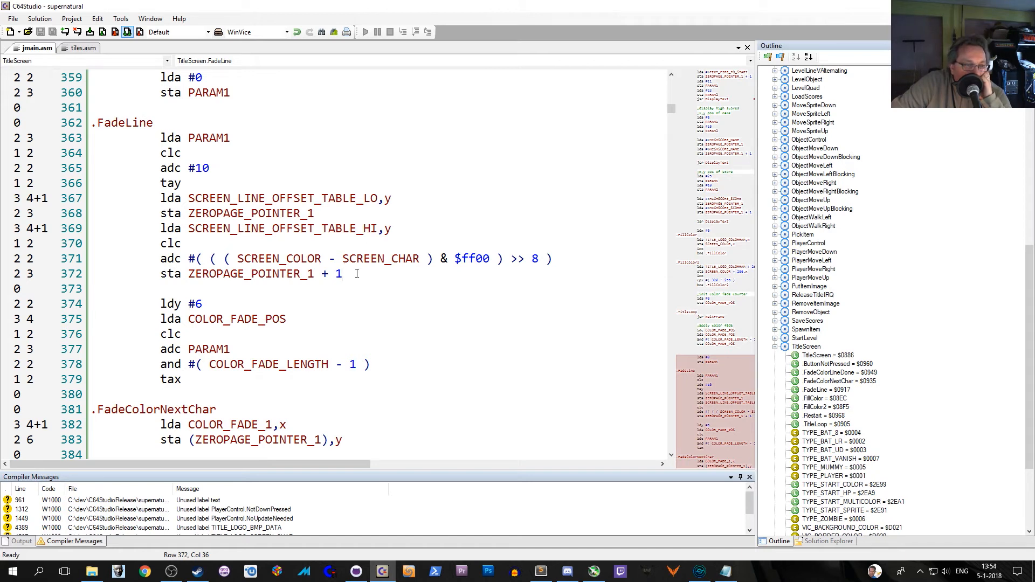
{"action": "mouse_move", "coordinate": [335, 195]}
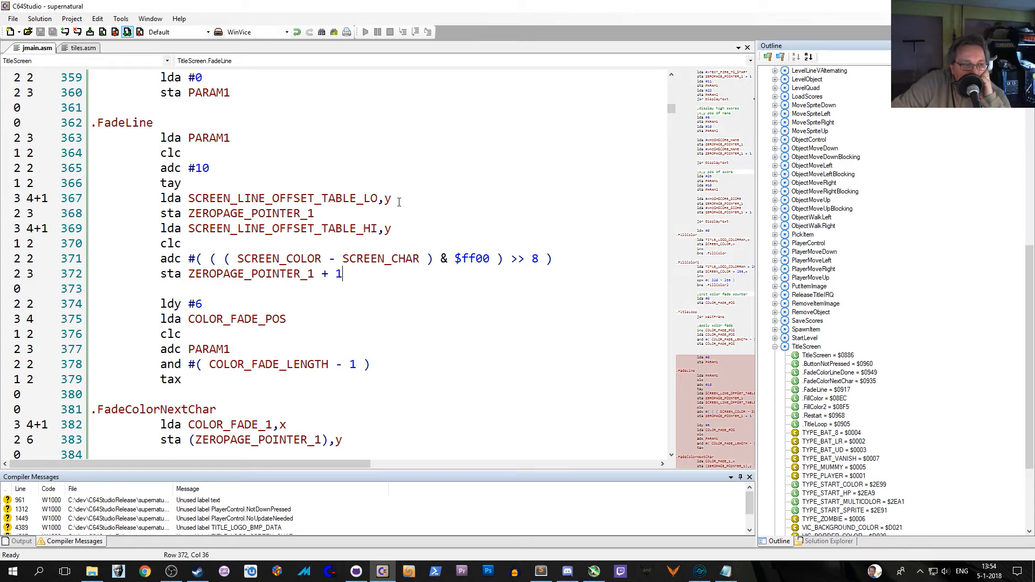
{"action": "mouse_move", "coordinate": [412, 241]}
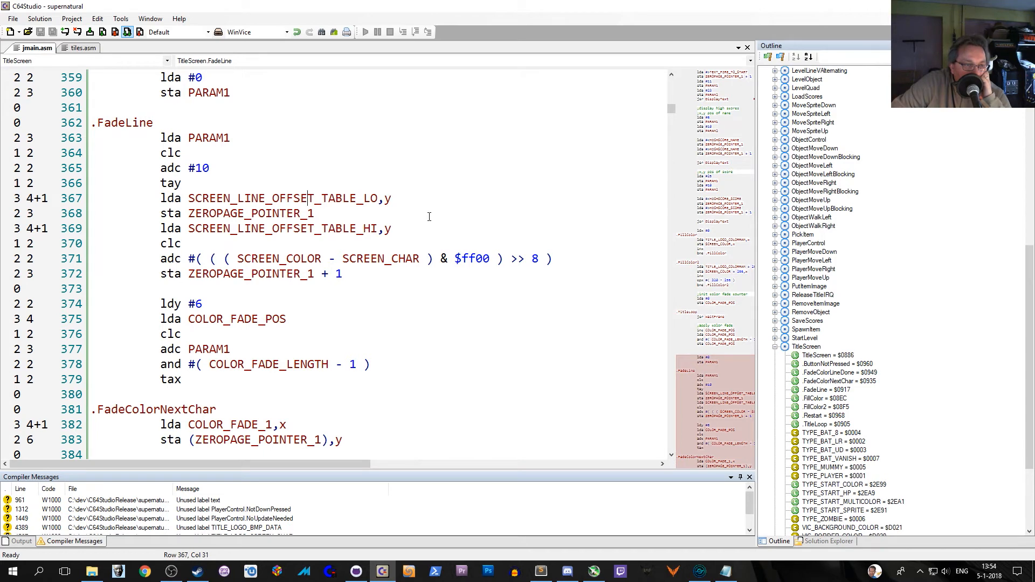
{"action": "left_click", "coordinate": [281, 229]}
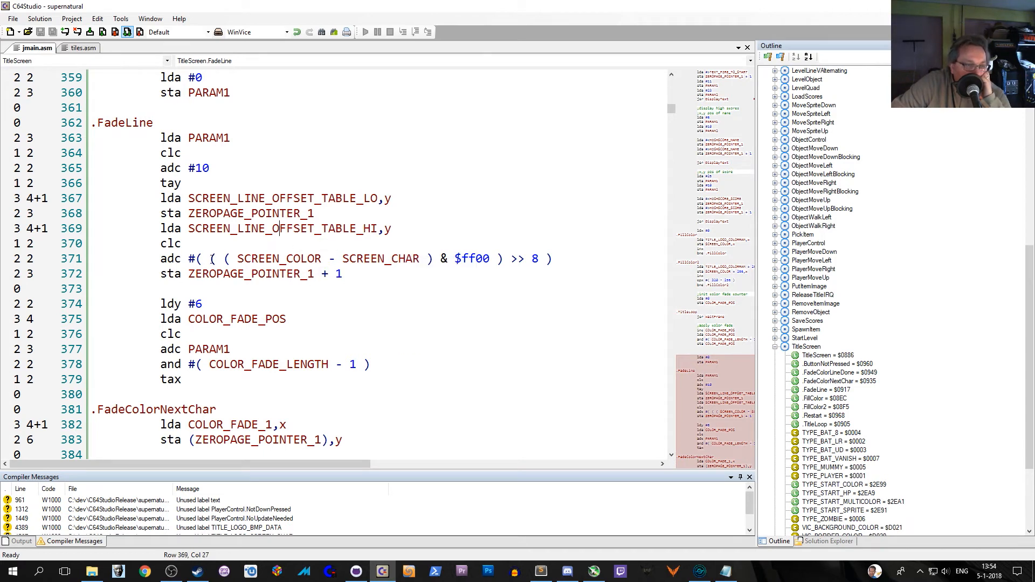
{"action": "left_click", "coordinate": [332, 258]}
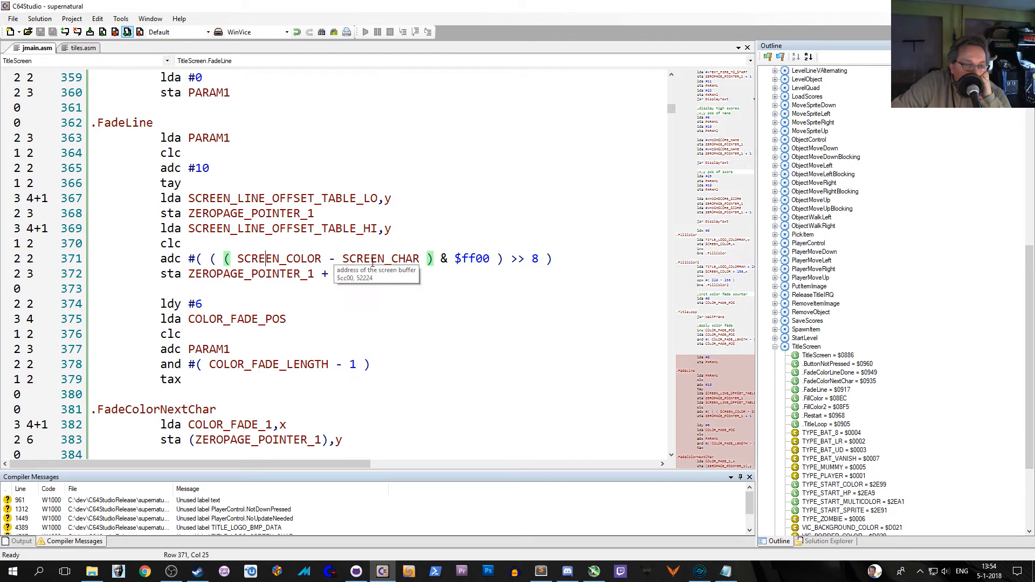
{"action": "mouse_move", "coordinate": [473, 265]}
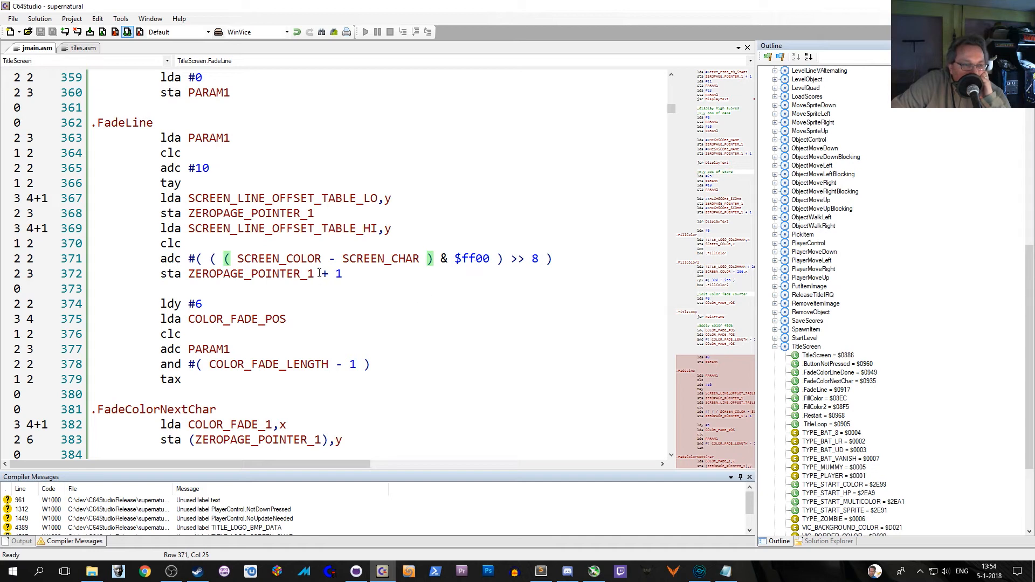
{"action": "left_click", "coordinate": [343, 274]}
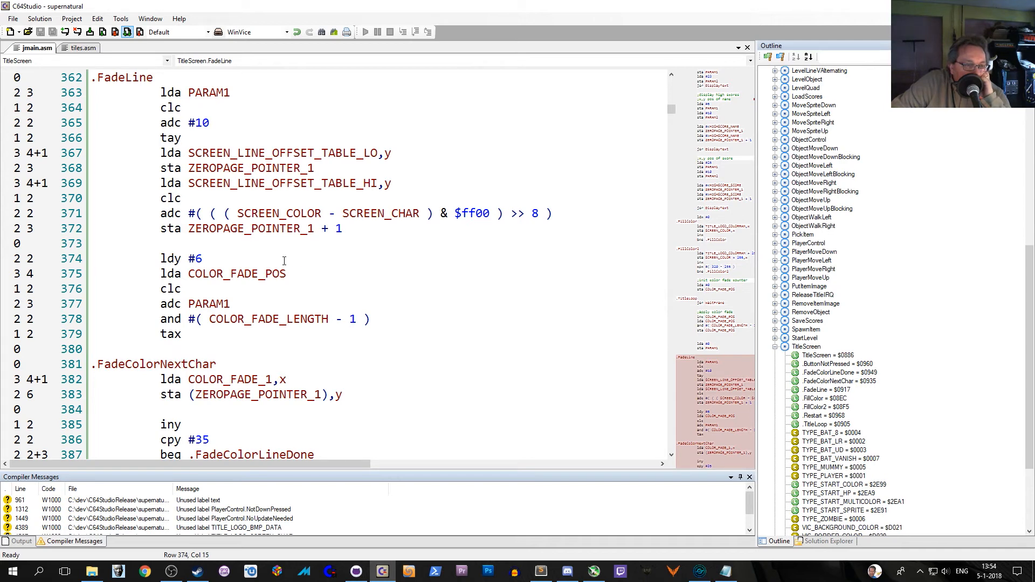
{"action": "mouse_move", "coordinate": [251, 273]}
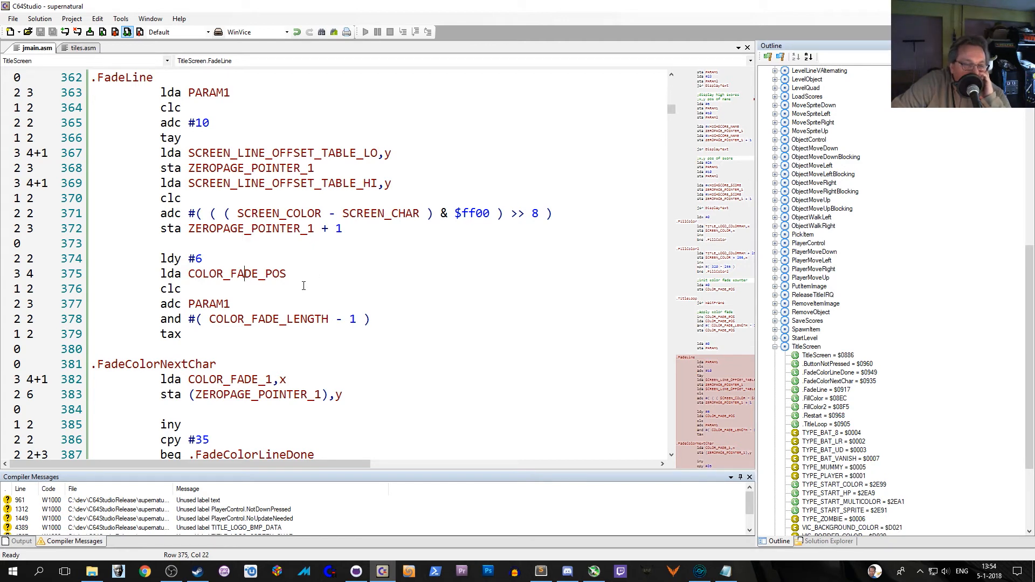
{"action": "mouse_move", "coordinate": [492, 280]}
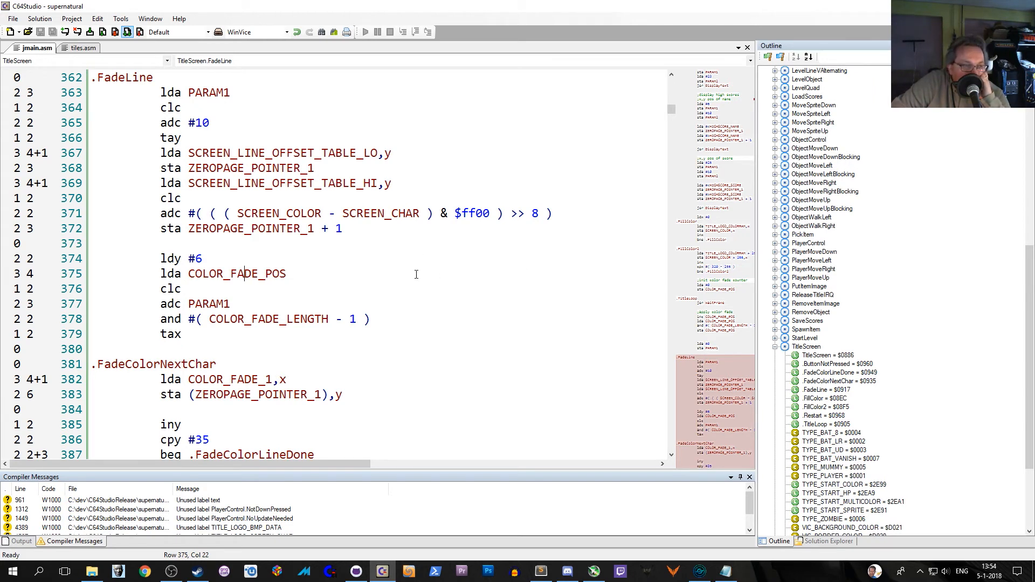
{"action": "left_click", "coordinate": [230, 304]}
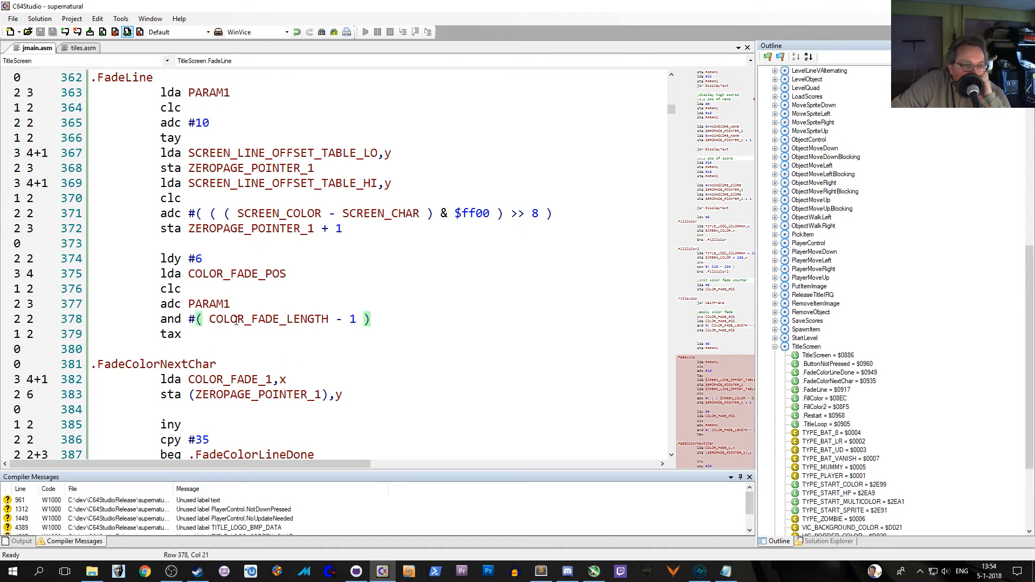
{"action": "left_click", "coordinate": [236, 319]}
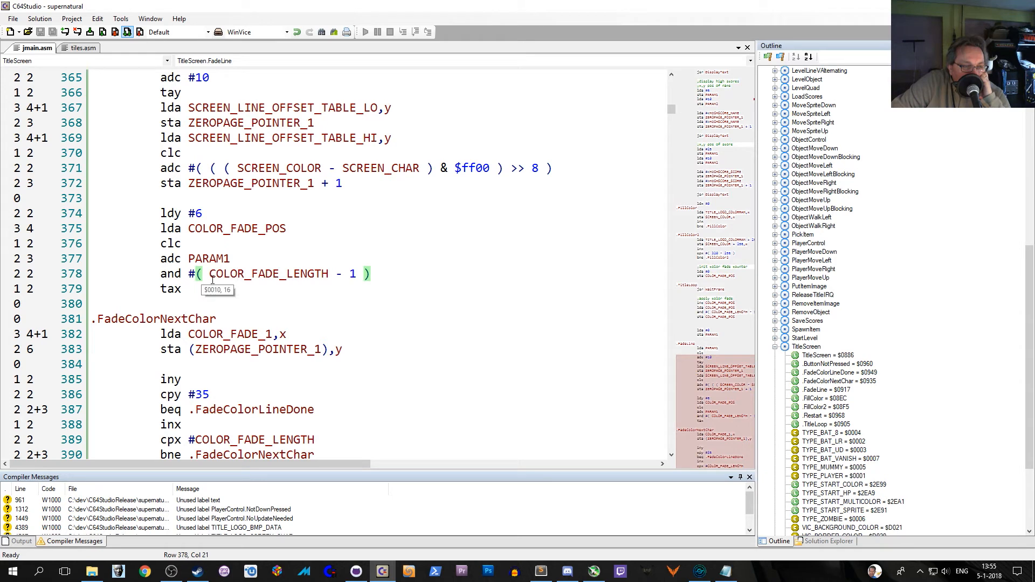
{"action": "left_click", "coordinate": [181, 289]}
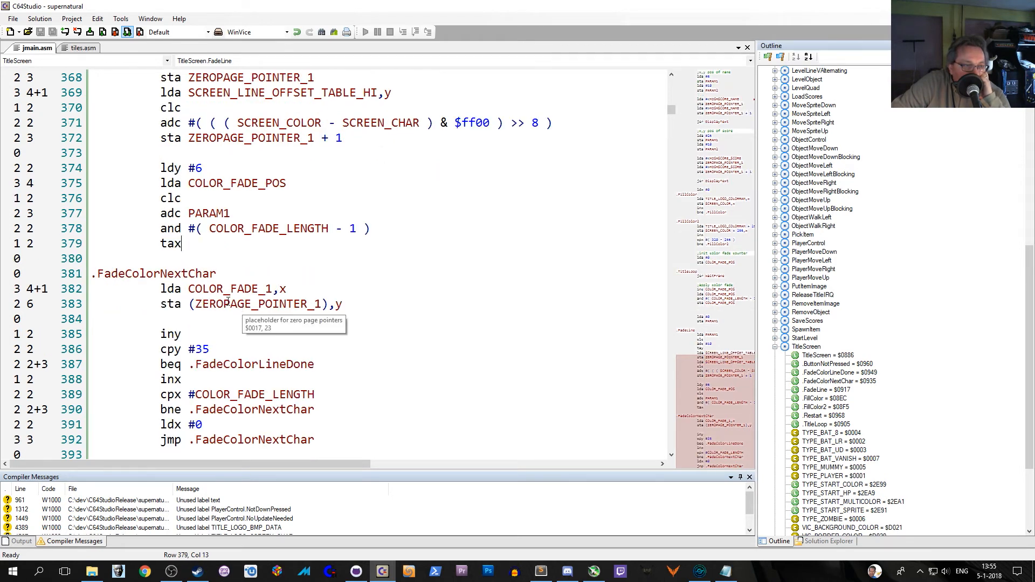
{"action": "left_click", "coordinate": [301, 288]}
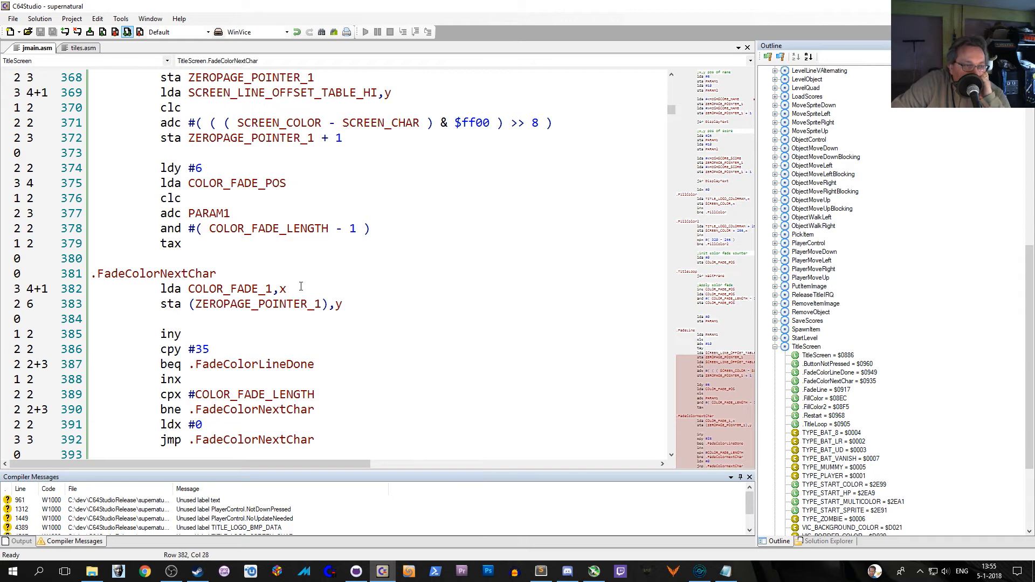
{"action": "mouse_move", "coordinate": [238, 288]}
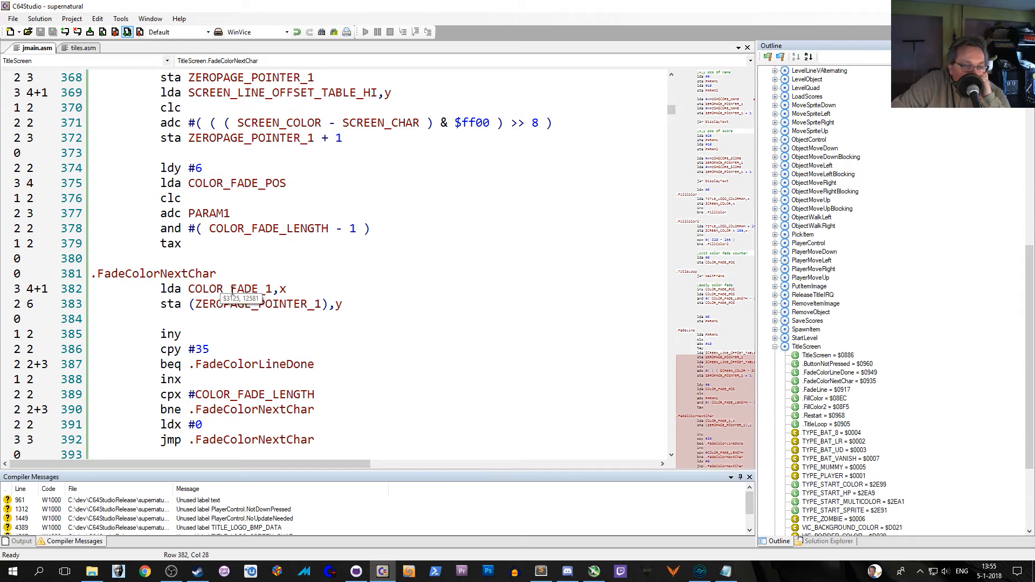
{"action": "left_click", "coordinate": [283, 288]}
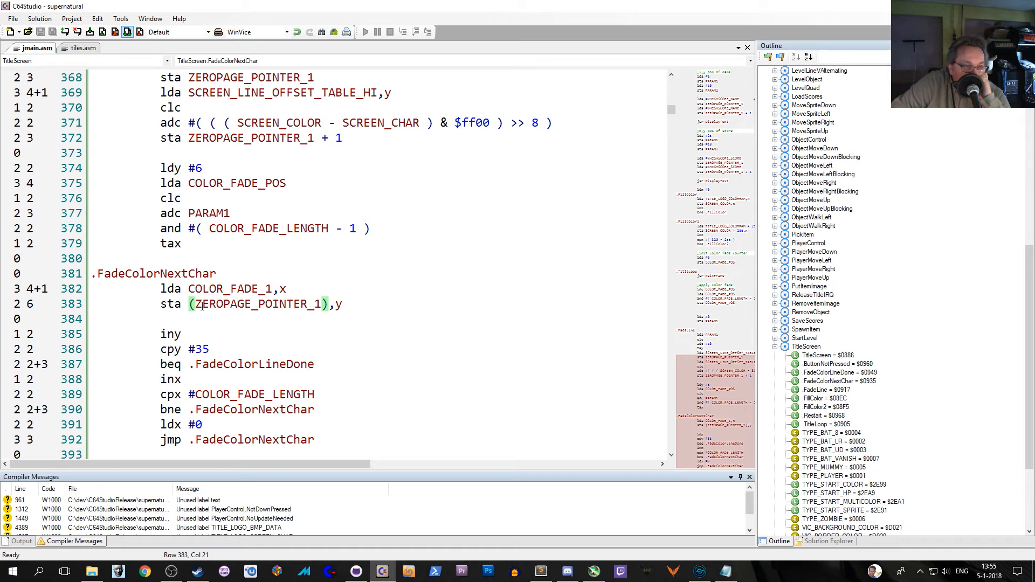
{"action": "mouse_move", "coordinate": [258, 304]}
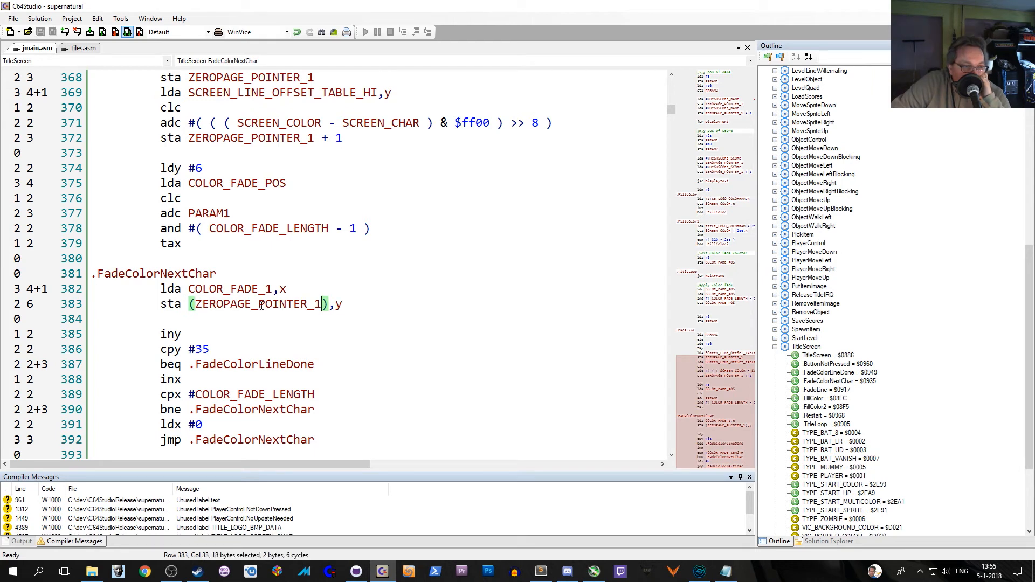
{"action": "double_click", "coordinate": [256, 304]}
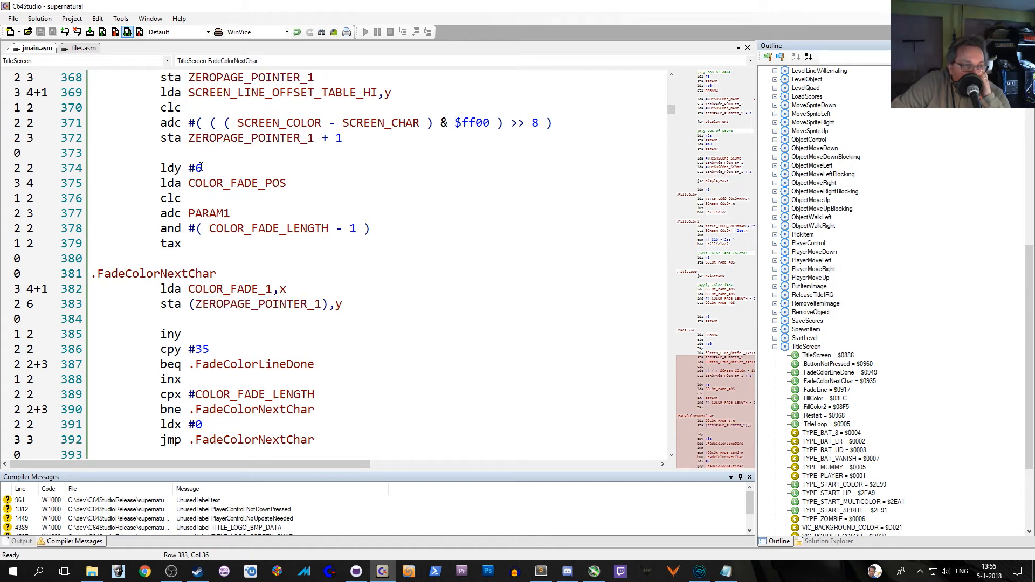
{"action": "mouse_move", "coordinate": [209, 212]}
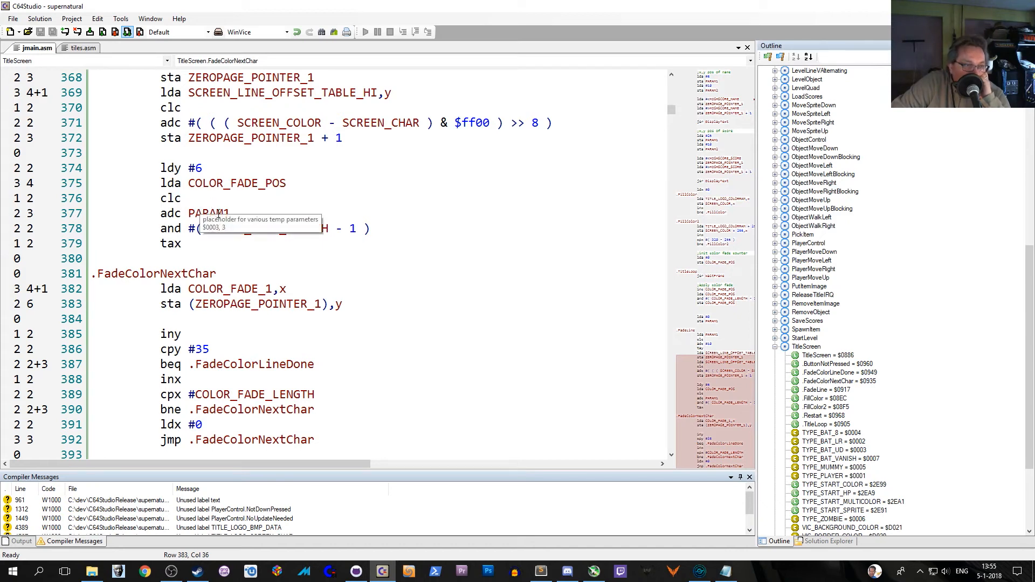
{"action": "mouse_move", "coordinate": [316, 280]}
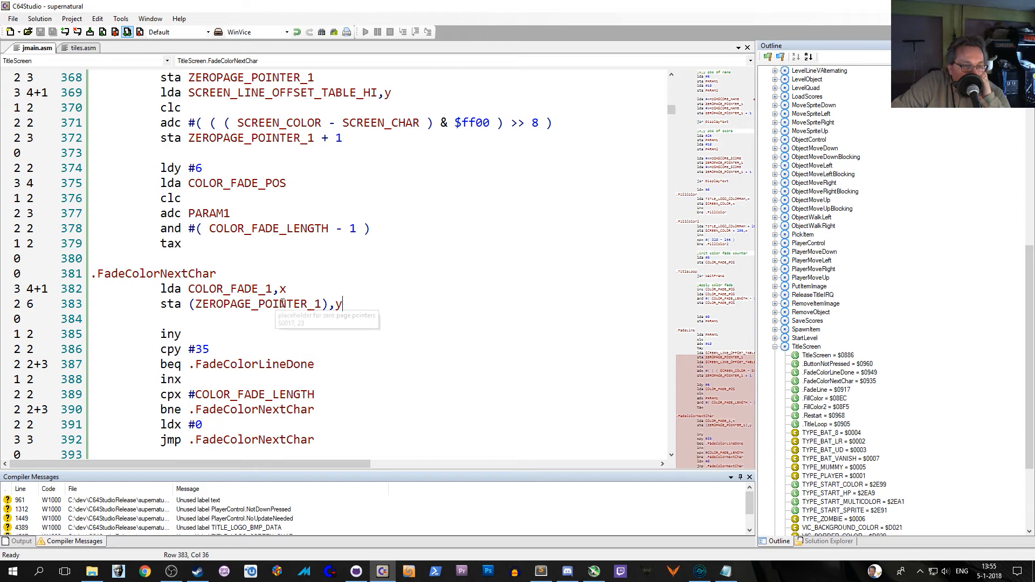
{"action": "mouse_move", "coordinate": [316, 315]}
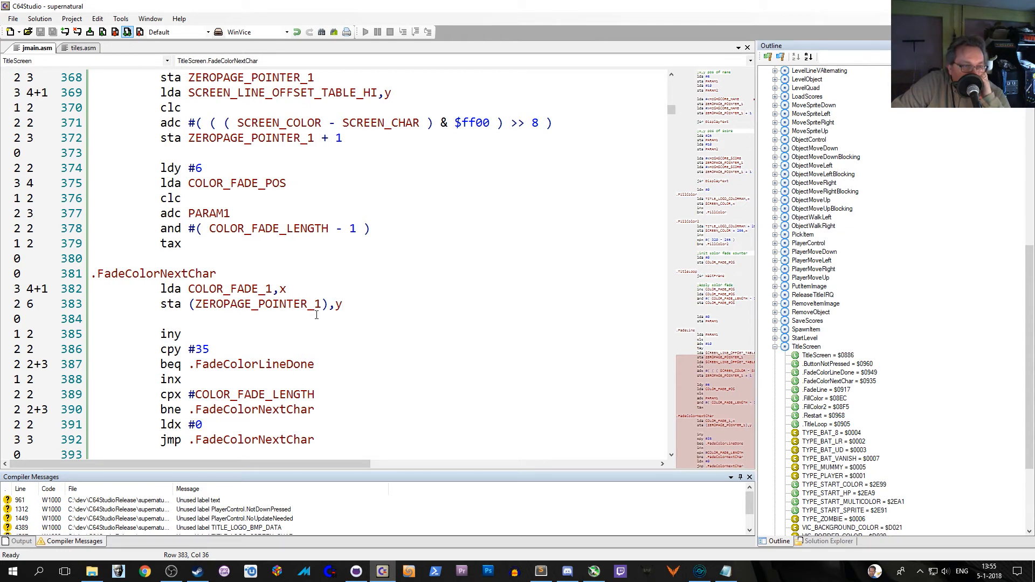
{"action": "mouse_move", "coordinate": [288, 330]}
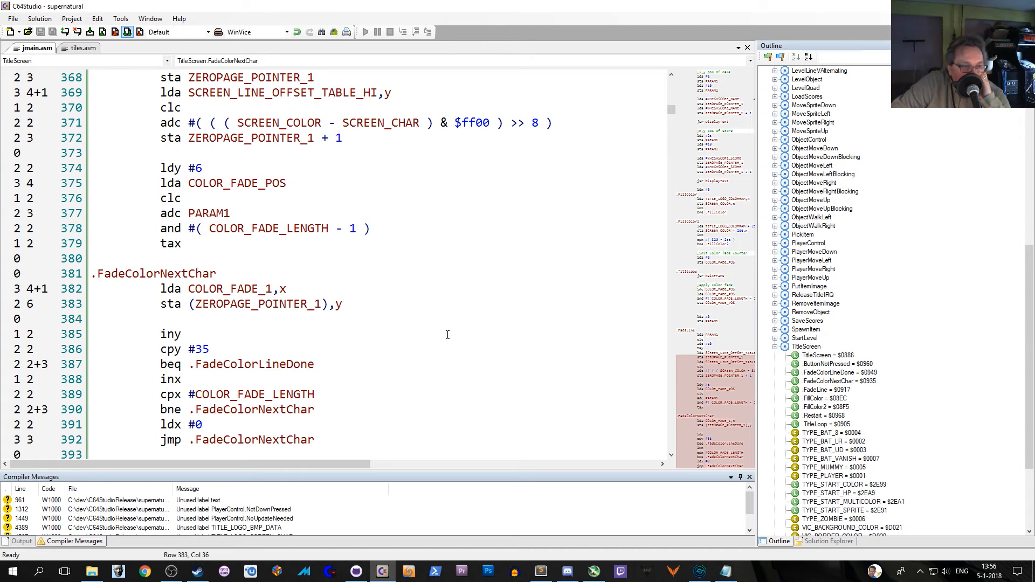
{"action": "scroll", "scroll_direction": "down", "scroll_amount": 3}
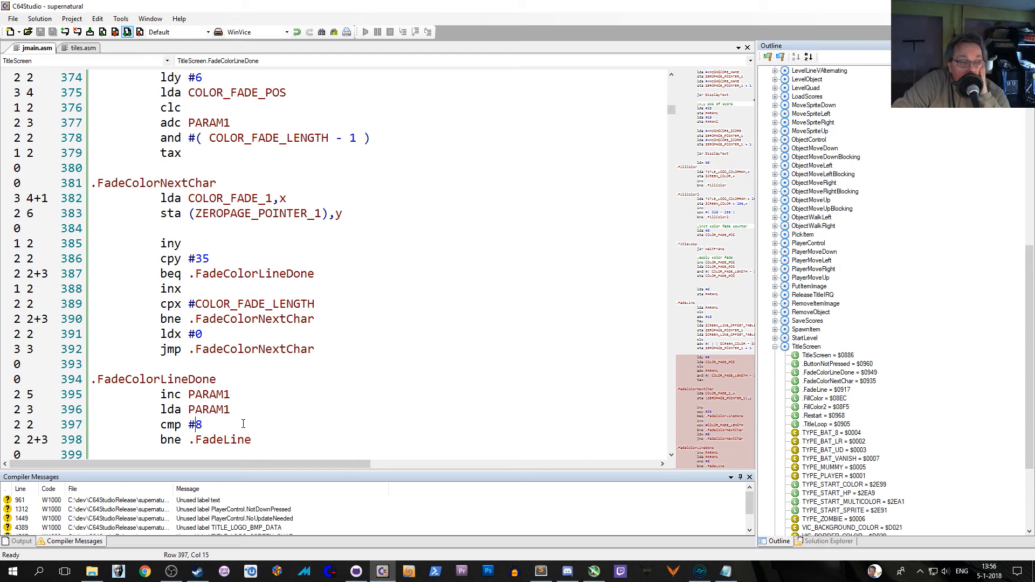
{"action": "mouse_move", "coordinate": [236, 440]}
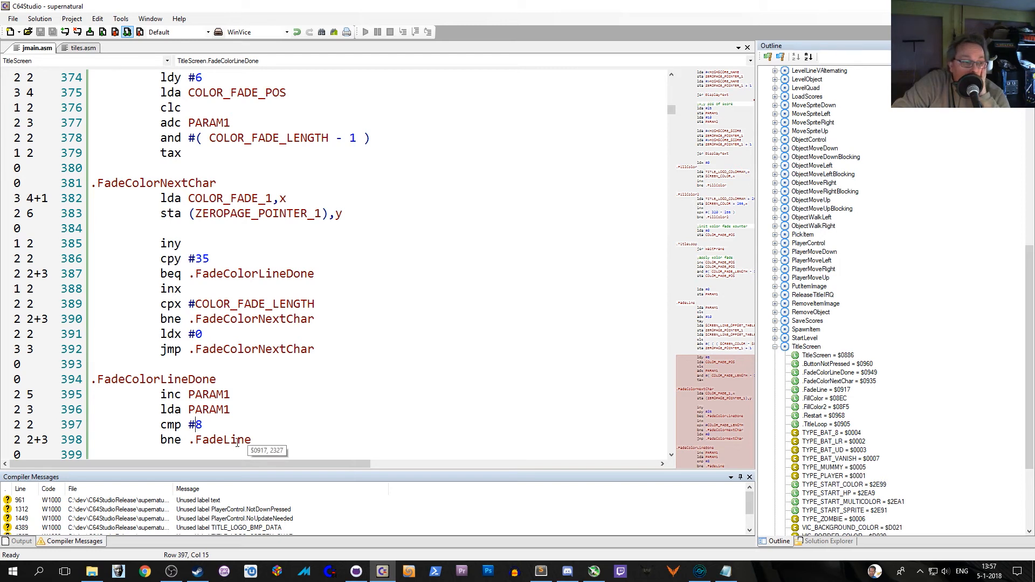
{"action": "left_click", "coordinate": [224, 440]}
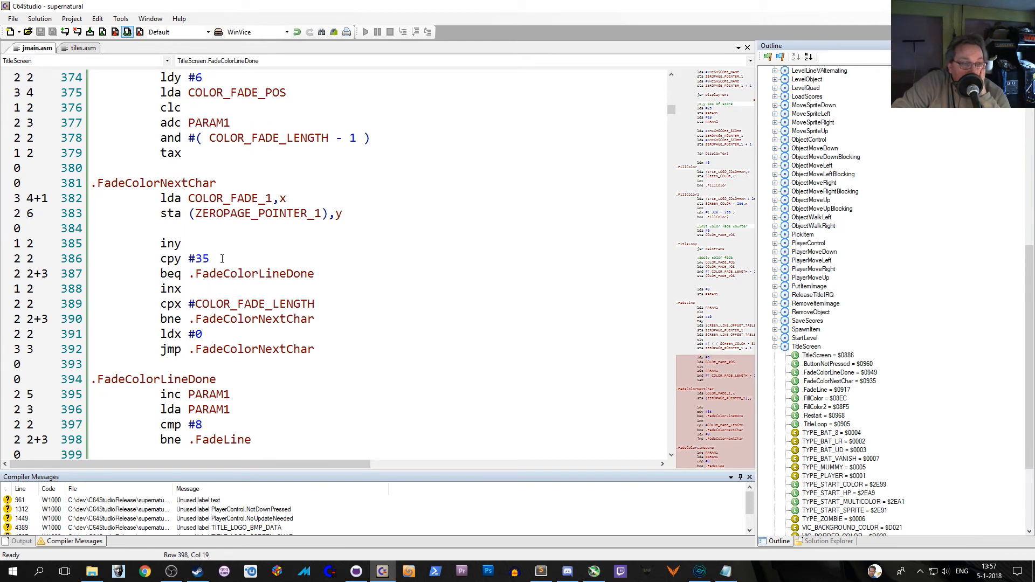
{"action": "mouse_move", "coordinate": [244, 257]}
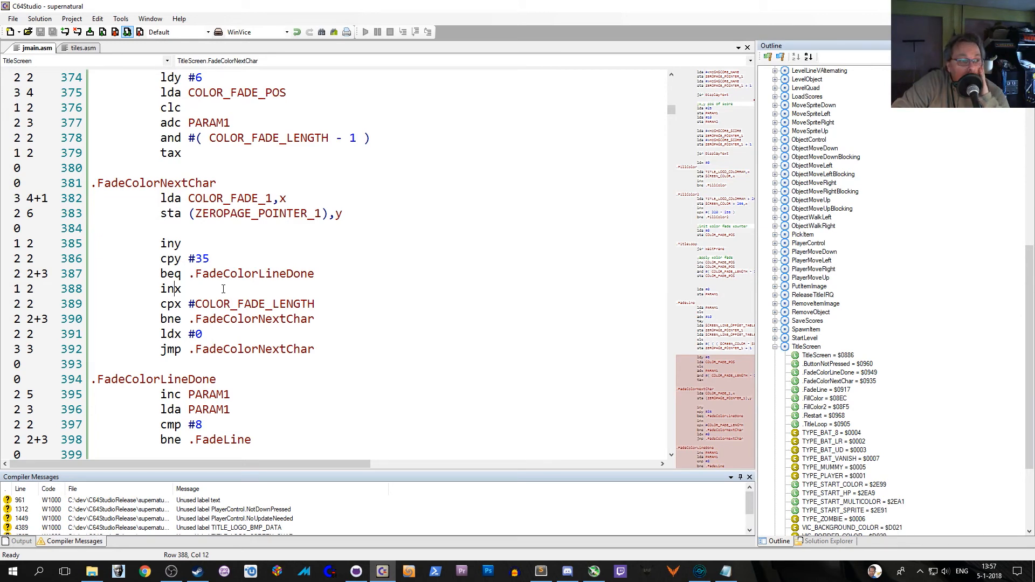
{"action": "left_click", "coordinate": [323, 304]}
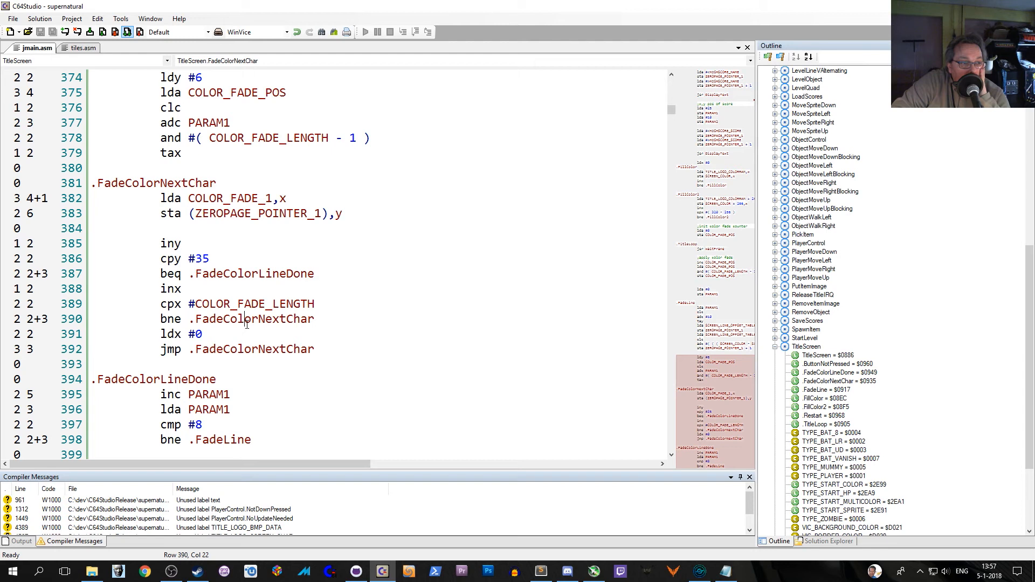
{"action": "mouse_move", "coordinate": [195, 198]}
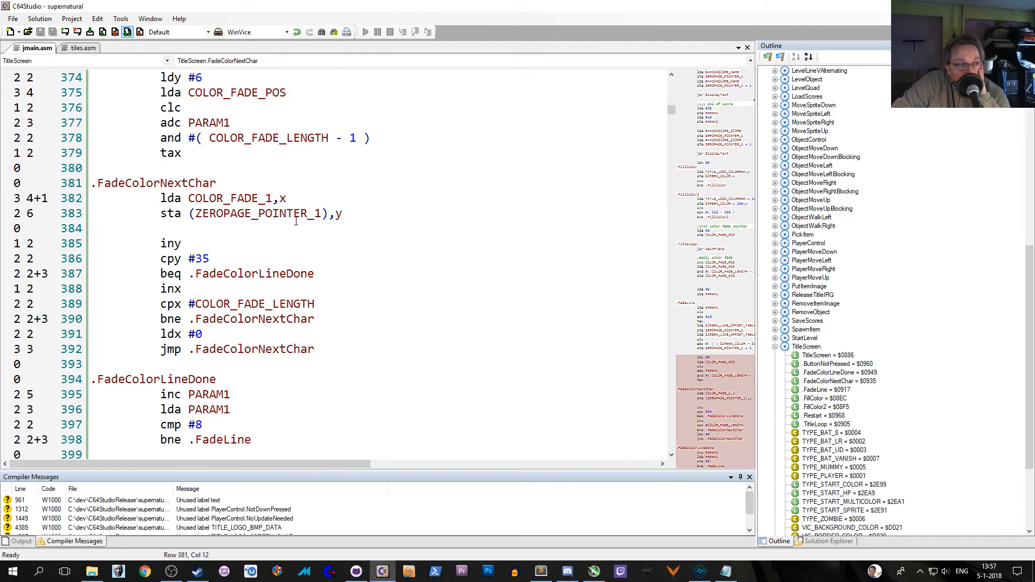
{"action": "mouse_move", "coordinate": [514, 279]}
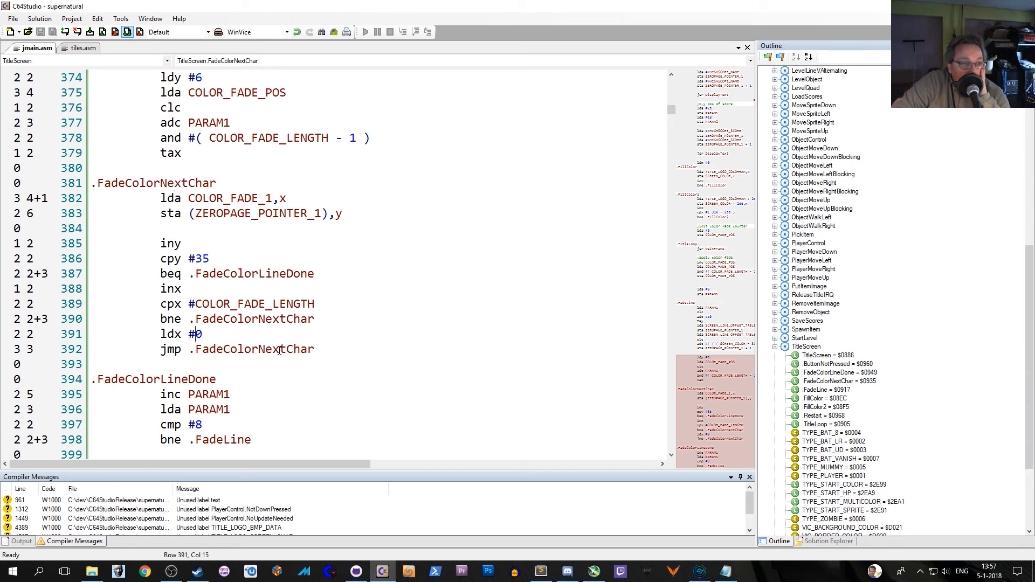
{"action": "left_click", "coordinate": [283, 349]}
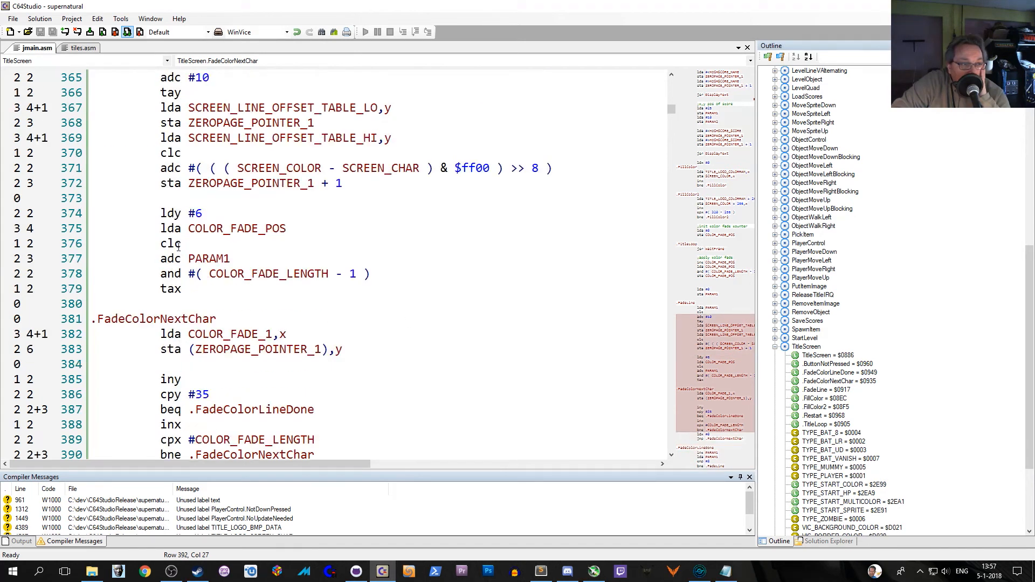
{"action": "left_click", "coordinate": [161, 243]}
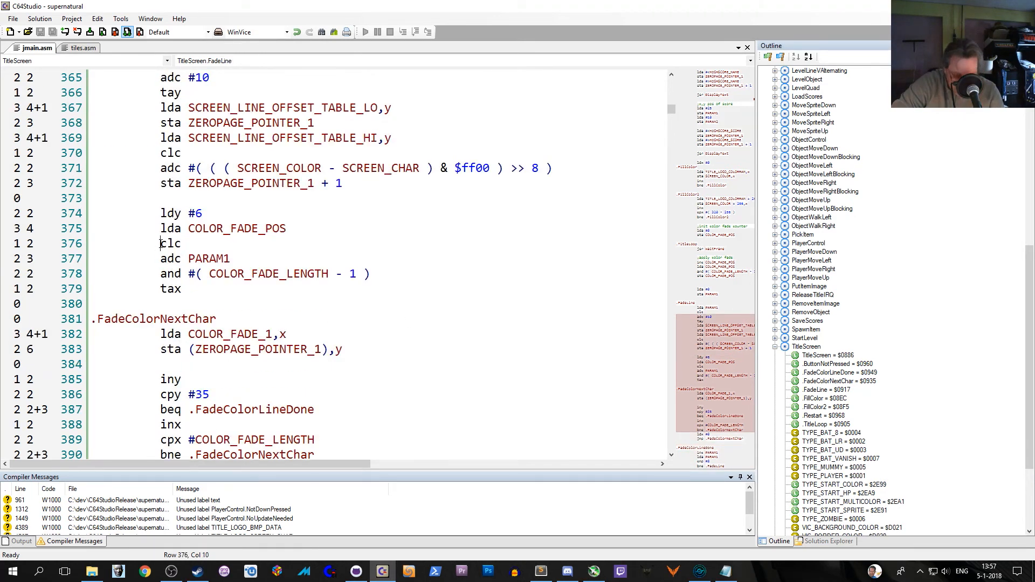
{"action": "type", "text": ";"}
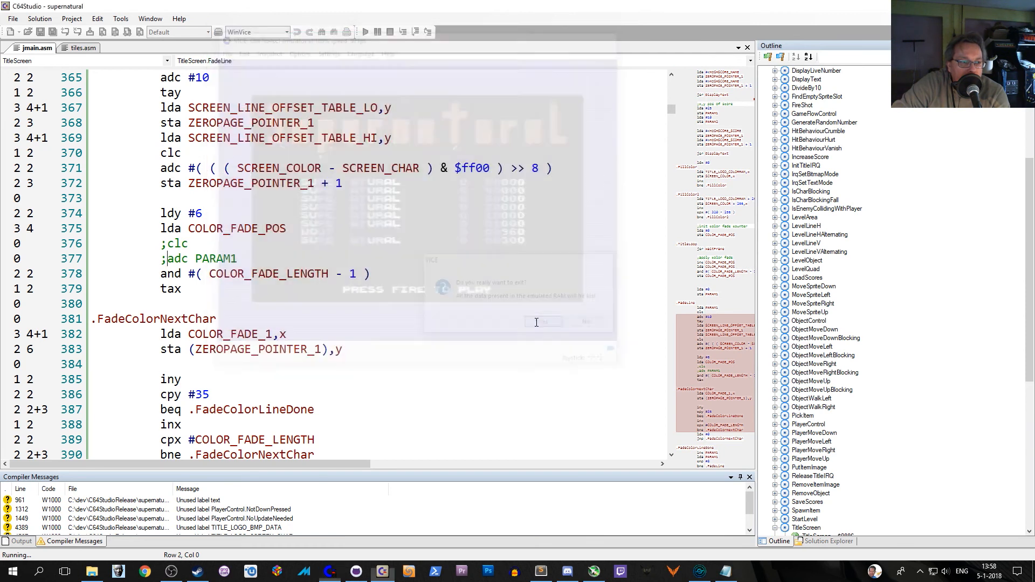
{"action": "left_click", "coordinate": [542, 321]}
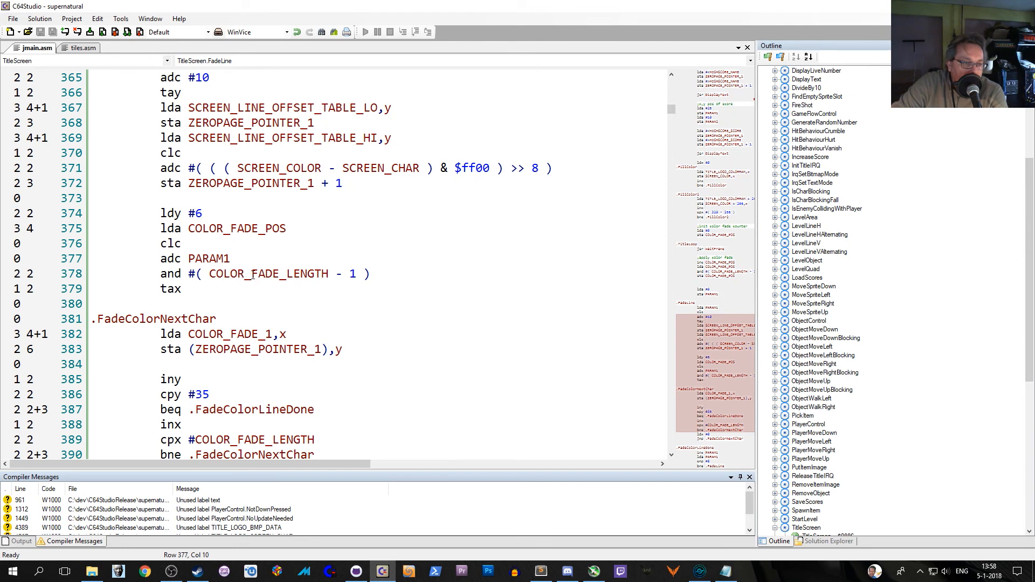
{"action": "mouse_move", "coordinate": [257, 273]}
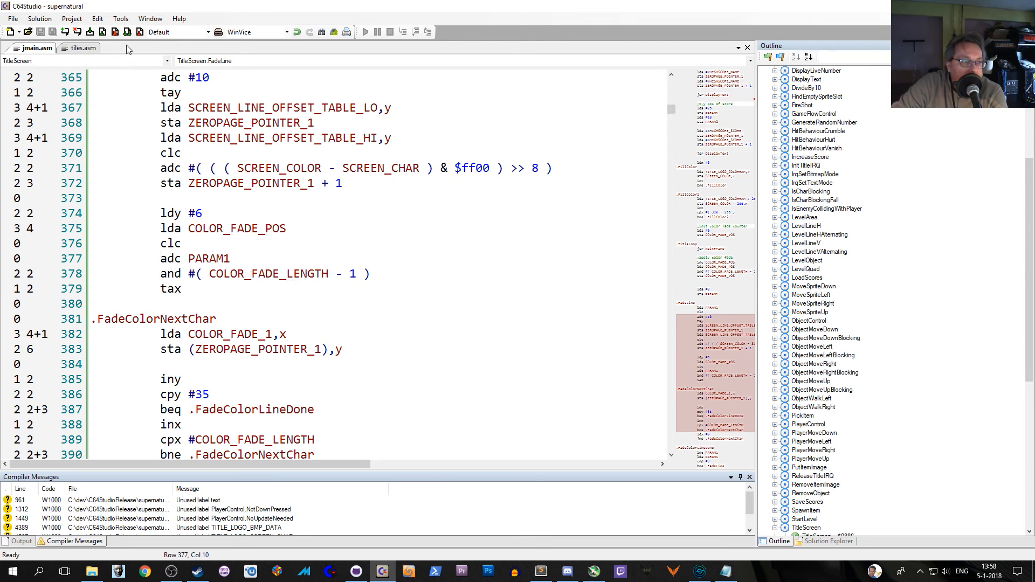
{"action": "left_click", "coordinate": [364, 32]}
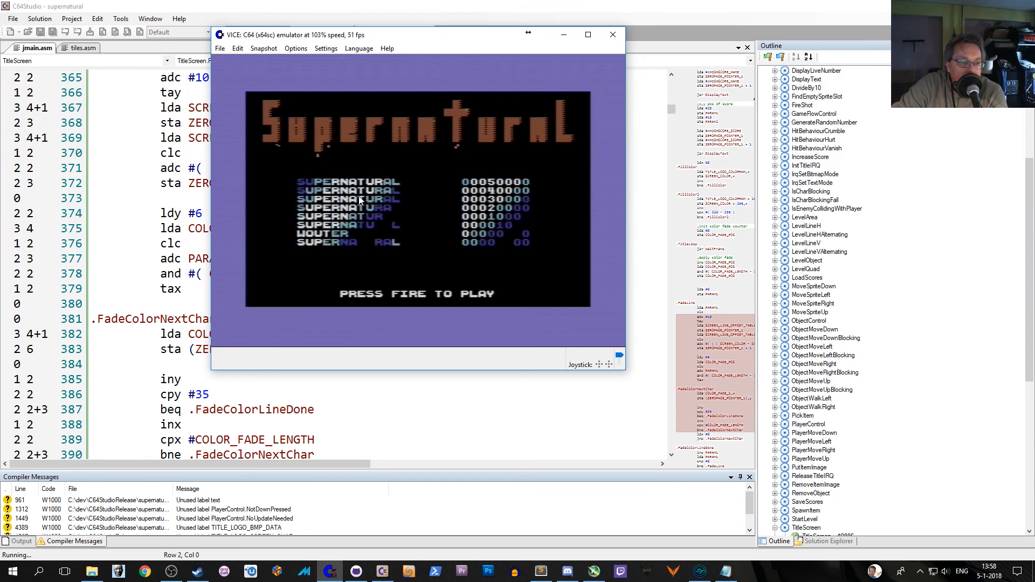
{"action": "left_click", "coordinate": [611, 34]}
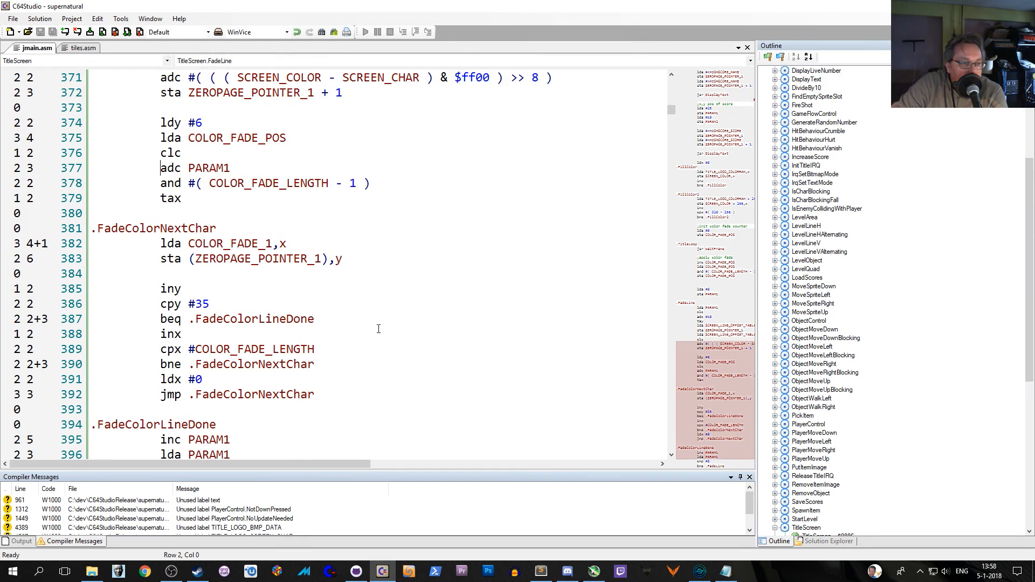
{"action": "scroll", "scroll_direction": "down", "scroll_amount": 3}
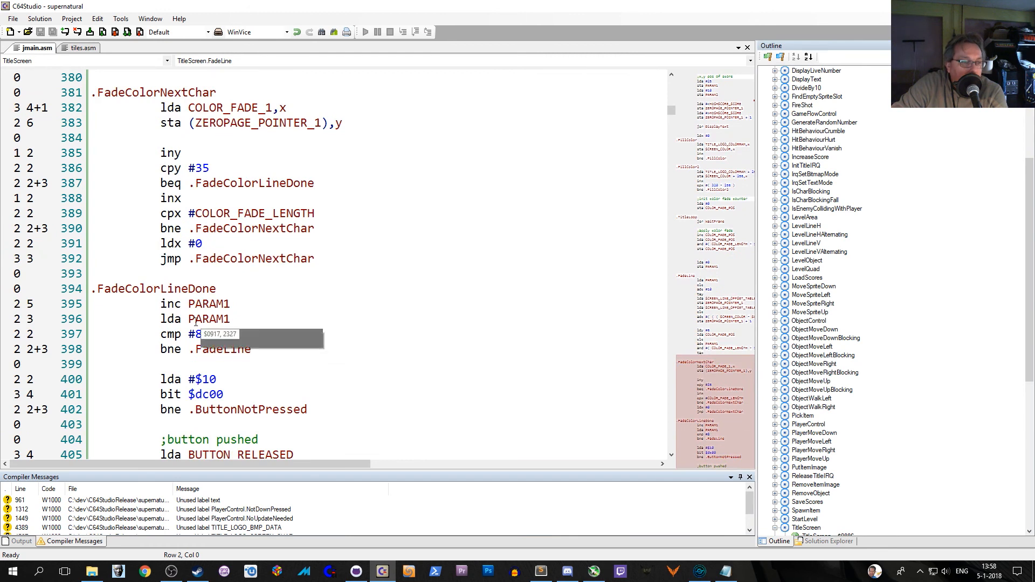
{"action": "scroll", "scroll_direction": "down", "scroll_amount": 3}
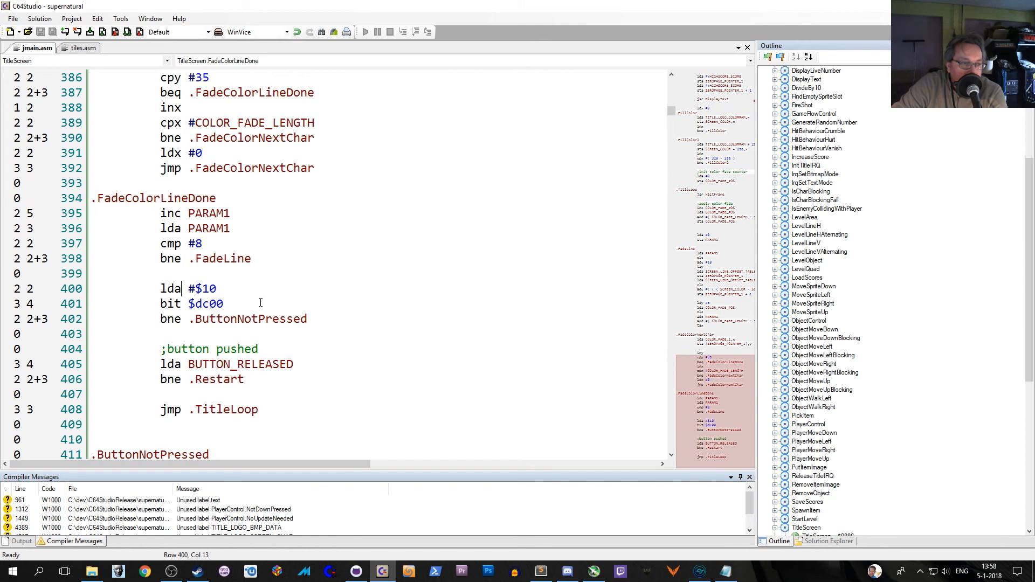
{"action": "scroll", "scroll_direction": "down", "scroll_amount": 3}
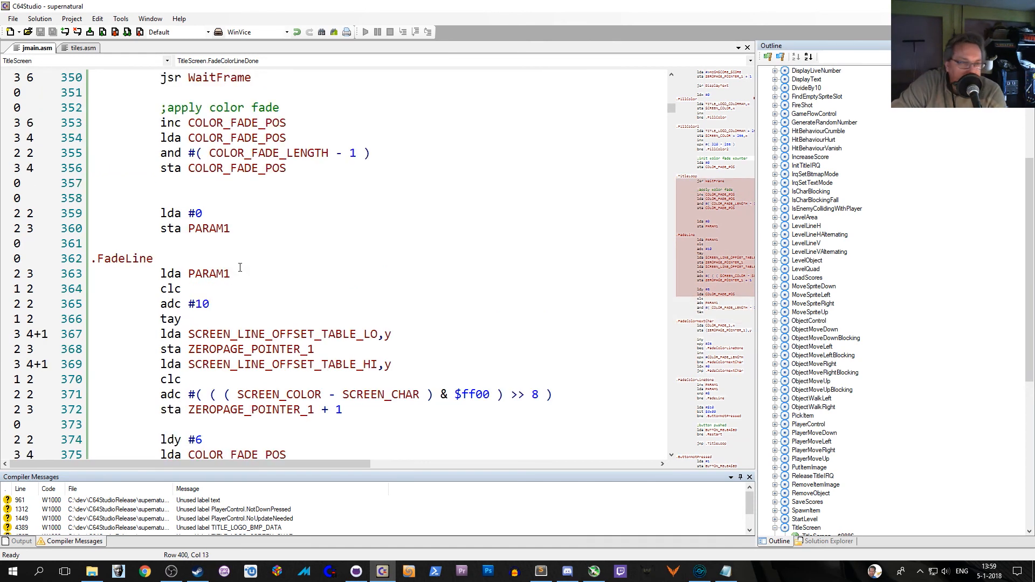
{"action": "scroll", "scroll_direction": "down", "scroll_amount": 3}
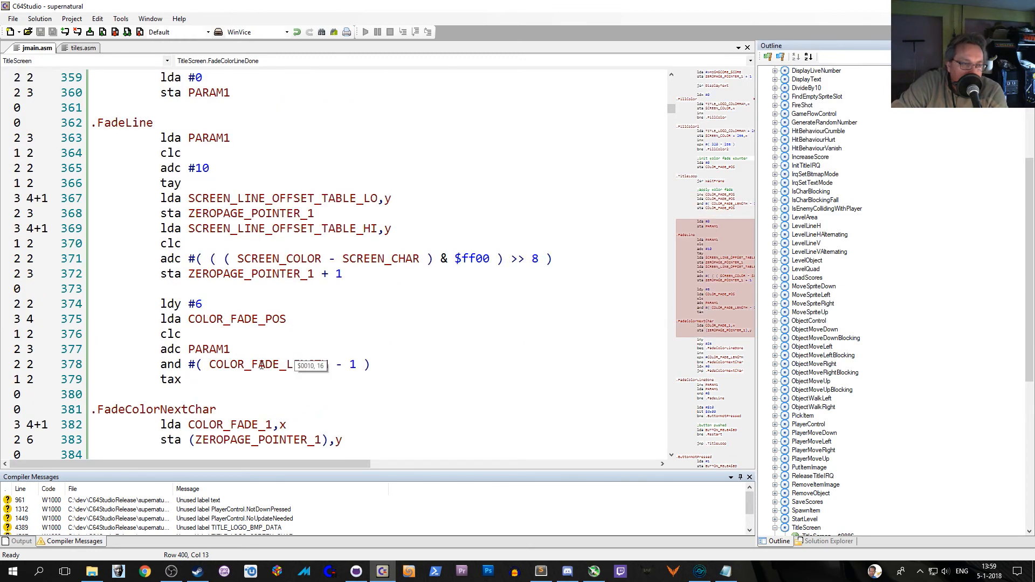
{"action": "mouse_move", "coordinate": [244, 424]}
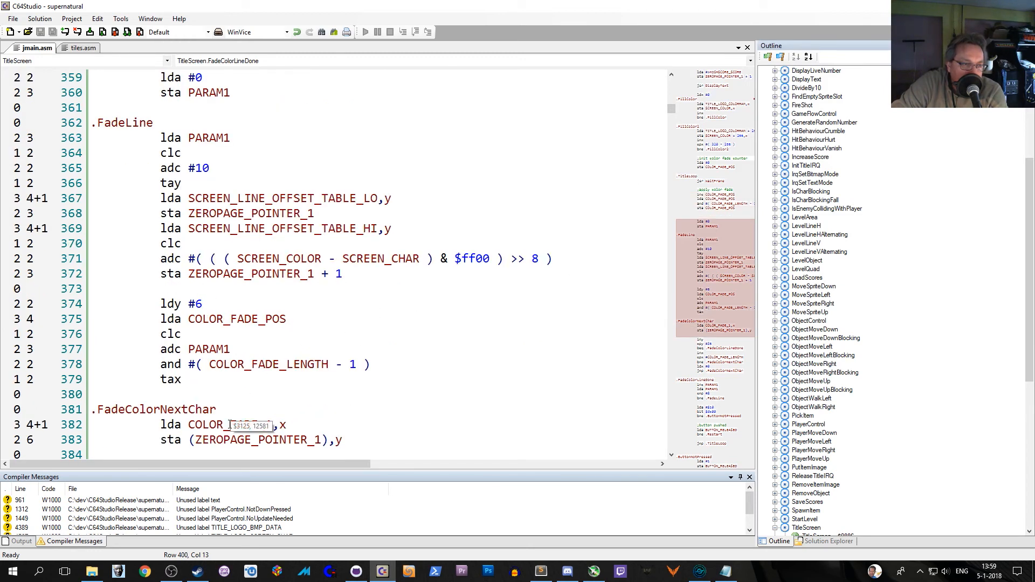
Use Goto declaration on COLOR_FADE_1 and scroll through the source
{"action": "right_click", "coordinate": [231, 424]}
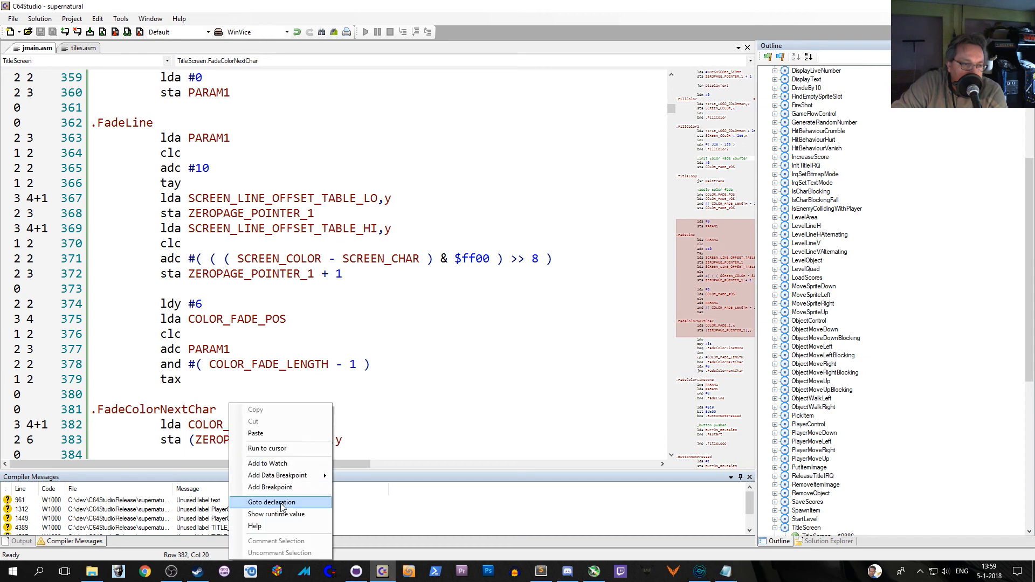
{"action": "left_click", "coordinate": [270, 503]}
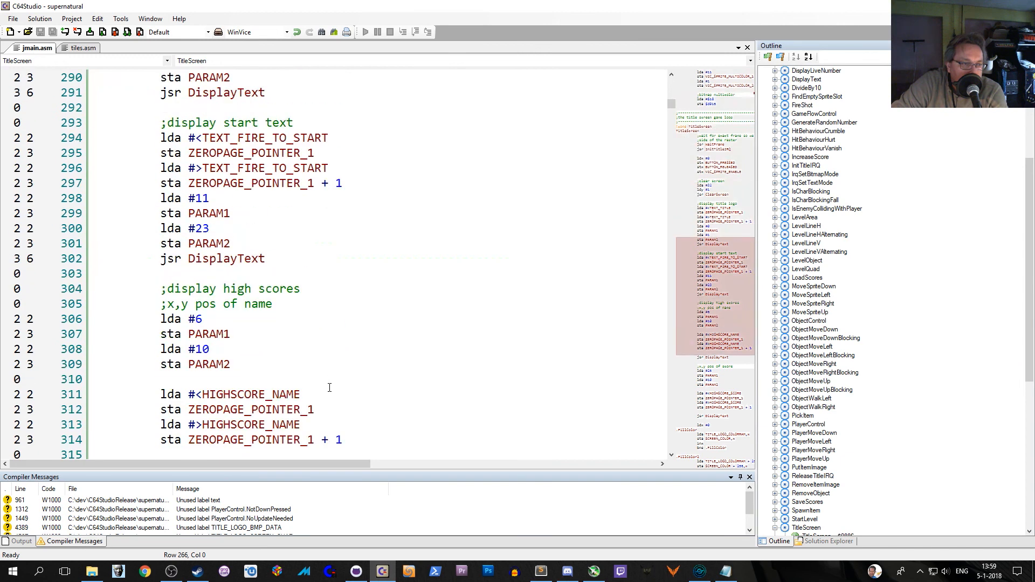
{"action": "scroll", "scroll_direction": "down", "scroll_amount": 3}
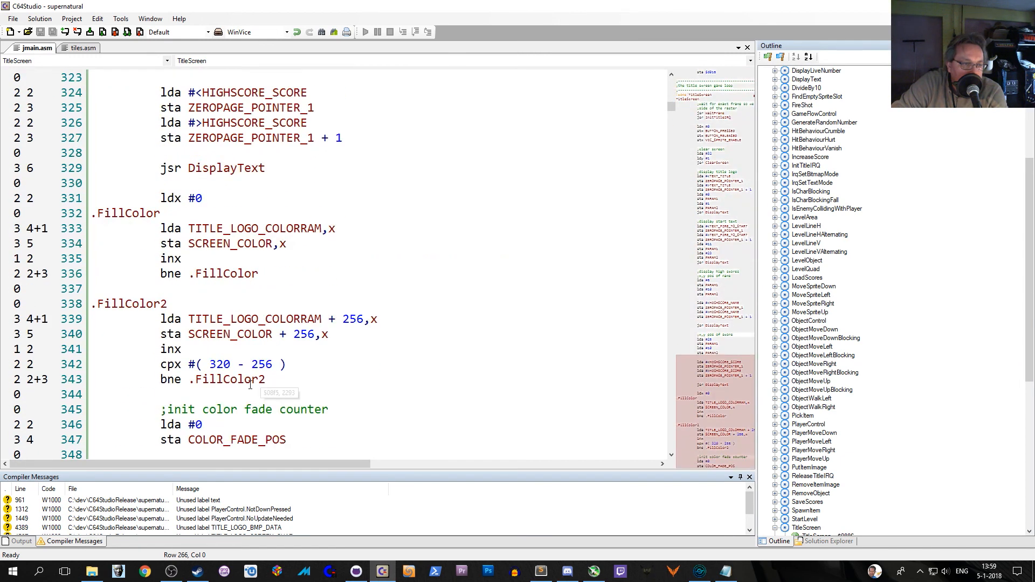
{"action": "scroll", "scroll_direction": "down", "scroll_amount": 3}
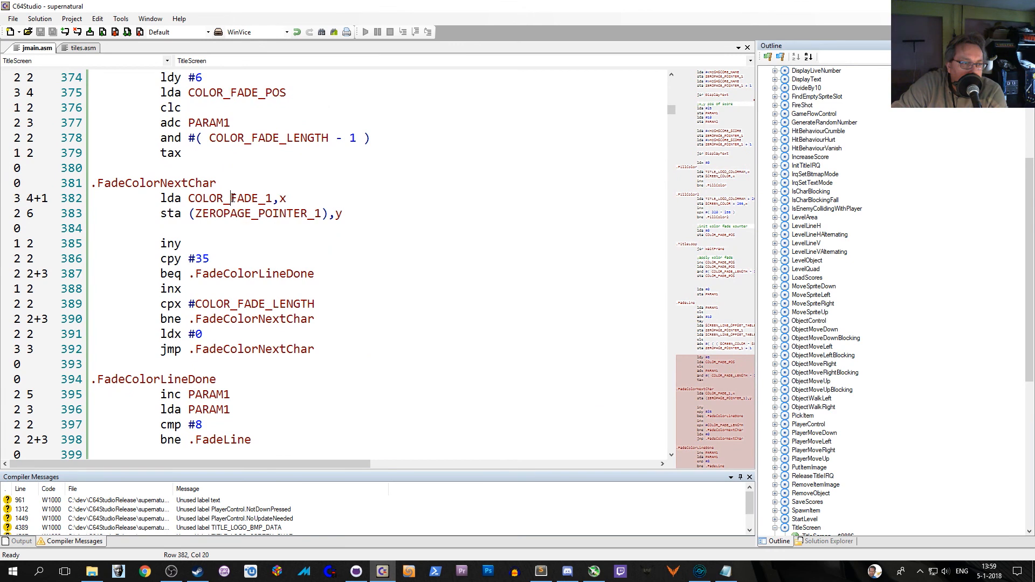
Jump to the COLOR_FADE_1 declaration again and highlight its sixteen fade colour bytes
{"action": "right_click", "coordinate": [251, 198]}
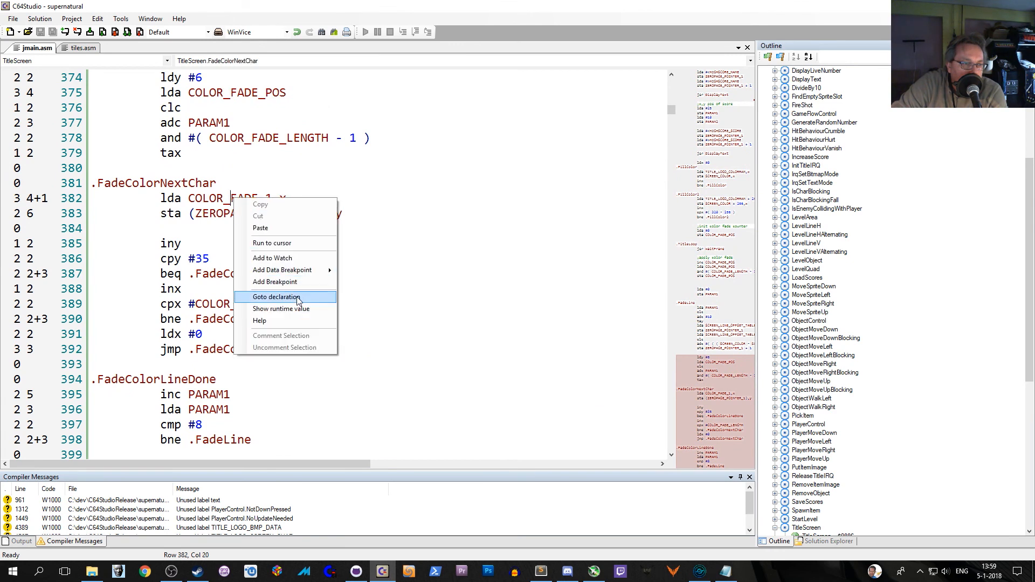
{"action": "left_click", "coordinate": [276, 296]}
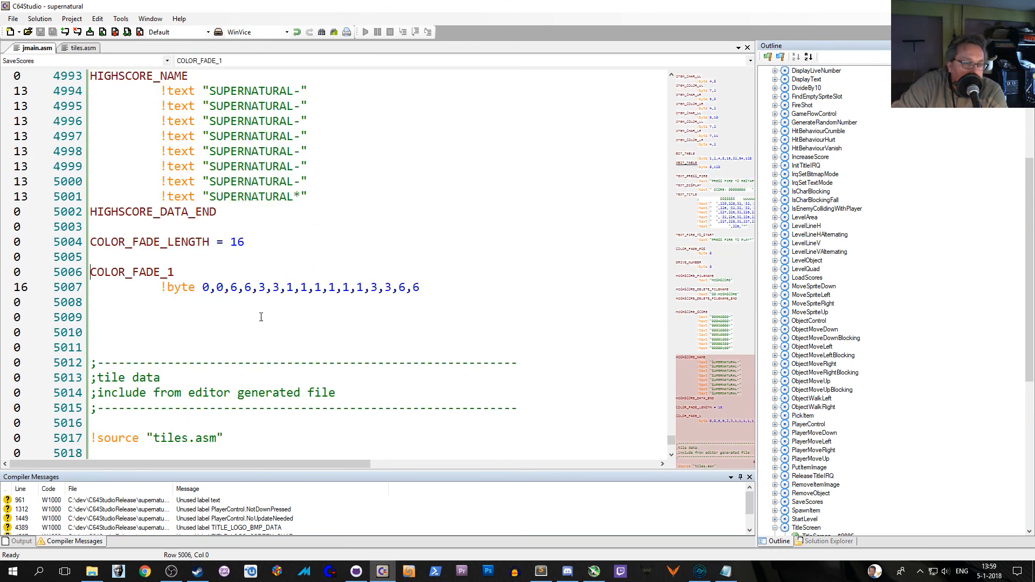
{"action": "left_click_drag", "start_coordinate": [203, 288], "coordinate": [333, 287]}
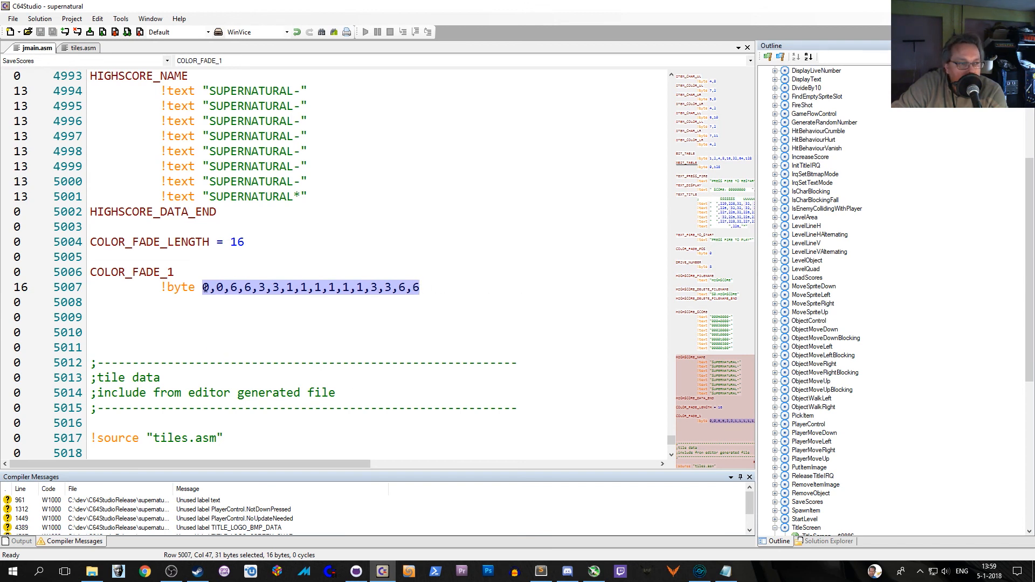
{"action": "left_click", "coordinate": [206, 271]}
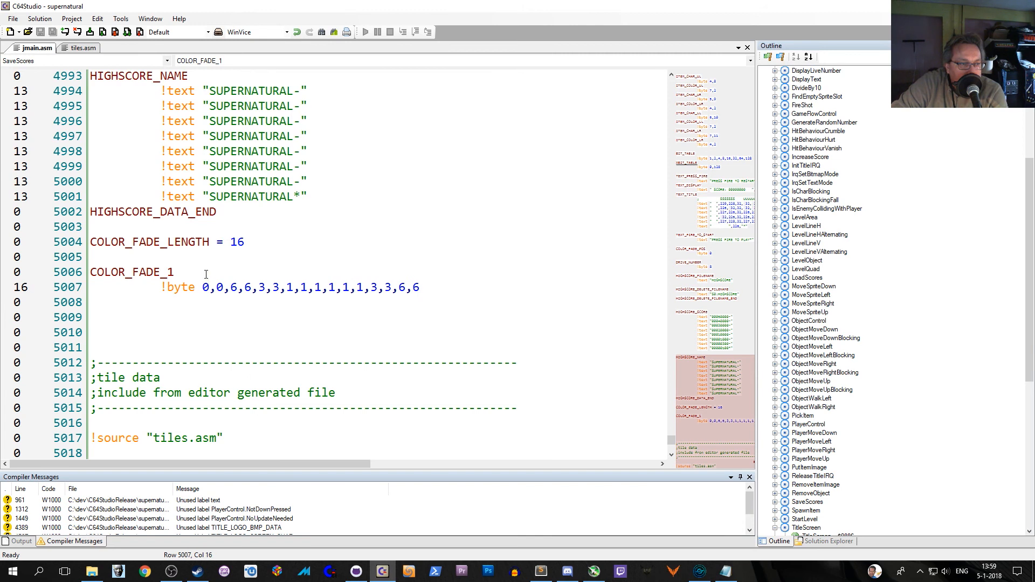
{"action": "left_click", "coordinate": [205, 287]}
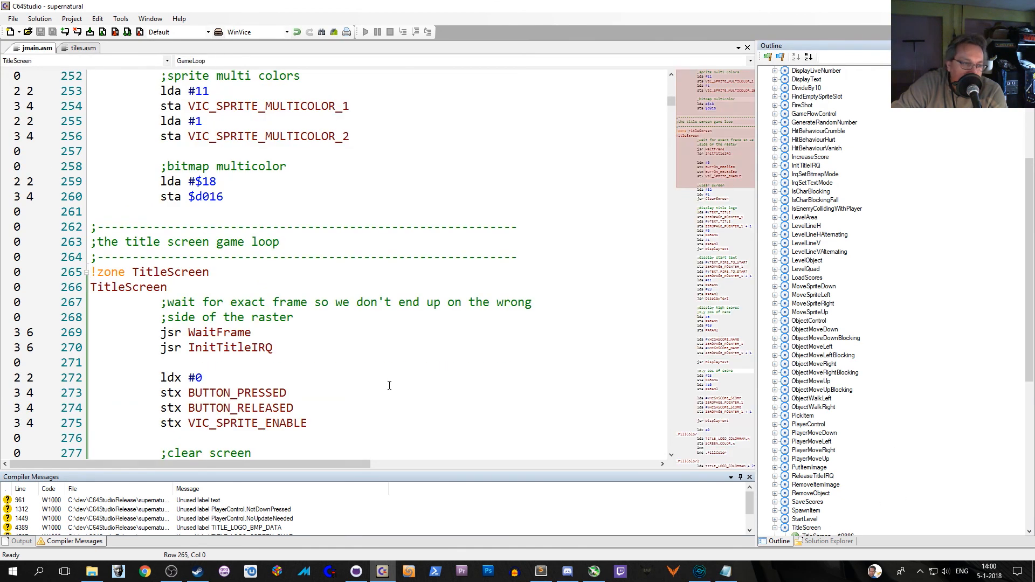
{"action": "scroll", "scroll_direction": "down", "scroll_amount": 3}
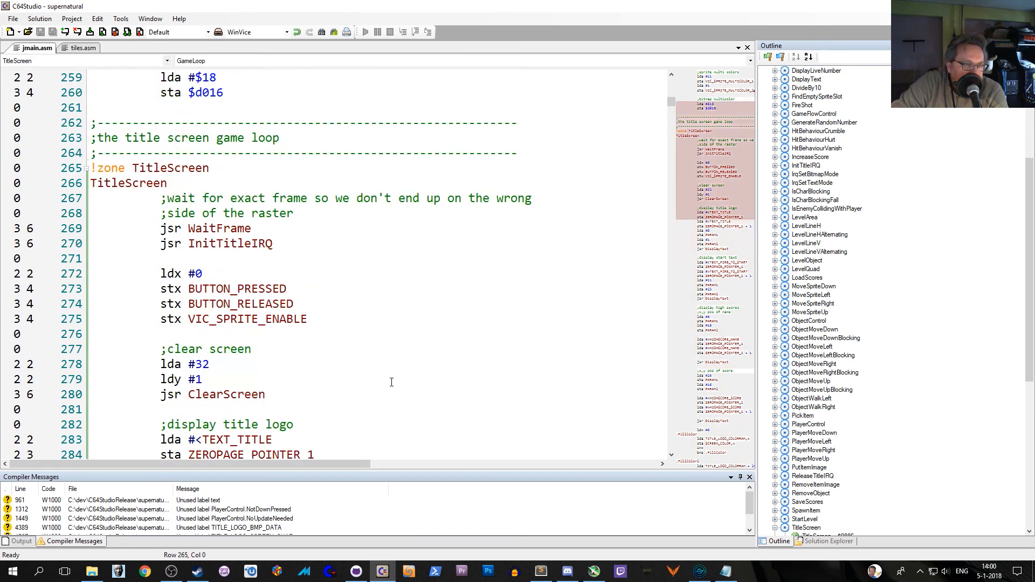
{"action": "scroll", "scroll_direction": "down", "scroll_amount": 3}
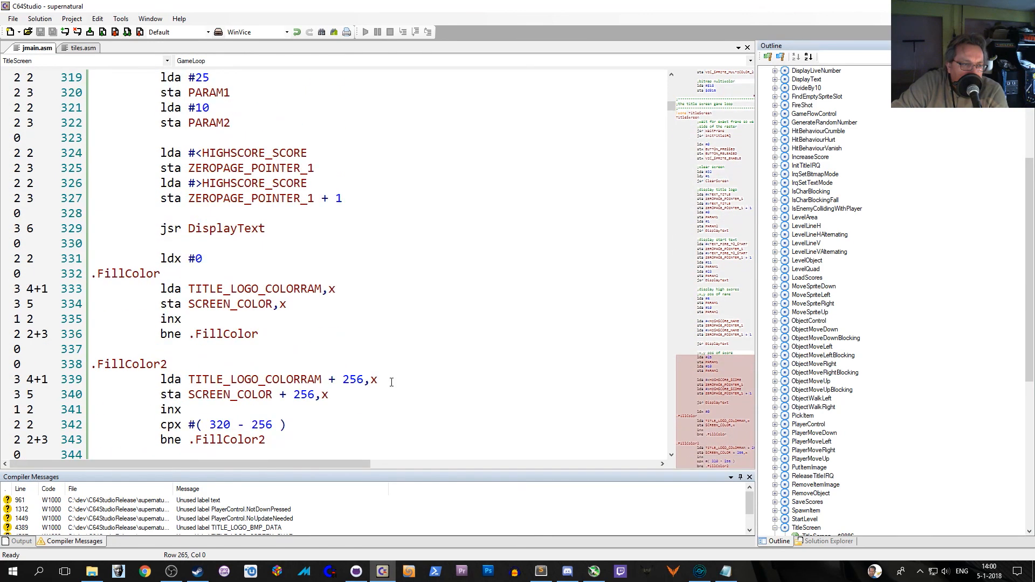
{"action": "scroll", "scroll_direction": "down", "scroll_amount": 3}
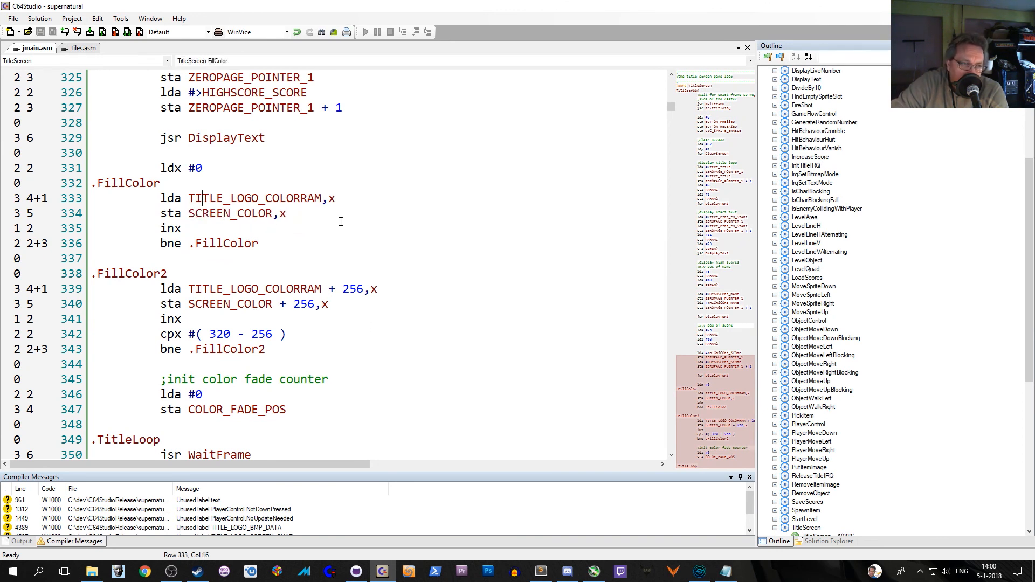
{"action": "left_click", "coordinate": [333, 198]}
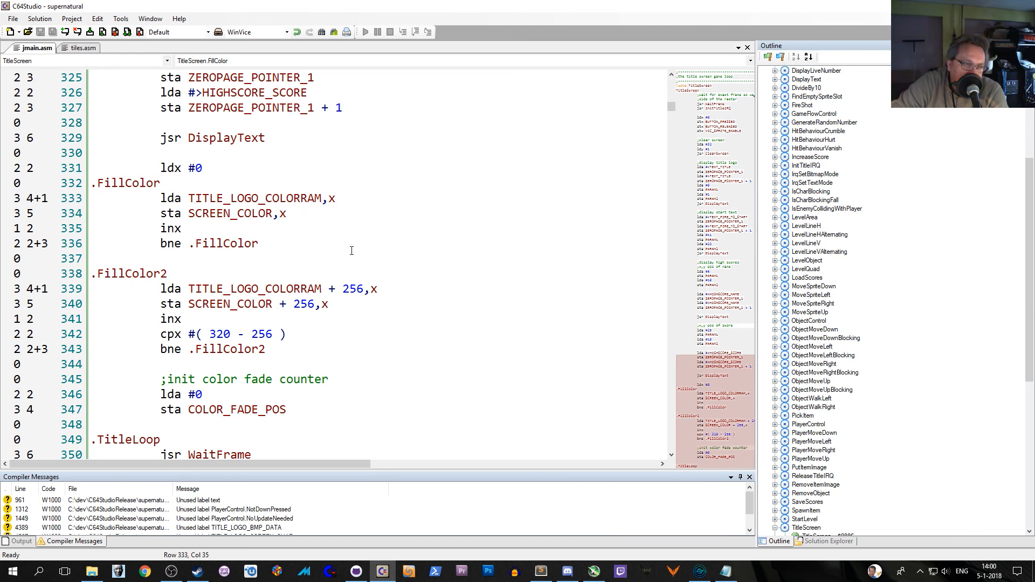
{"action": "left_click", "coordinate": [336, 198]}
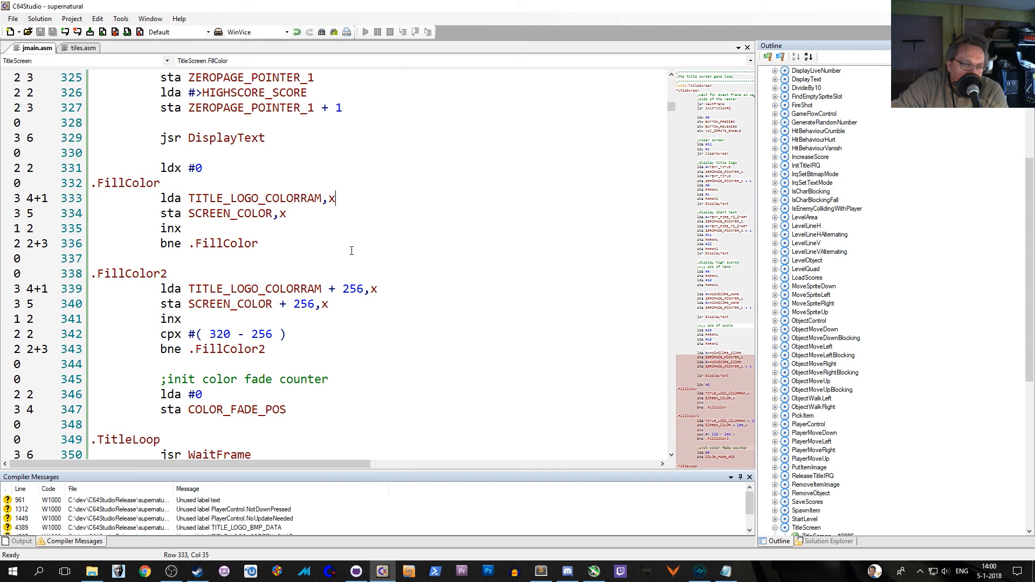
{"action": "mouse_move", "coordinate": [329, 330]}
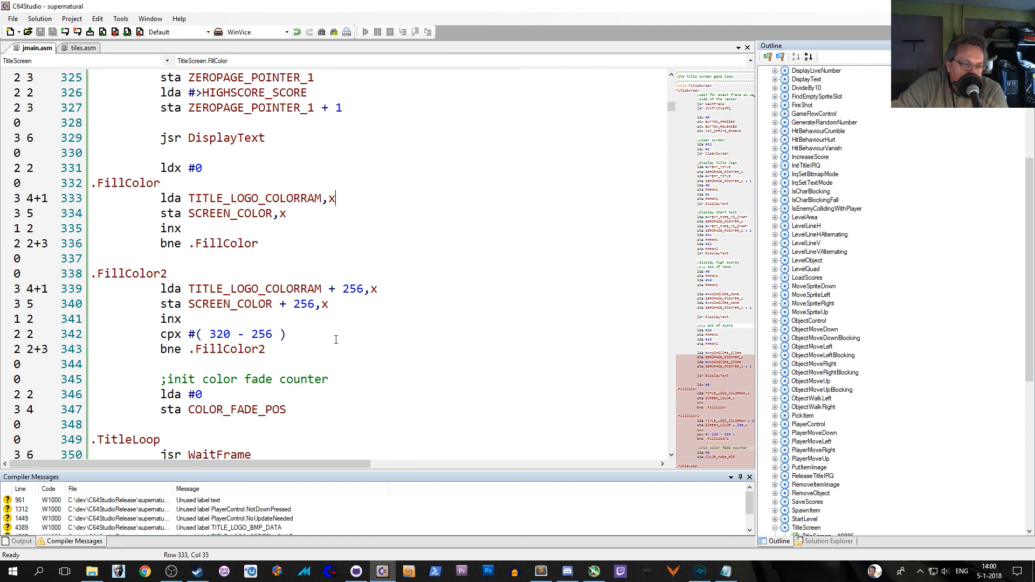
{"action": "scroll", "scroll_direction": "down", "scroll_amount": 3}
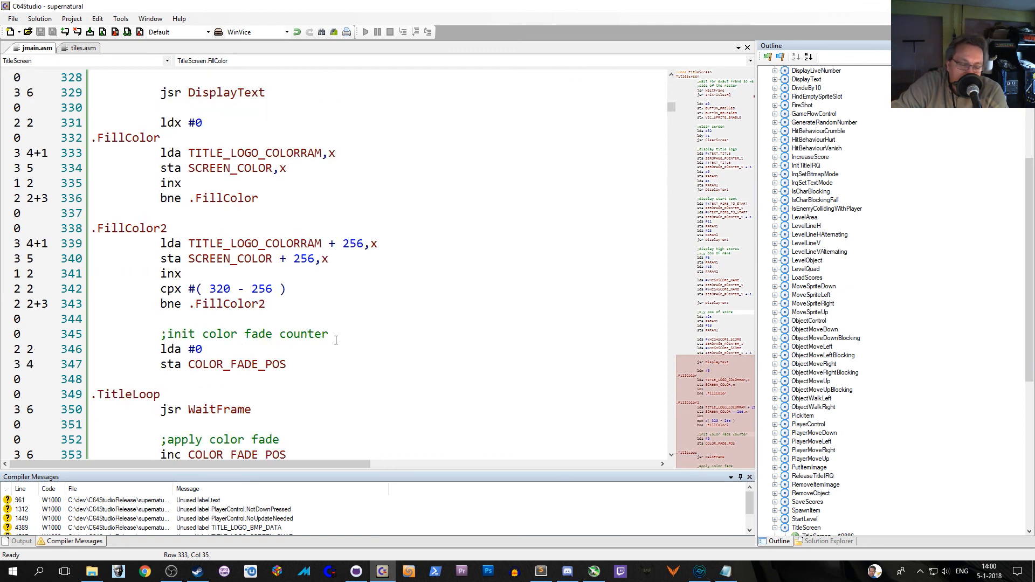
{"action": "scroll", "scroll_direction": "down", "scroll_amount": 3}
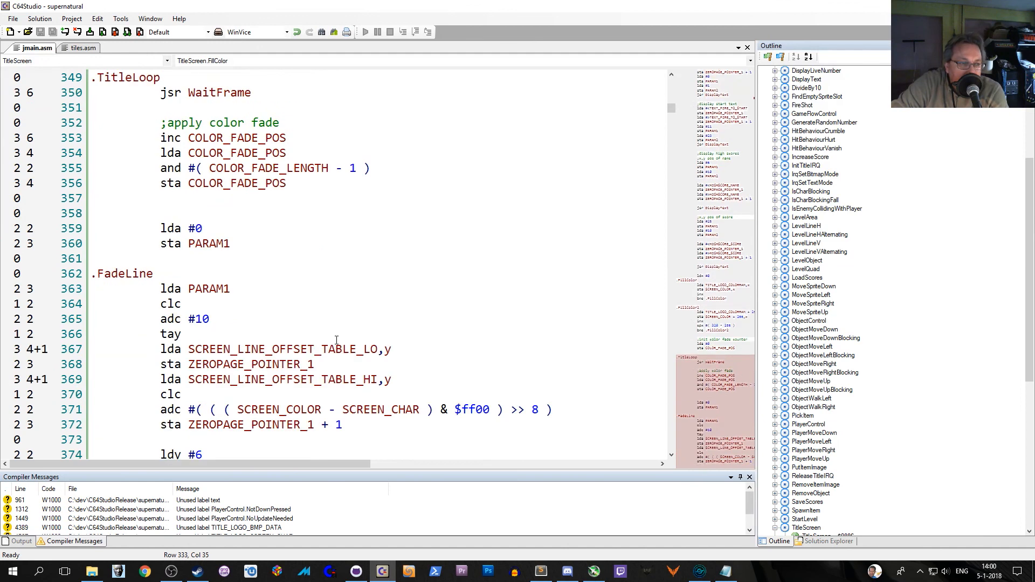